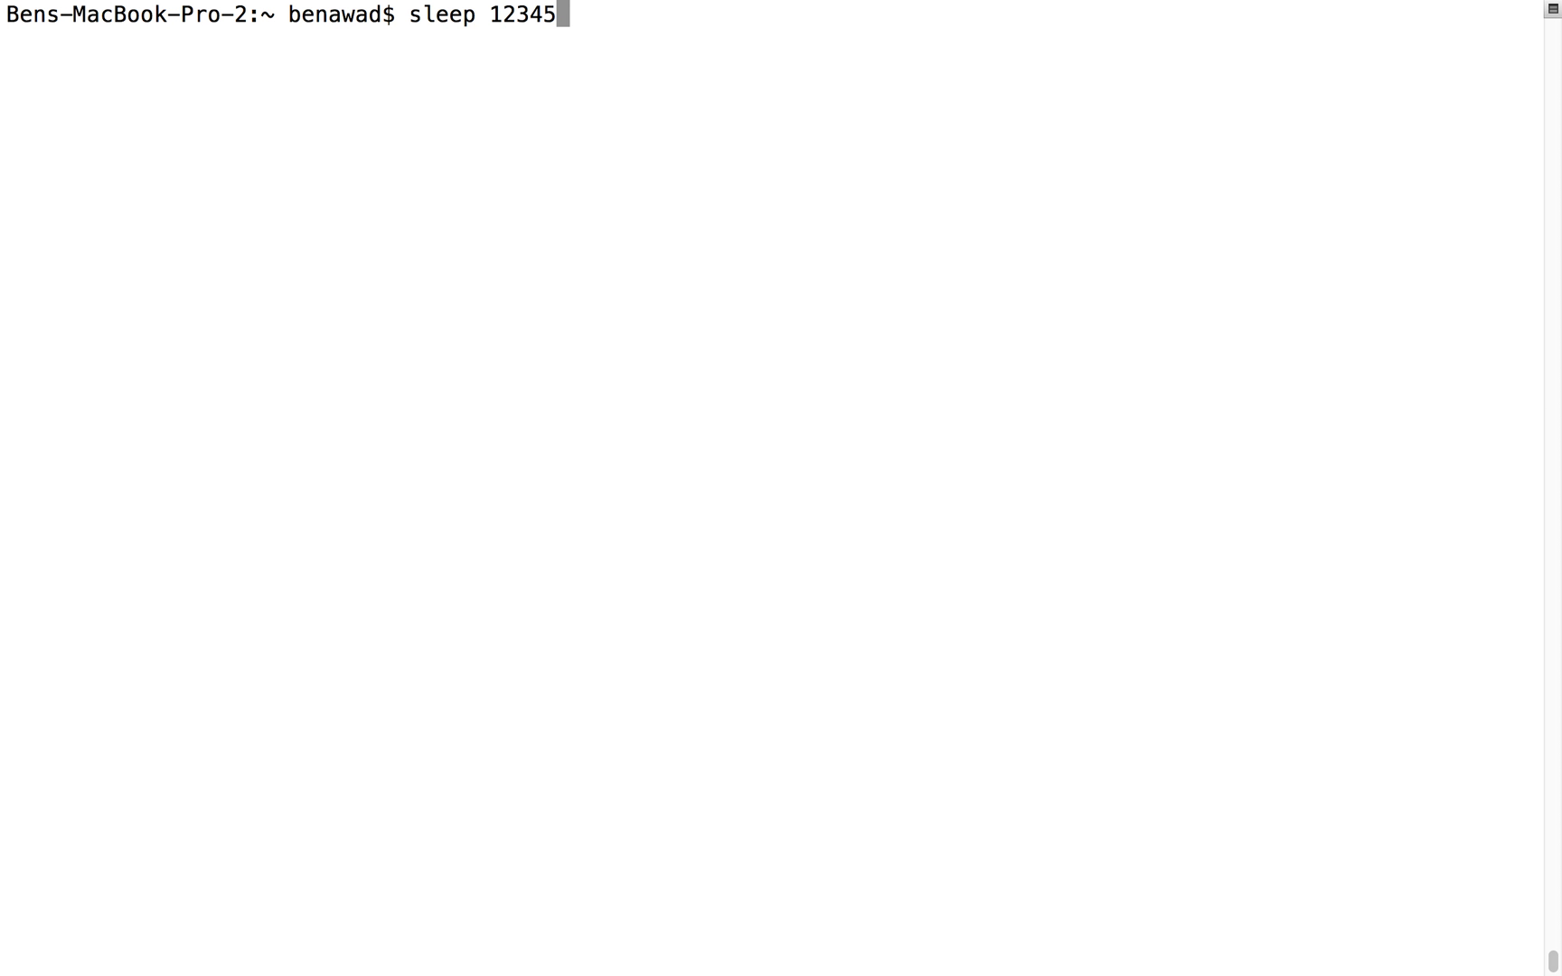
mouse_move(597, 16)
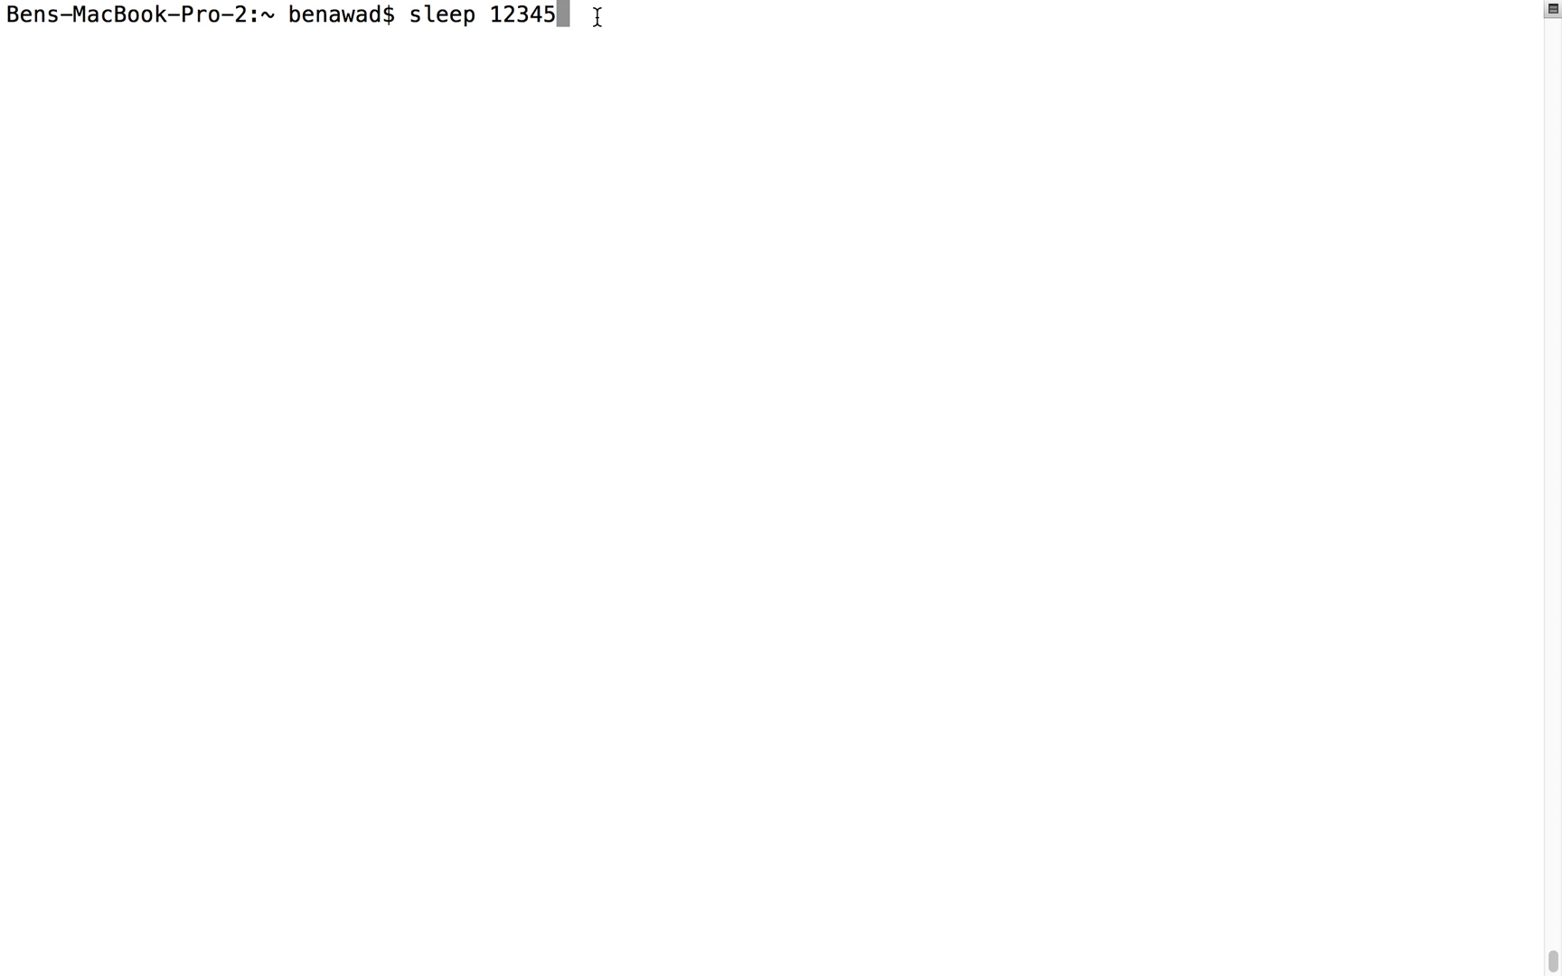
- Run sleep 12345 in the foreground
key("Return")
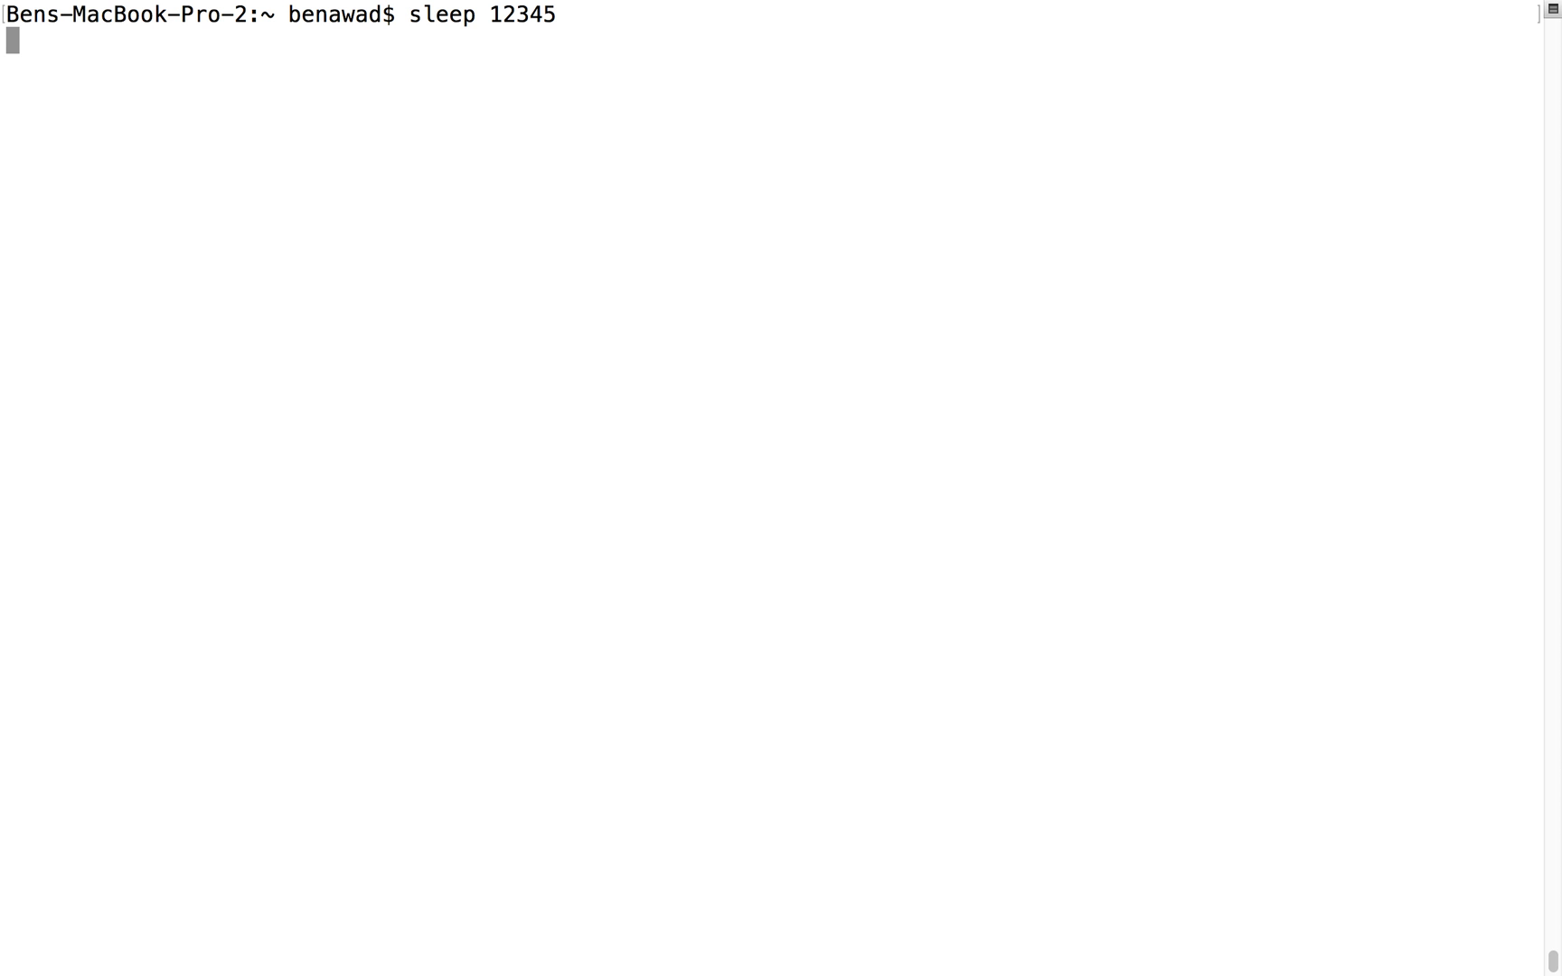
mouse_move(507, 103)
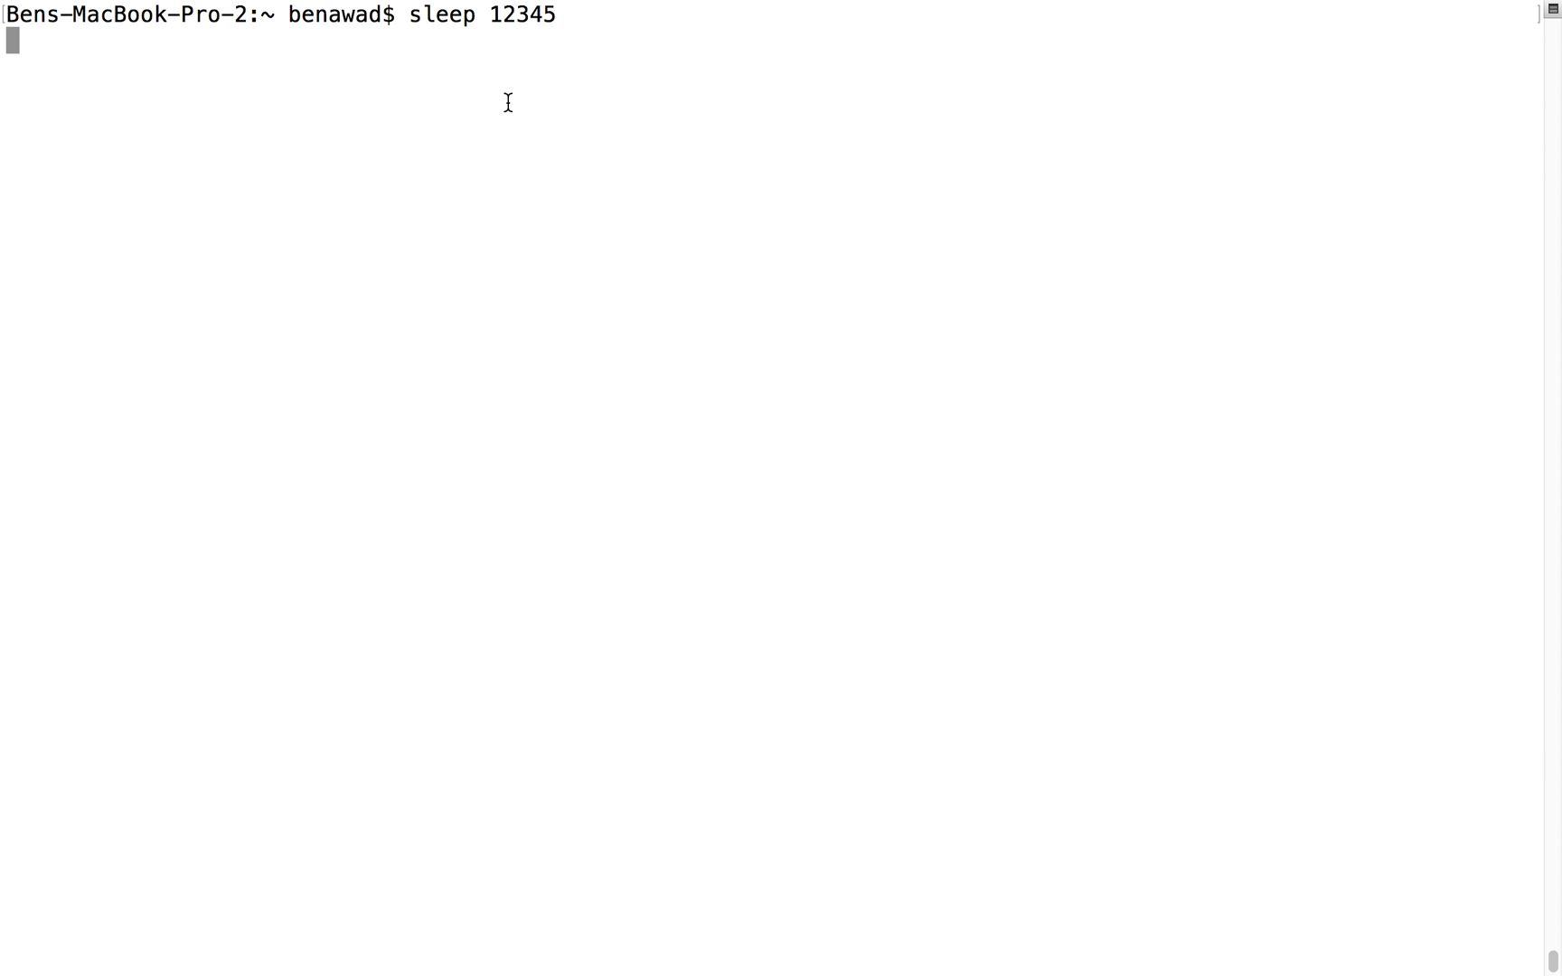
- Interrupt the first sleep with Ctrl+C, then suspend the rerun sleep 12345 as job 1
key("ctrl+c")
type("sleep 12345")
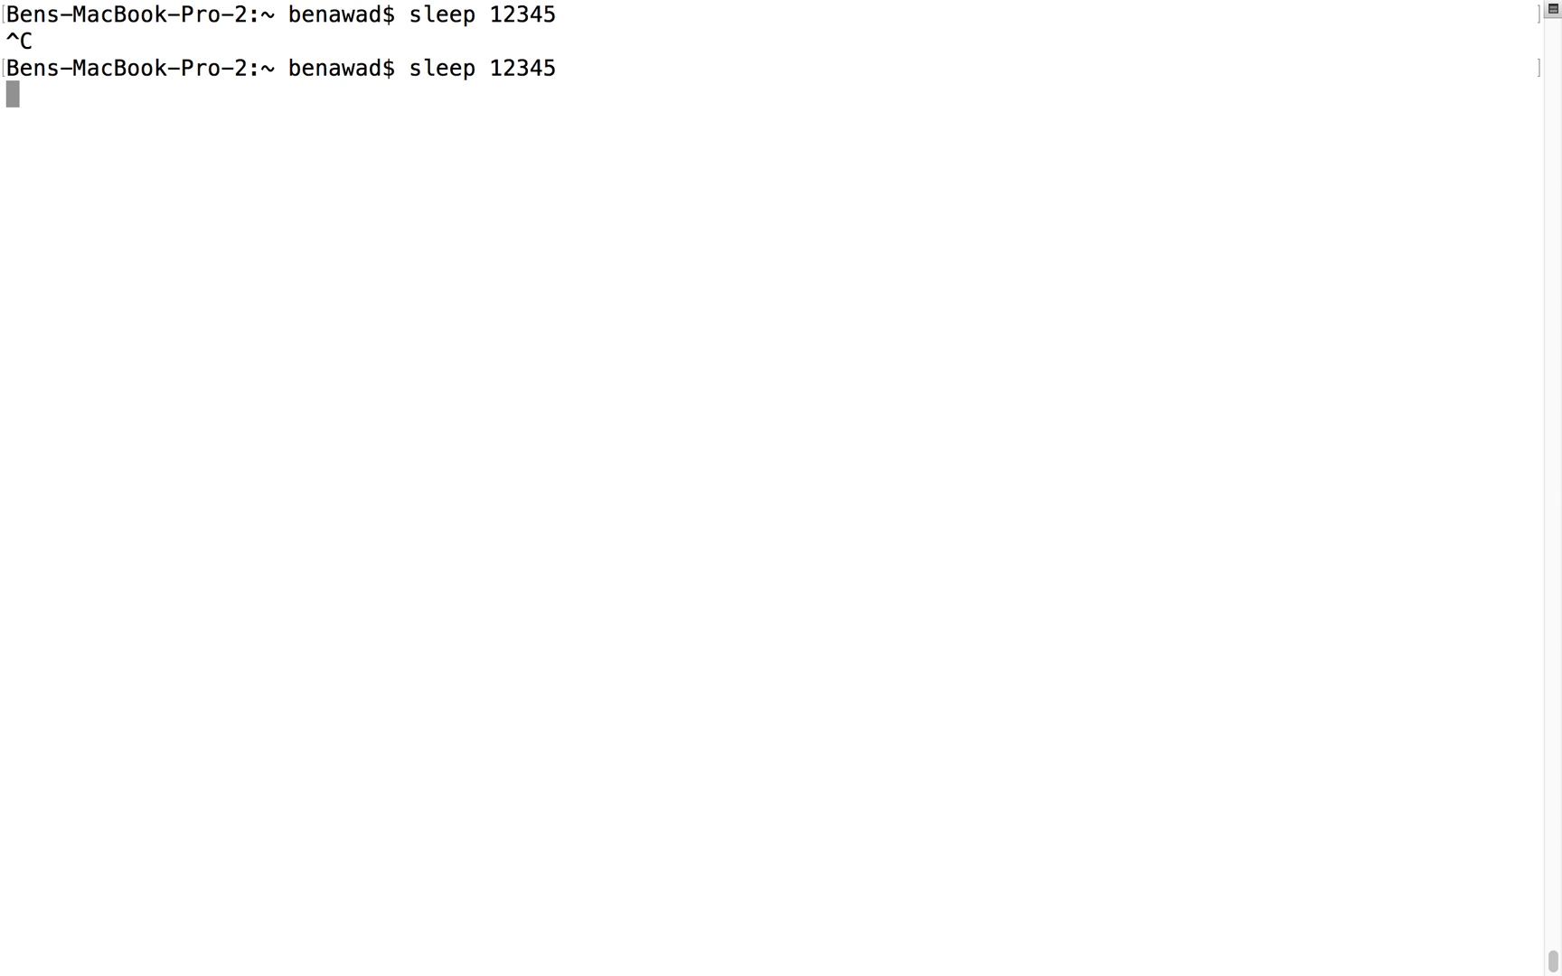
key("ctrl+z")
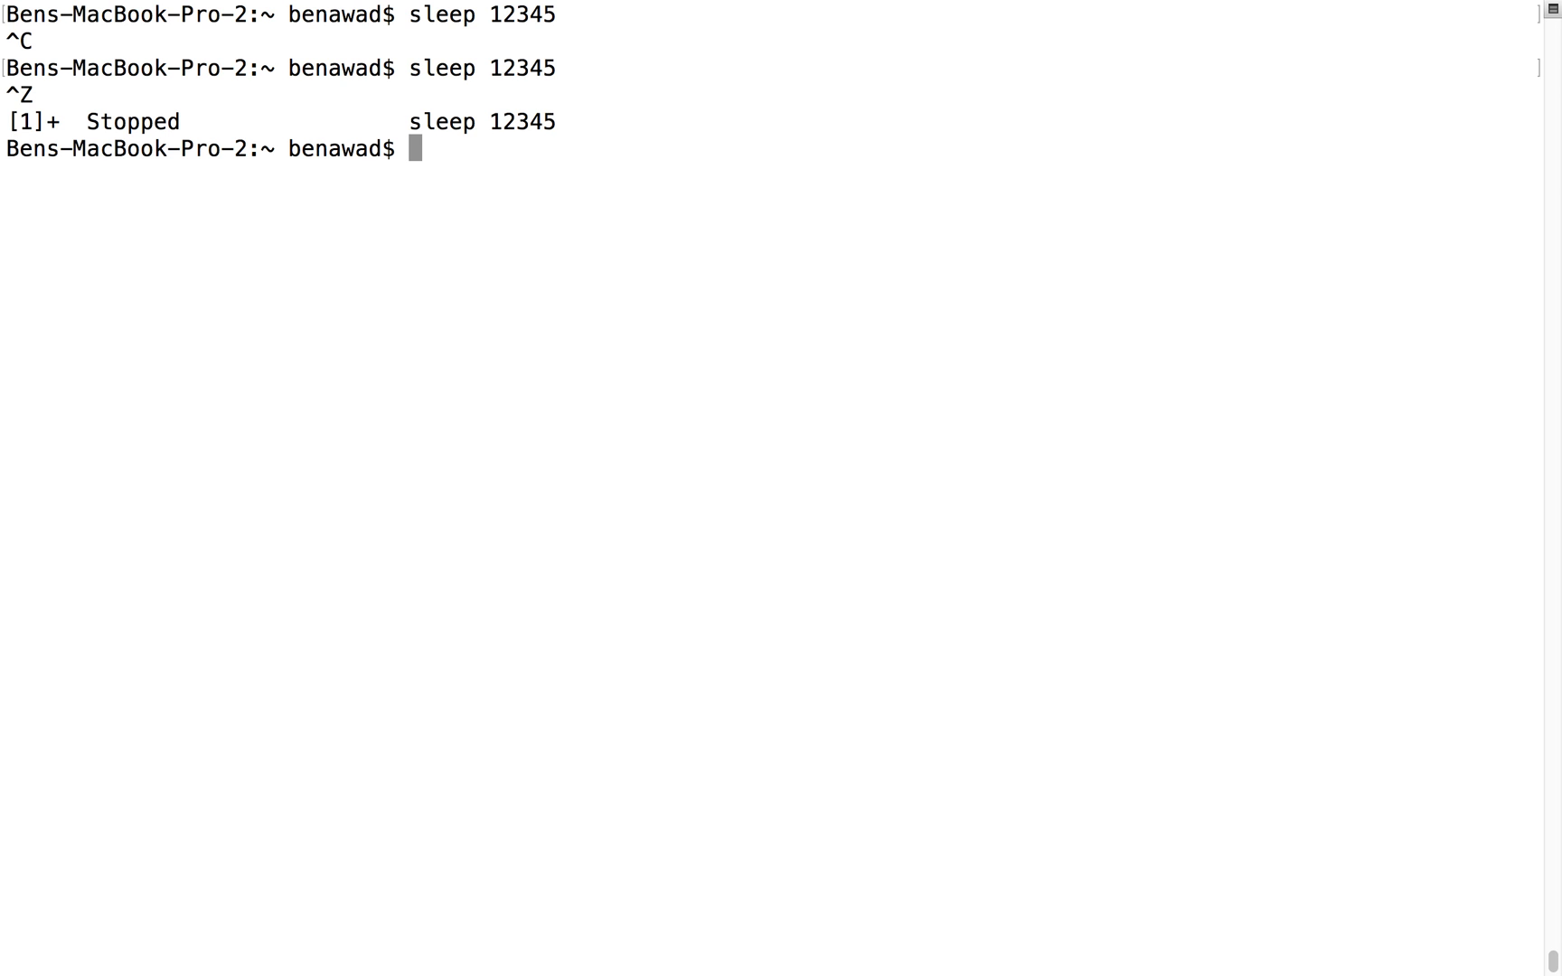
mouse_move(133, 64)
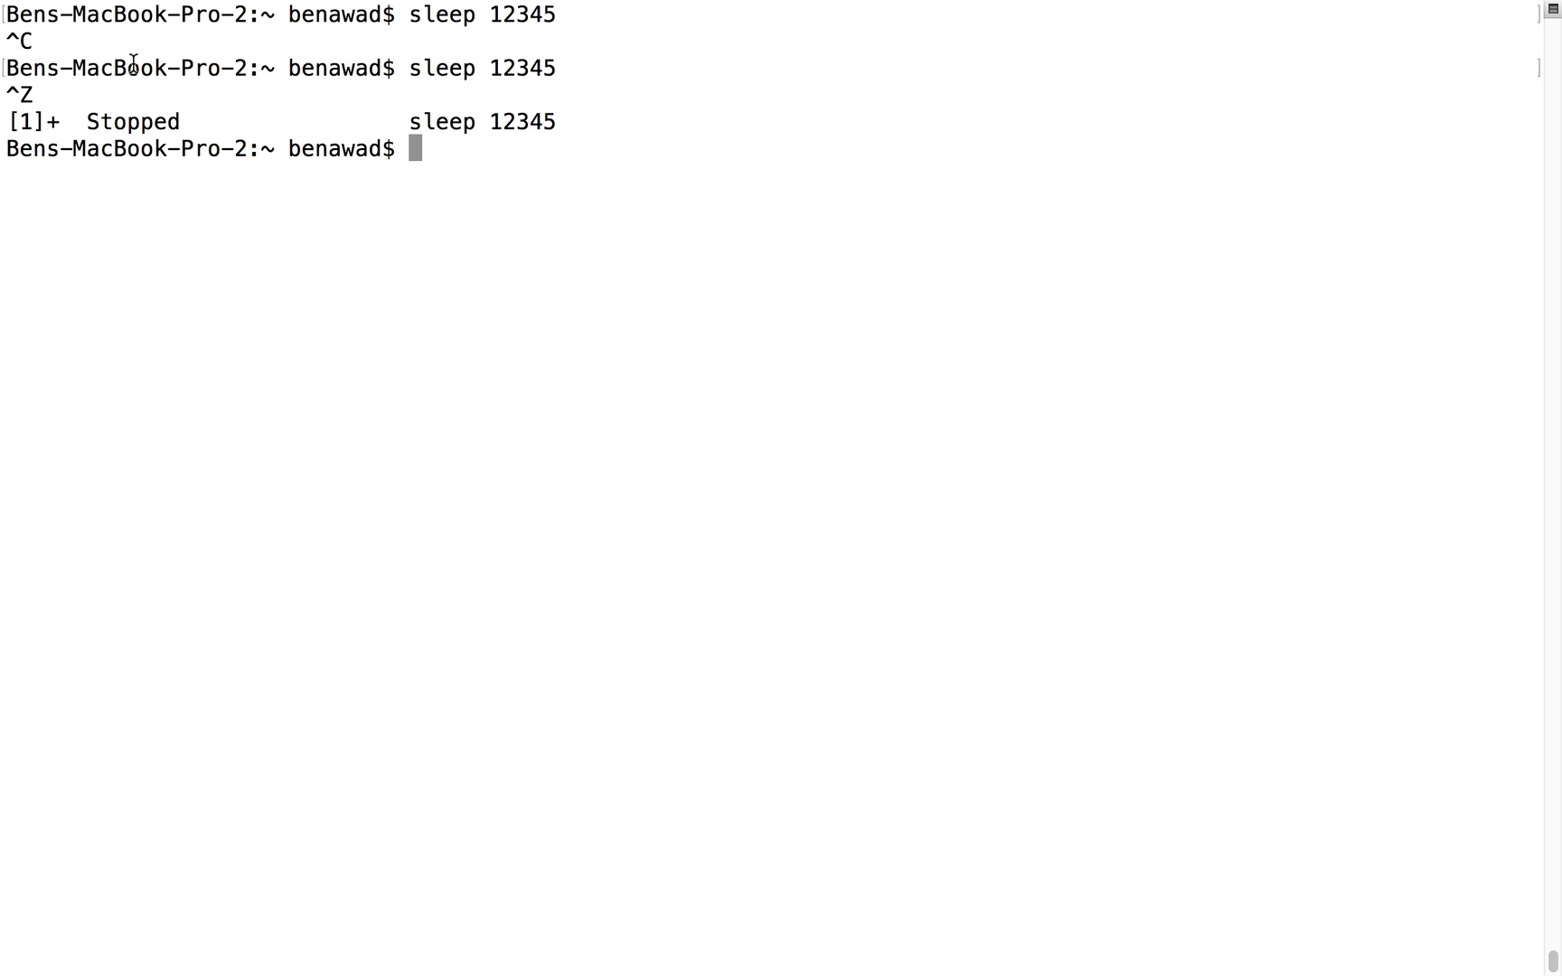
mouse_move(50, 95)
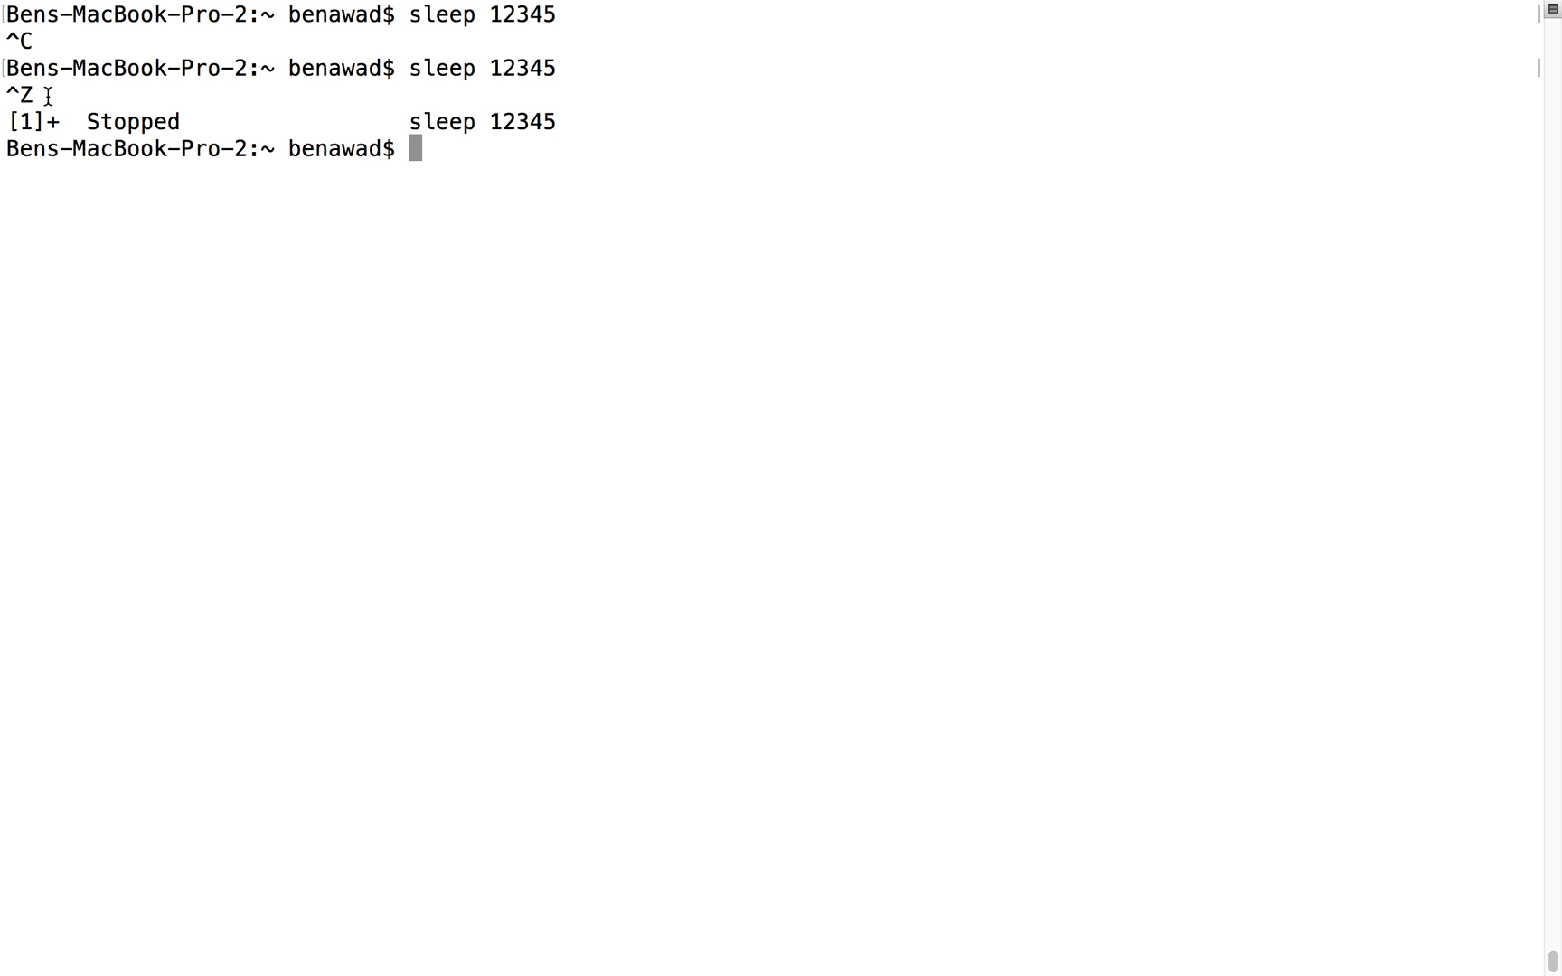
- List the current jobs after a mistyped command
type("fg")
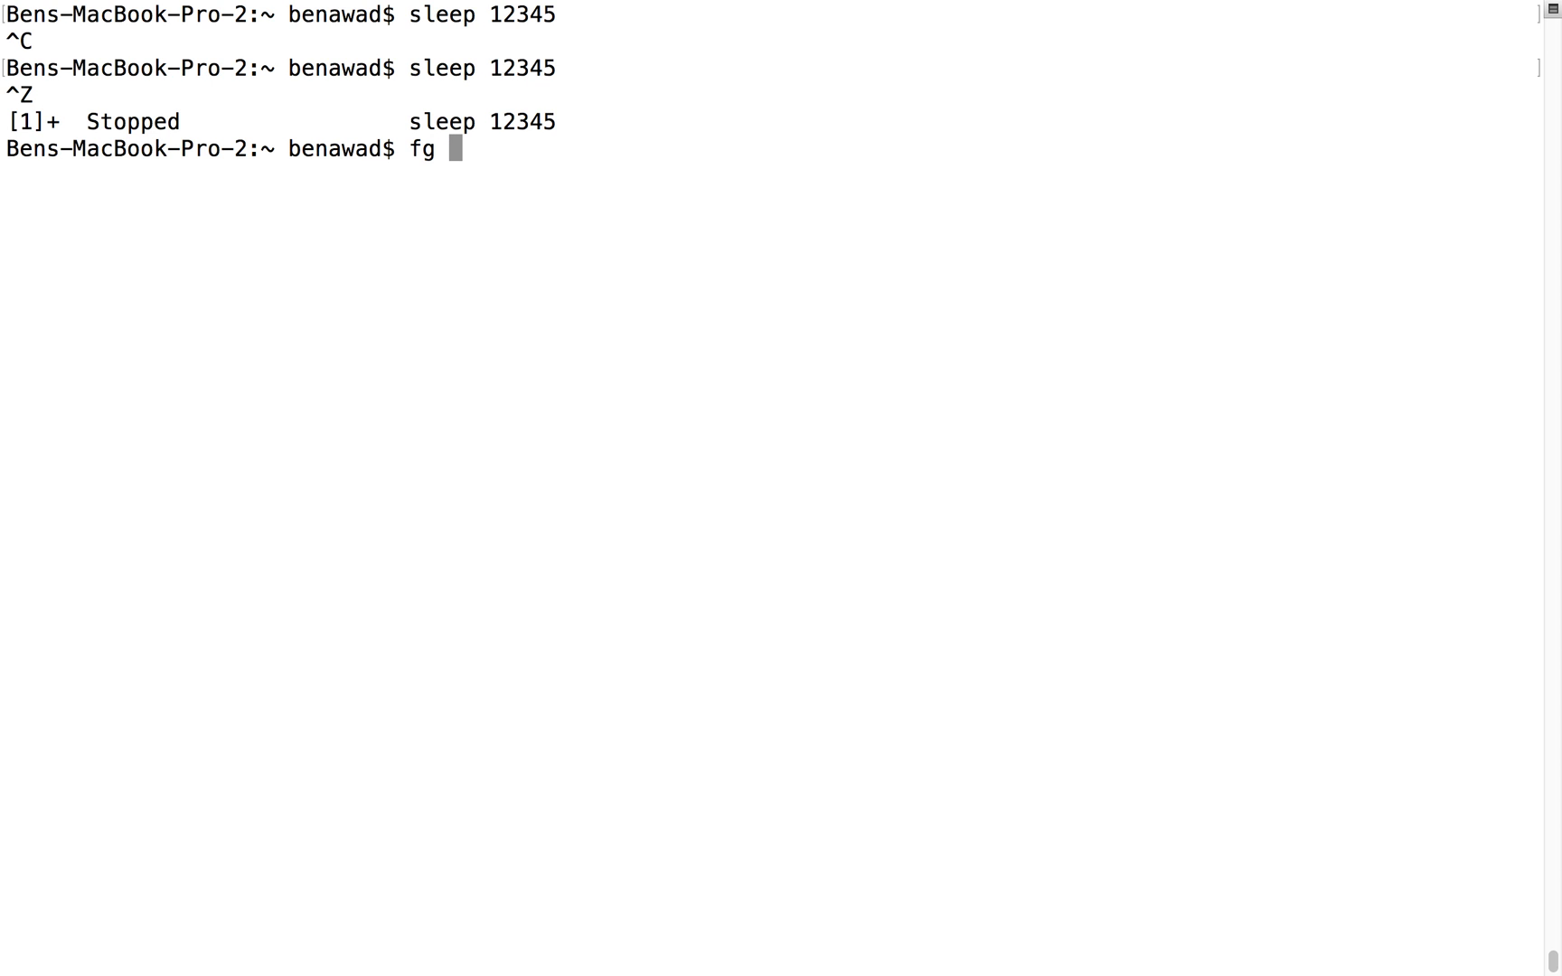
type("job")
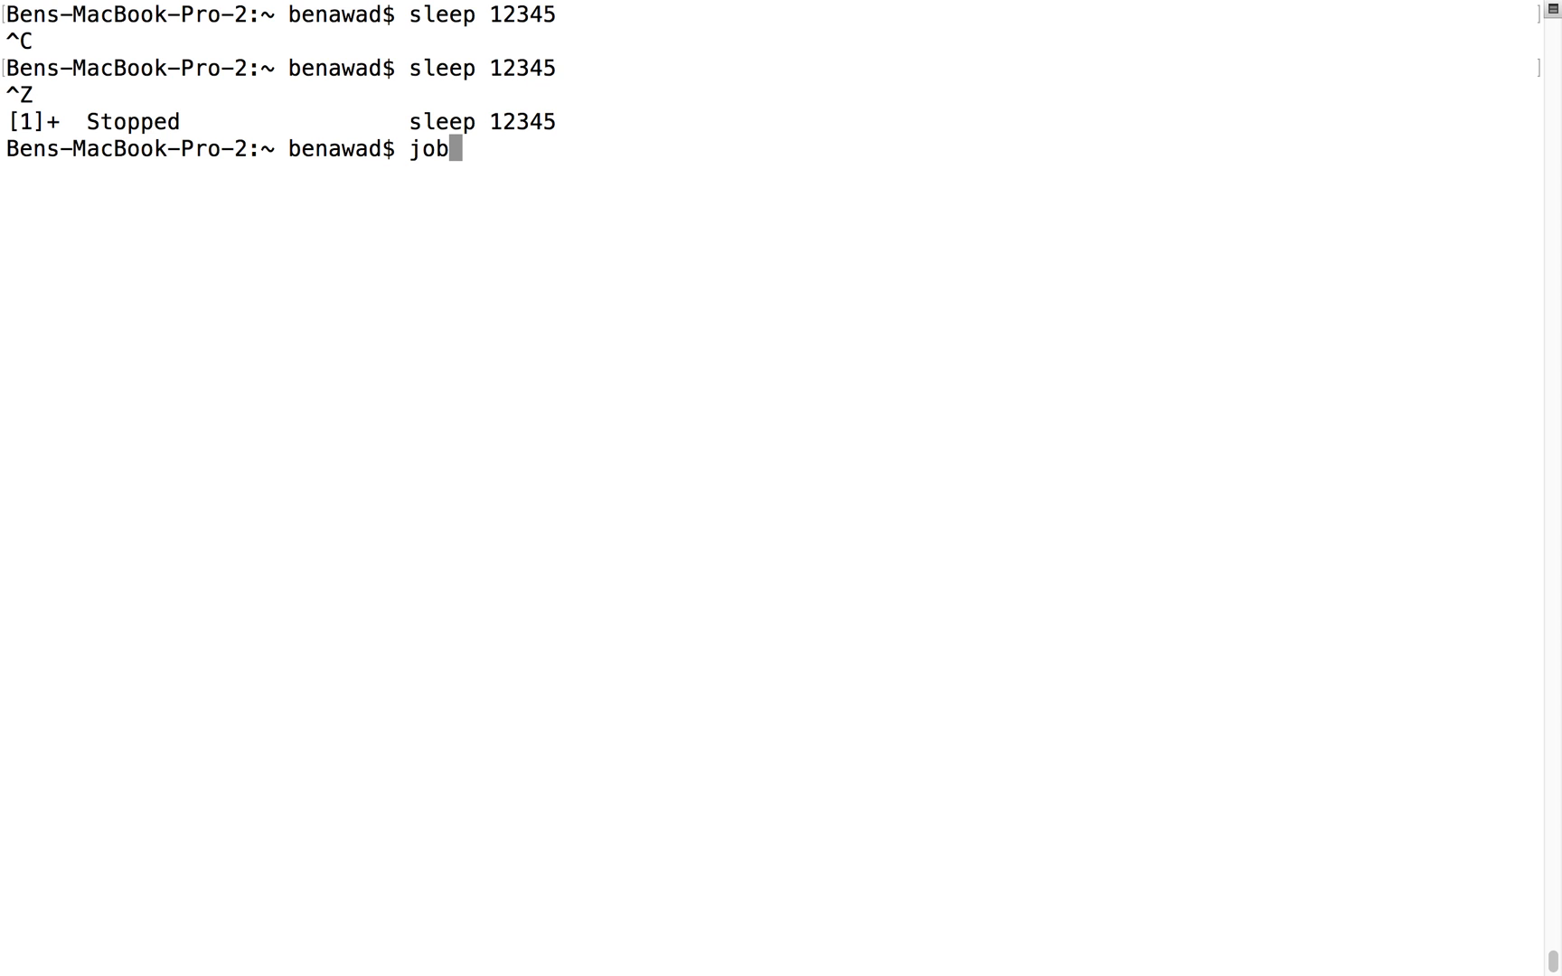
key("Return")
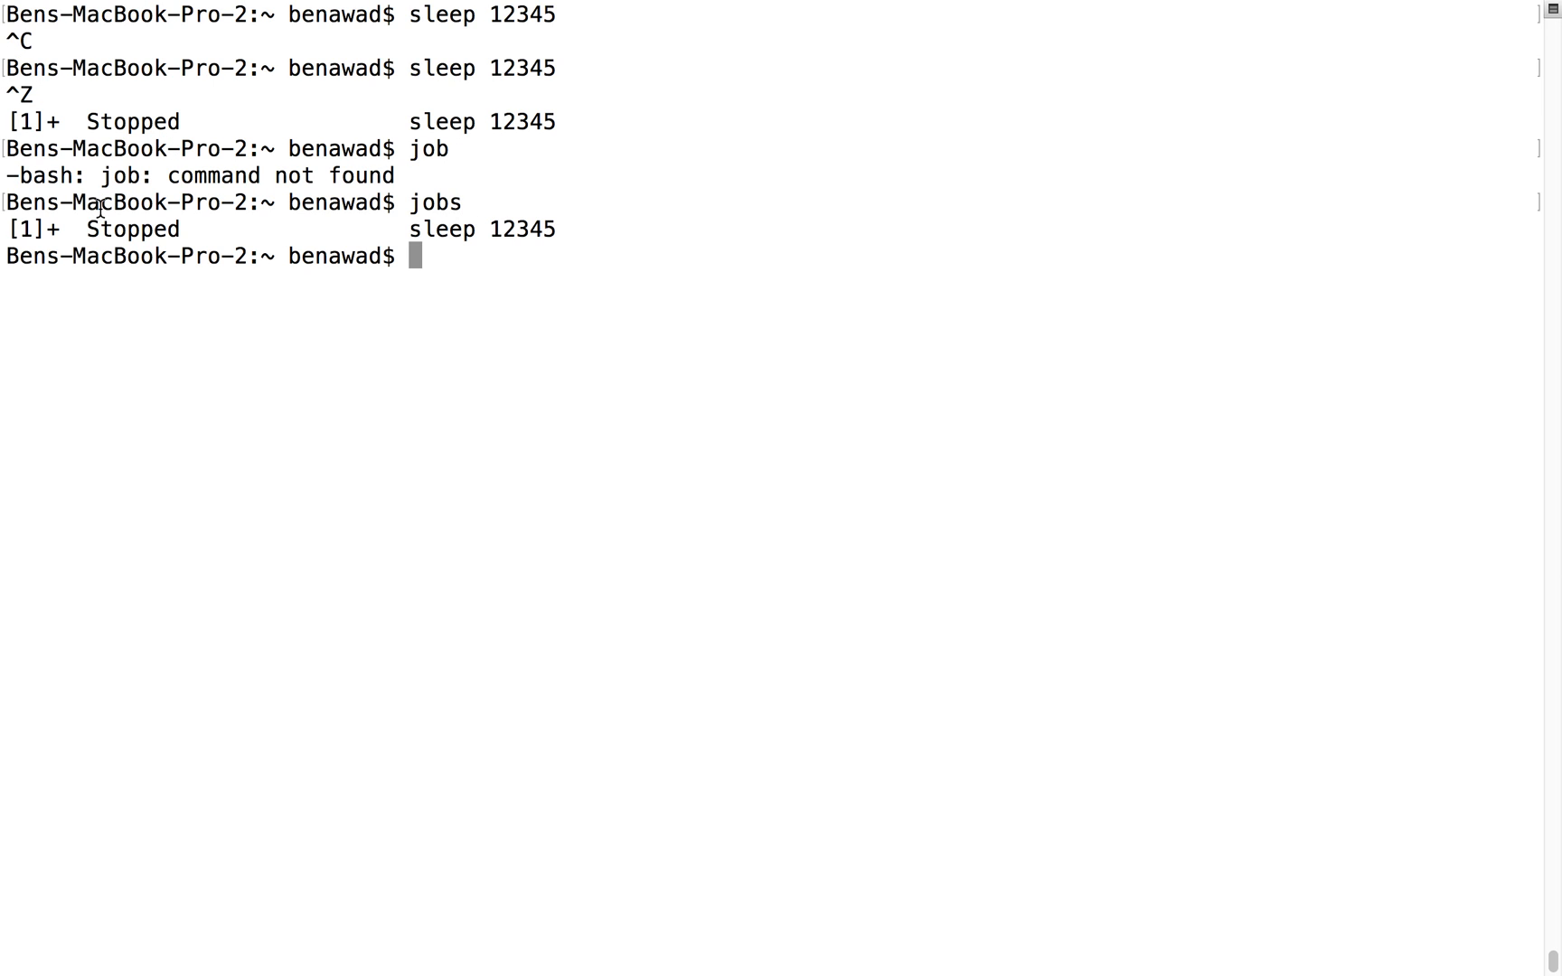
mouse_move(430, 224)
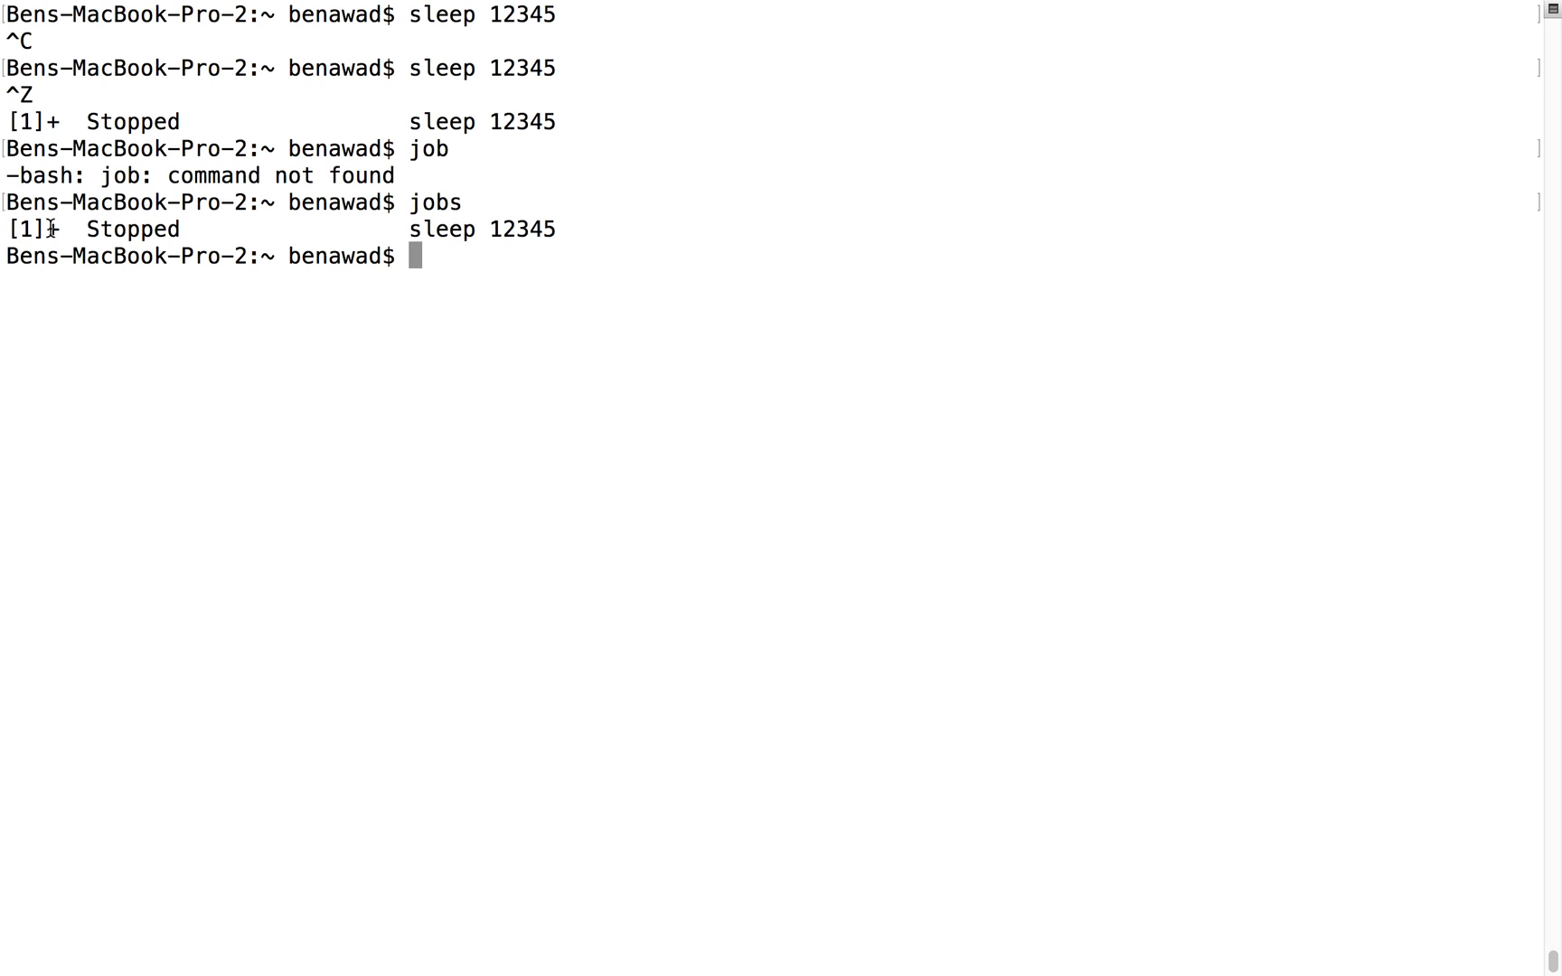
- Bring stopped job 1, sleep 12345, back to the foreground with fg %1
type("fg")
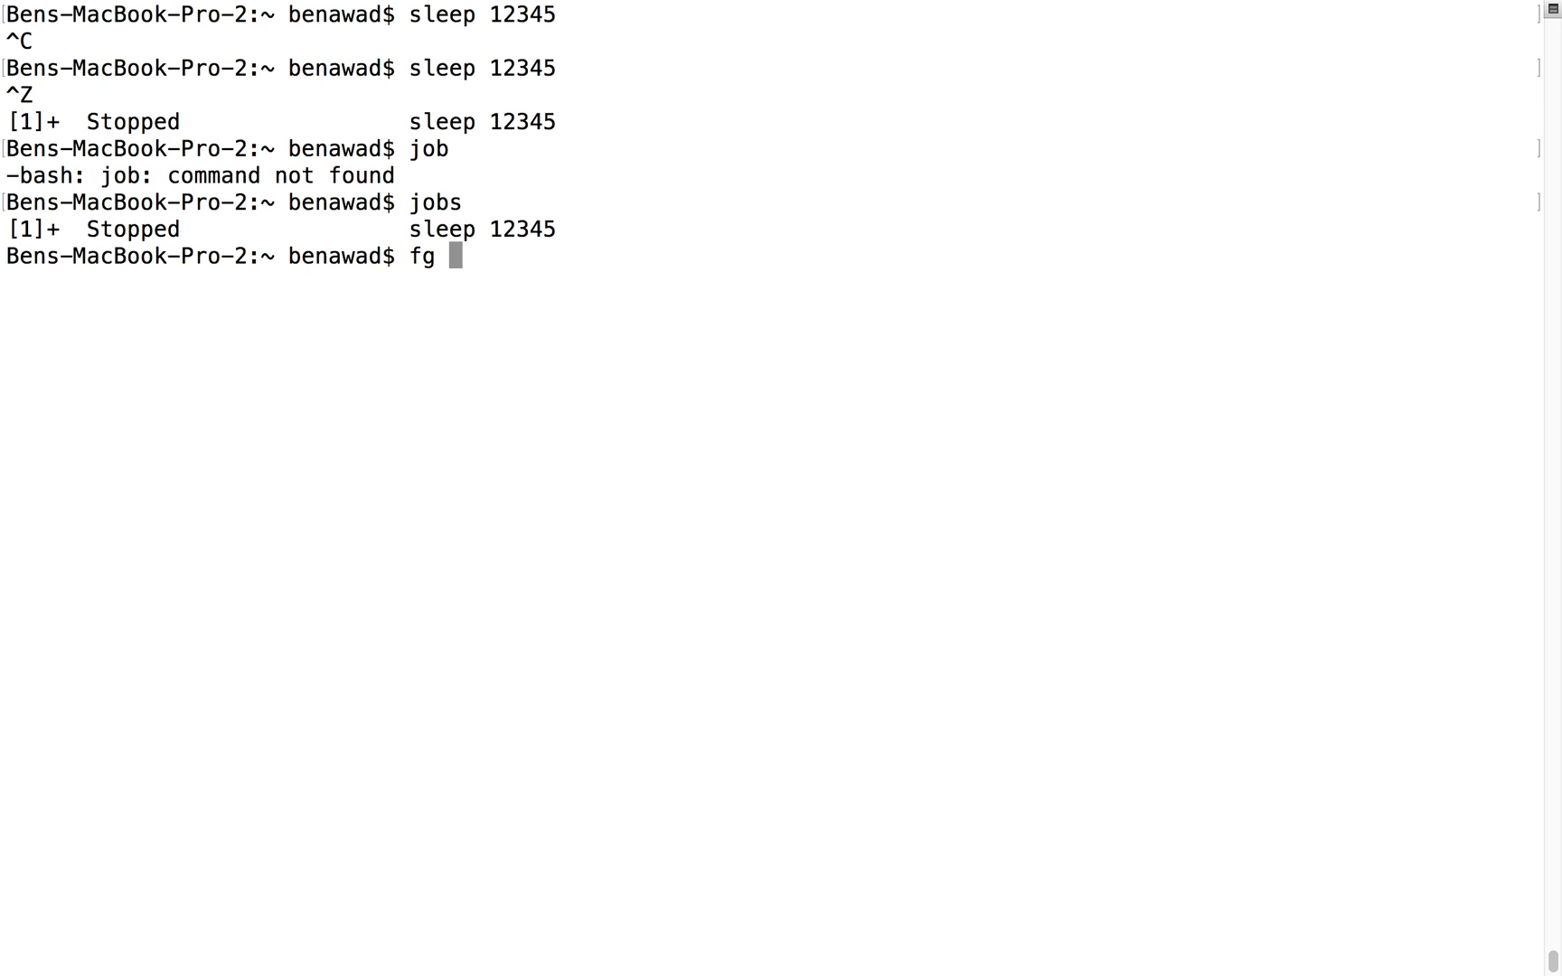
type("%")
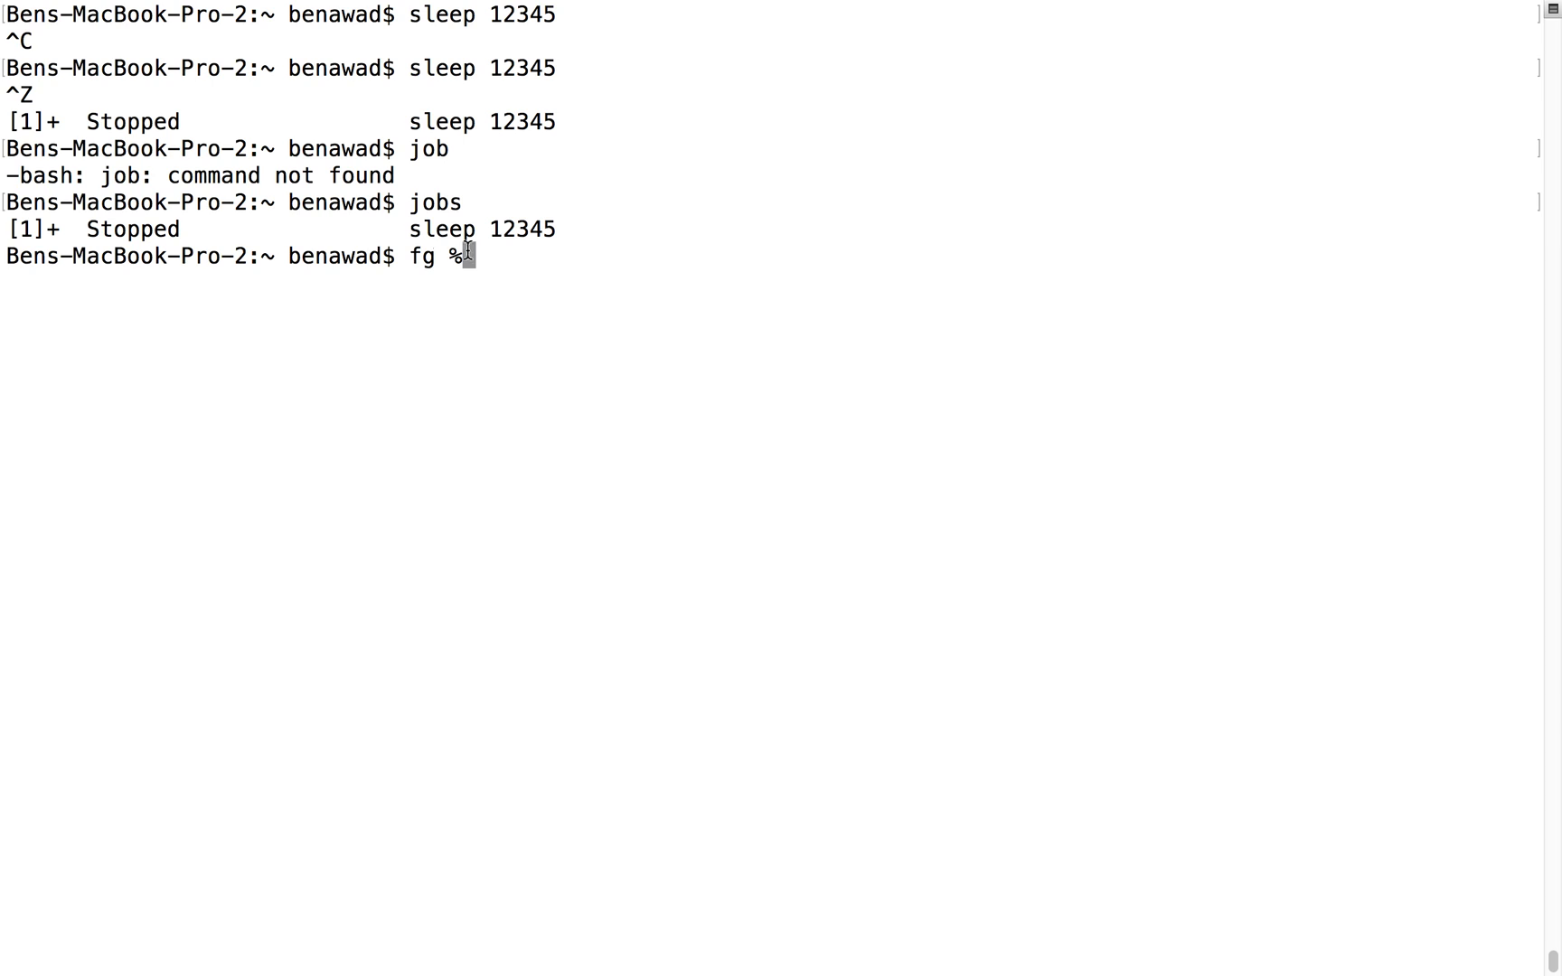
mouse_move(525, 259)
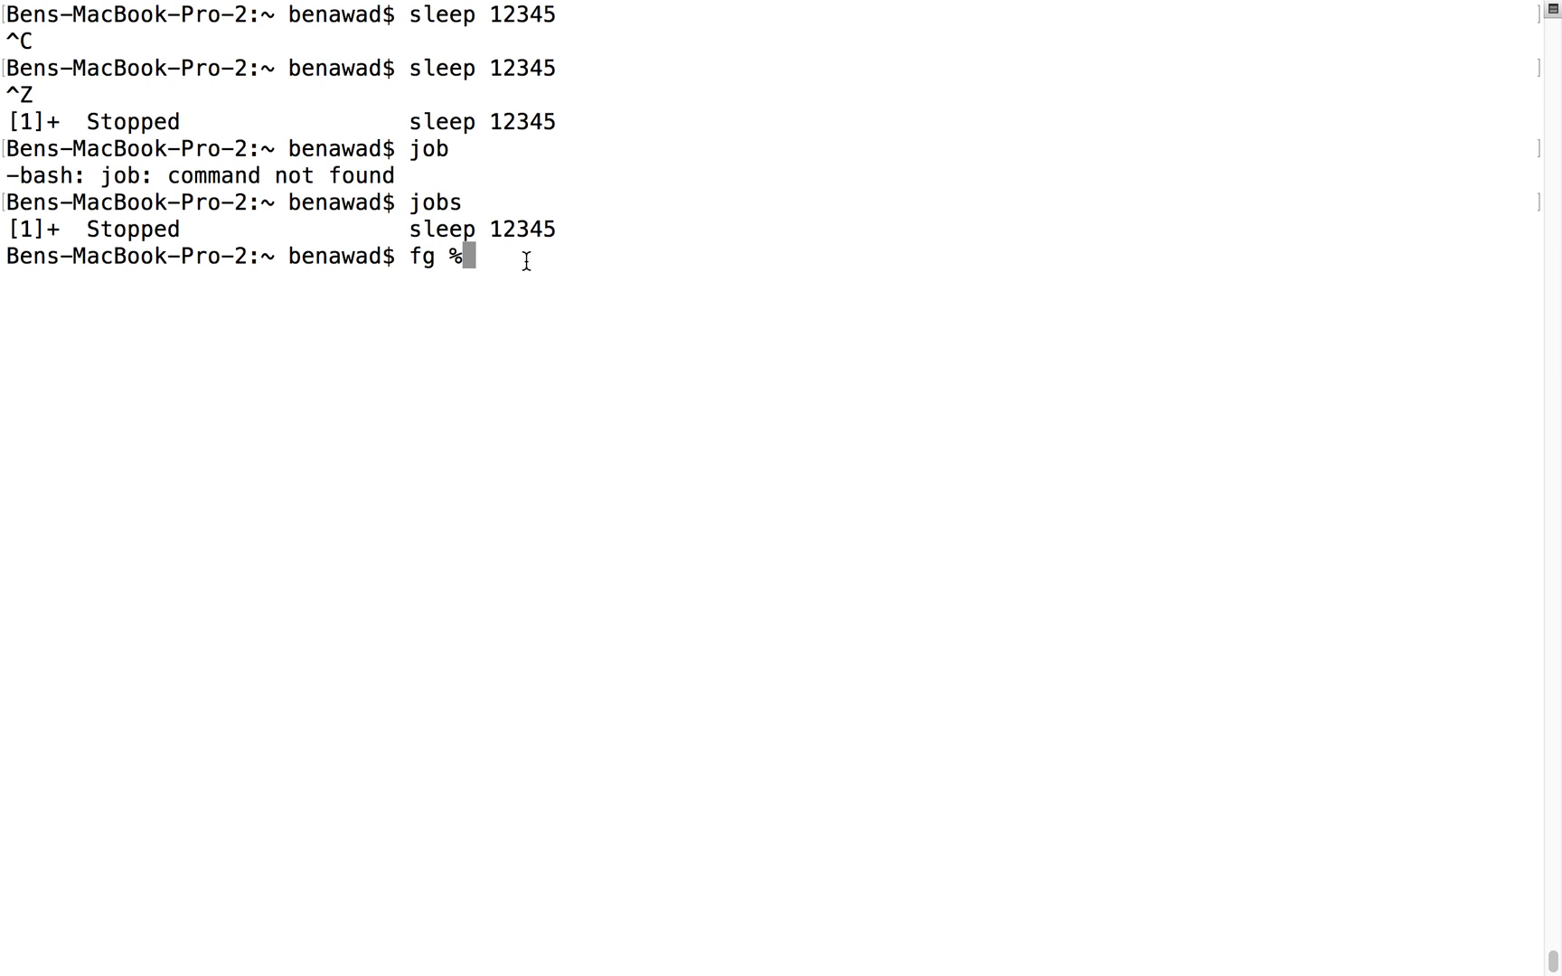
type("1")
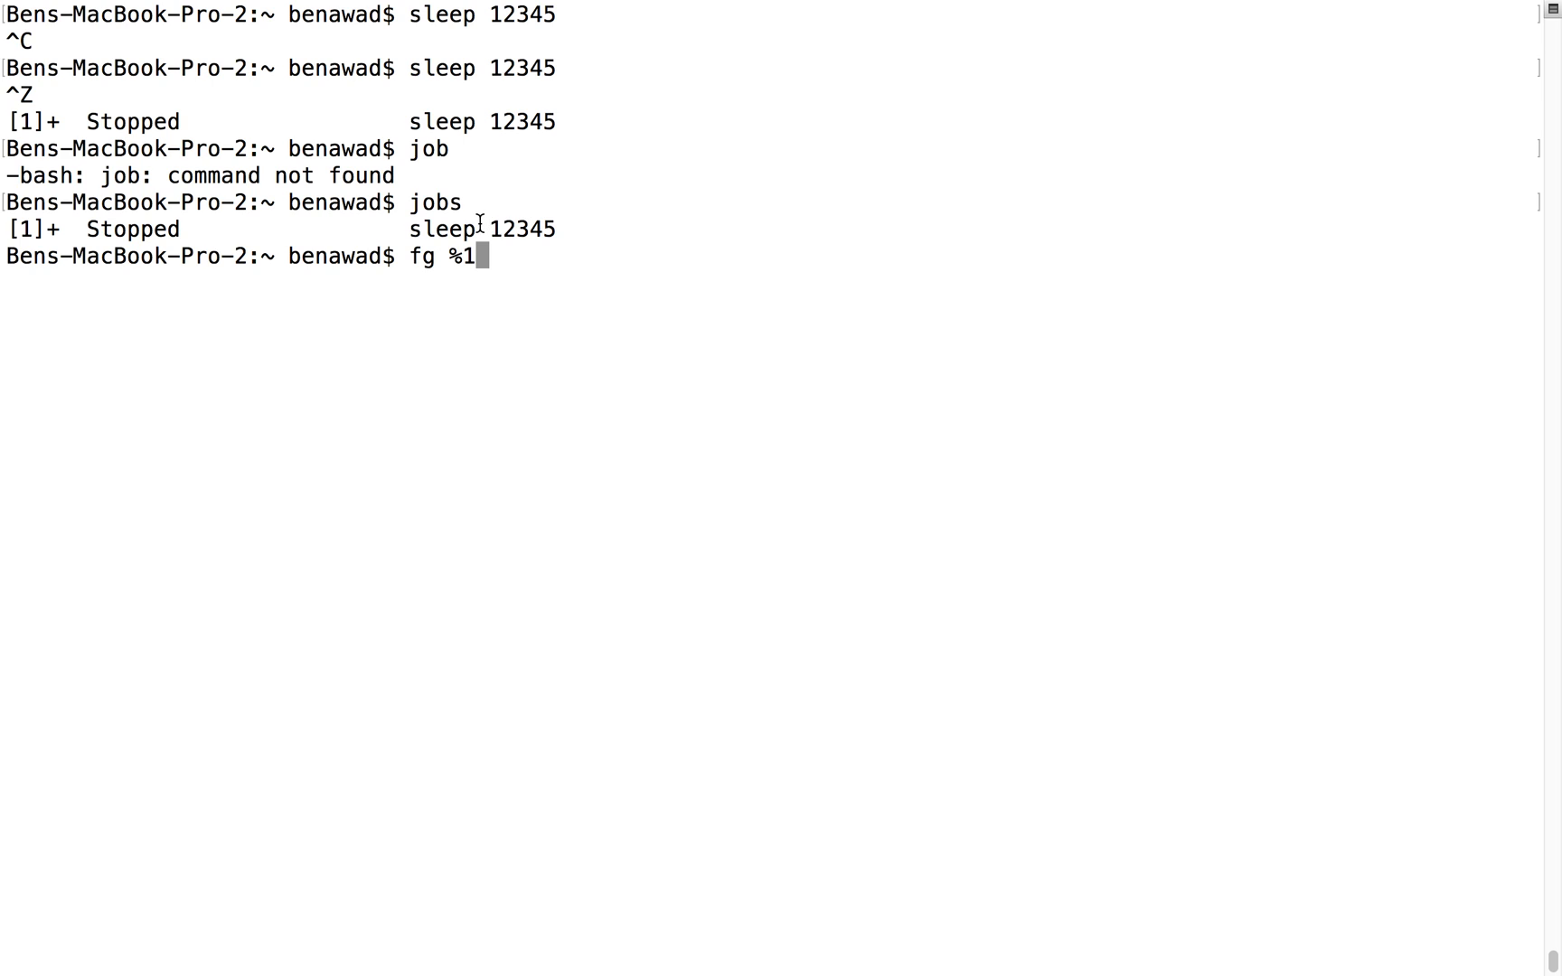
key("Return")
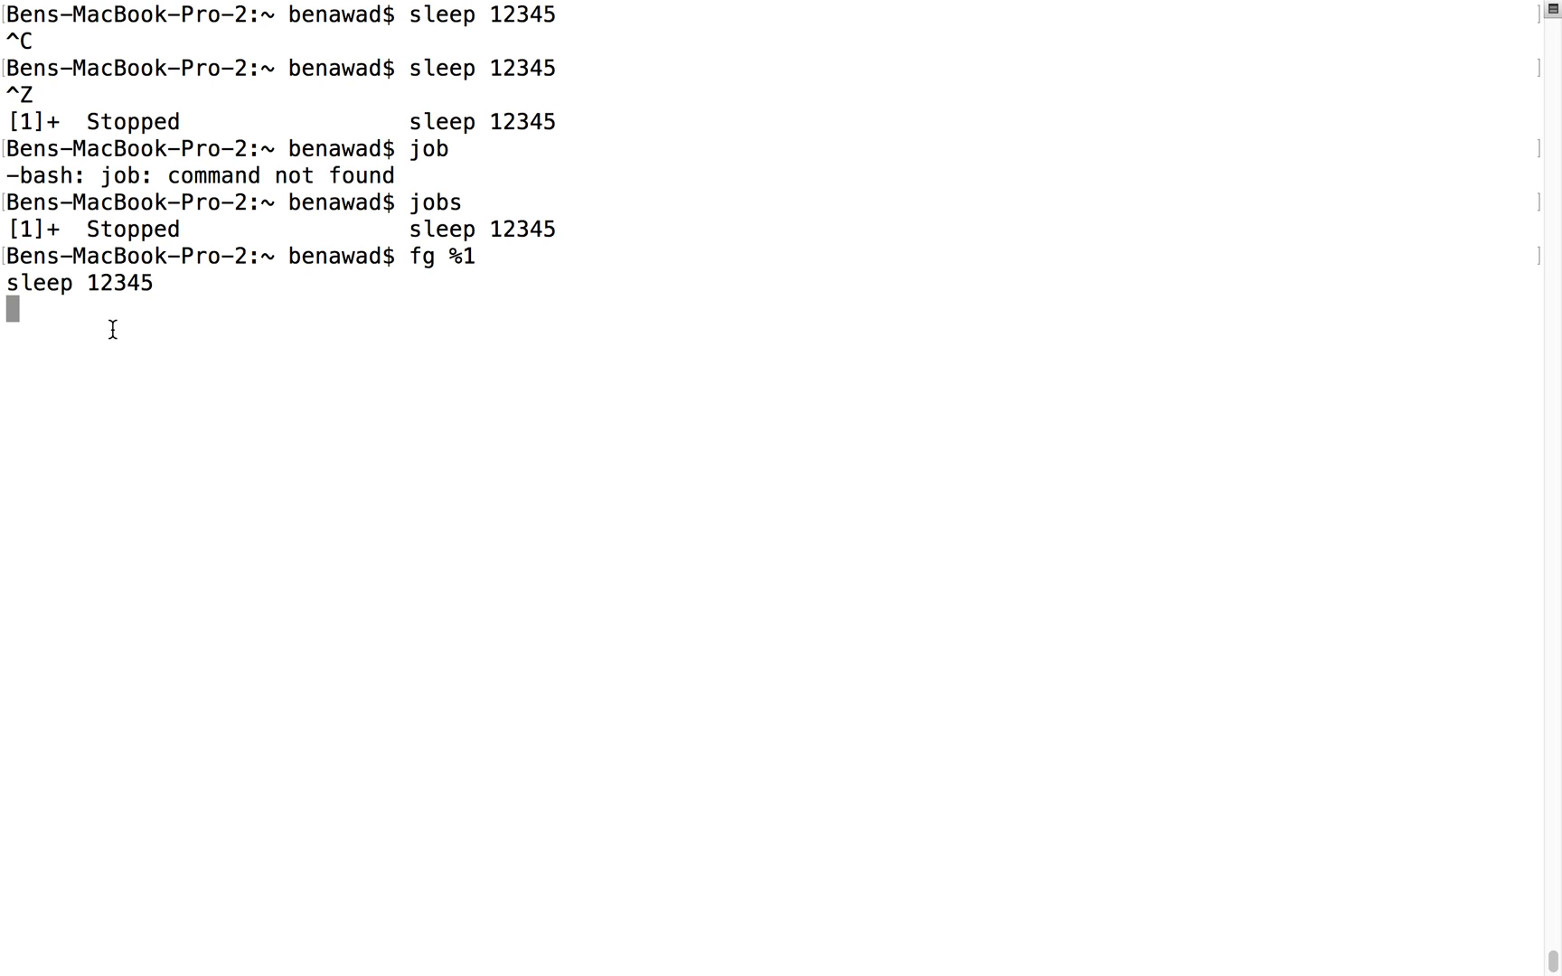
mouse_move(94, 296)
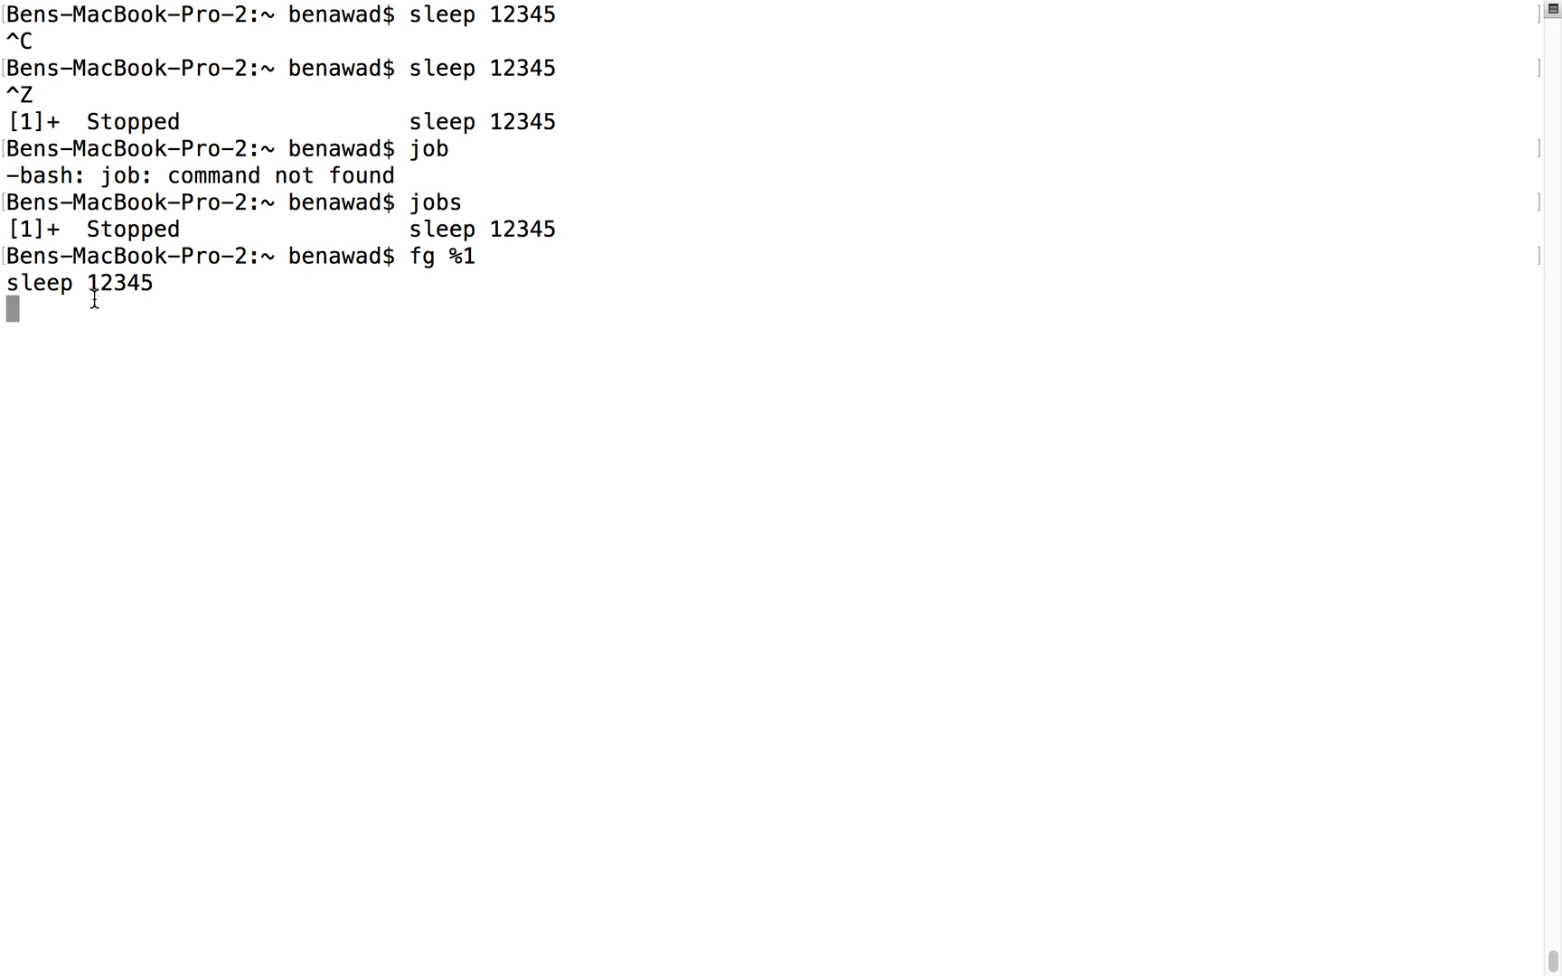
- Suspend the foreground sleep and kill it as job %1
key("ctrl+z")
type("ki")
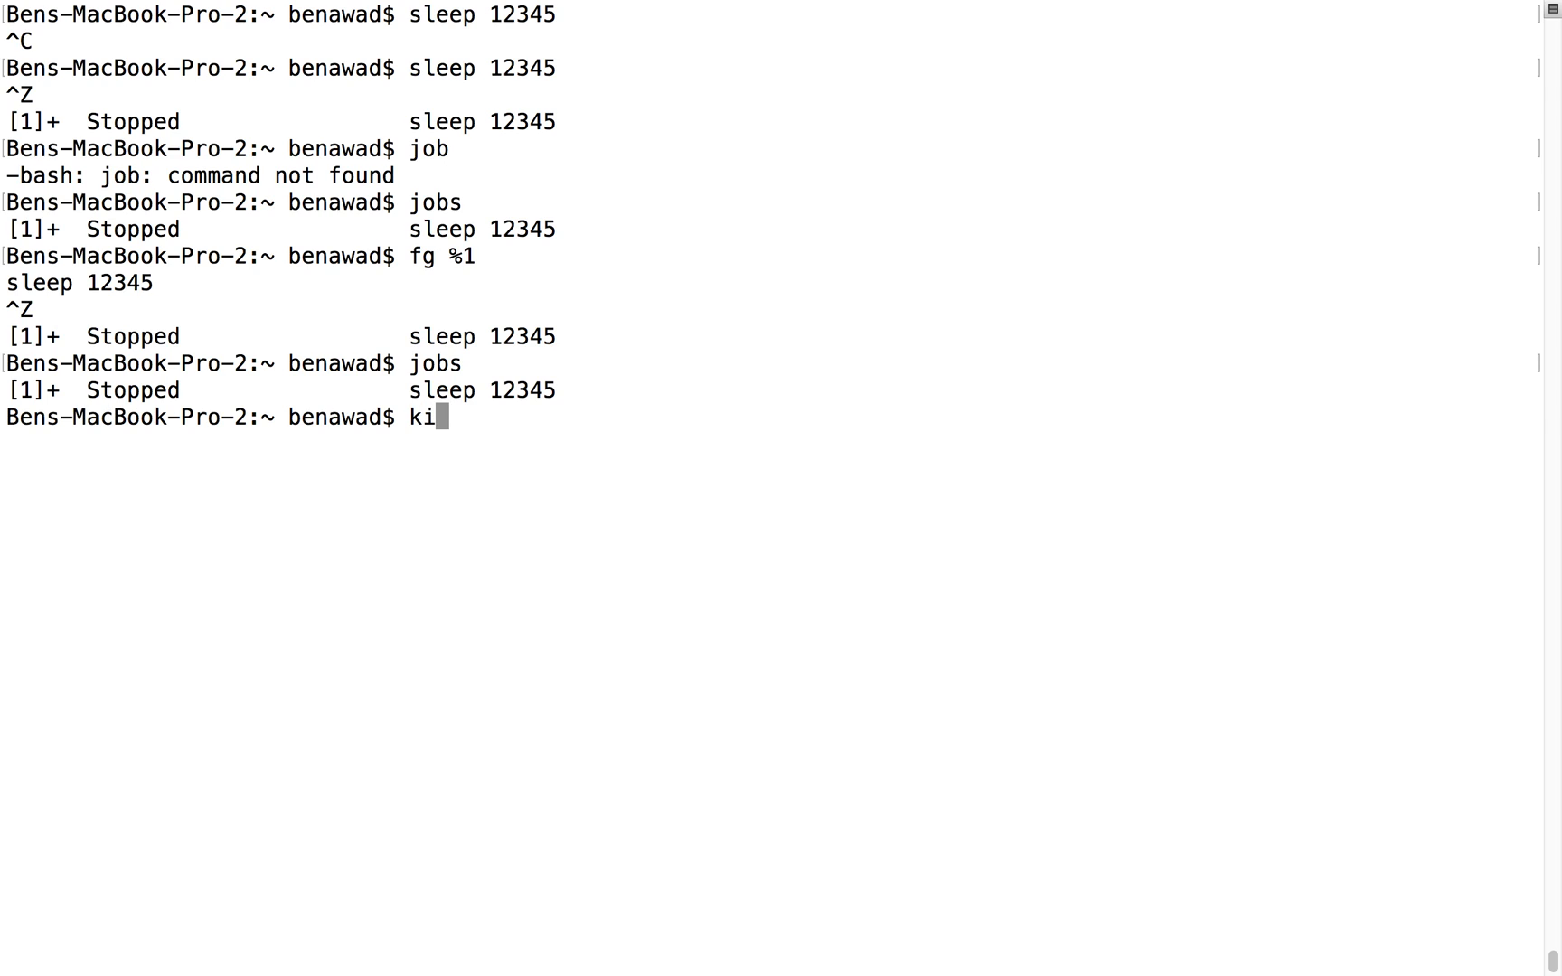
type("ll %1")
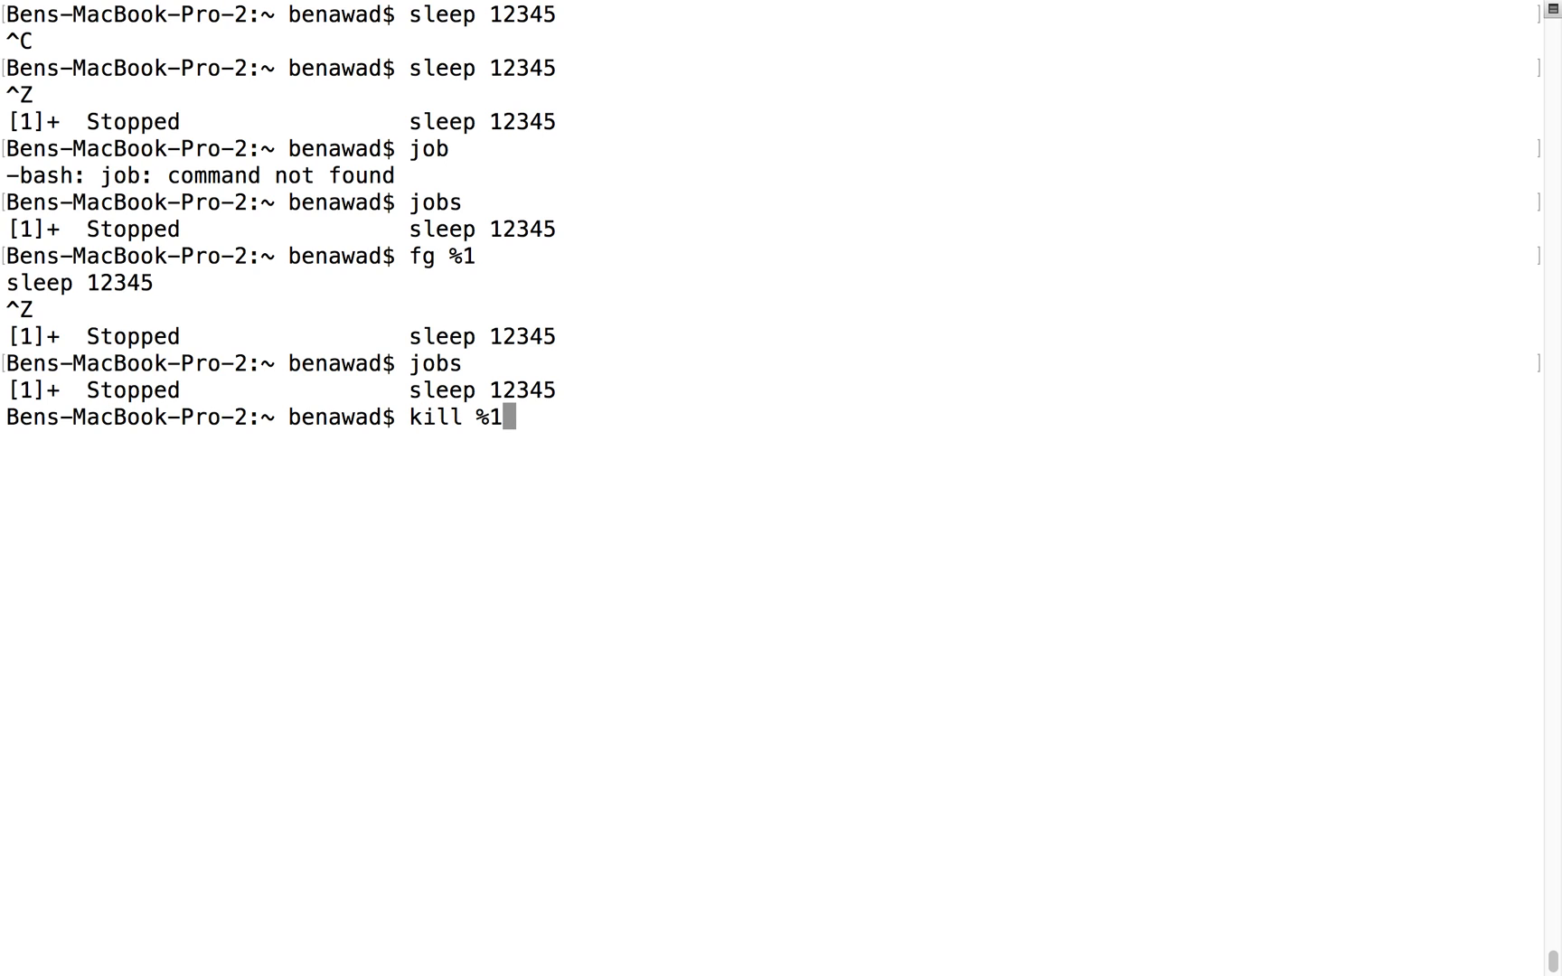
key("Return")
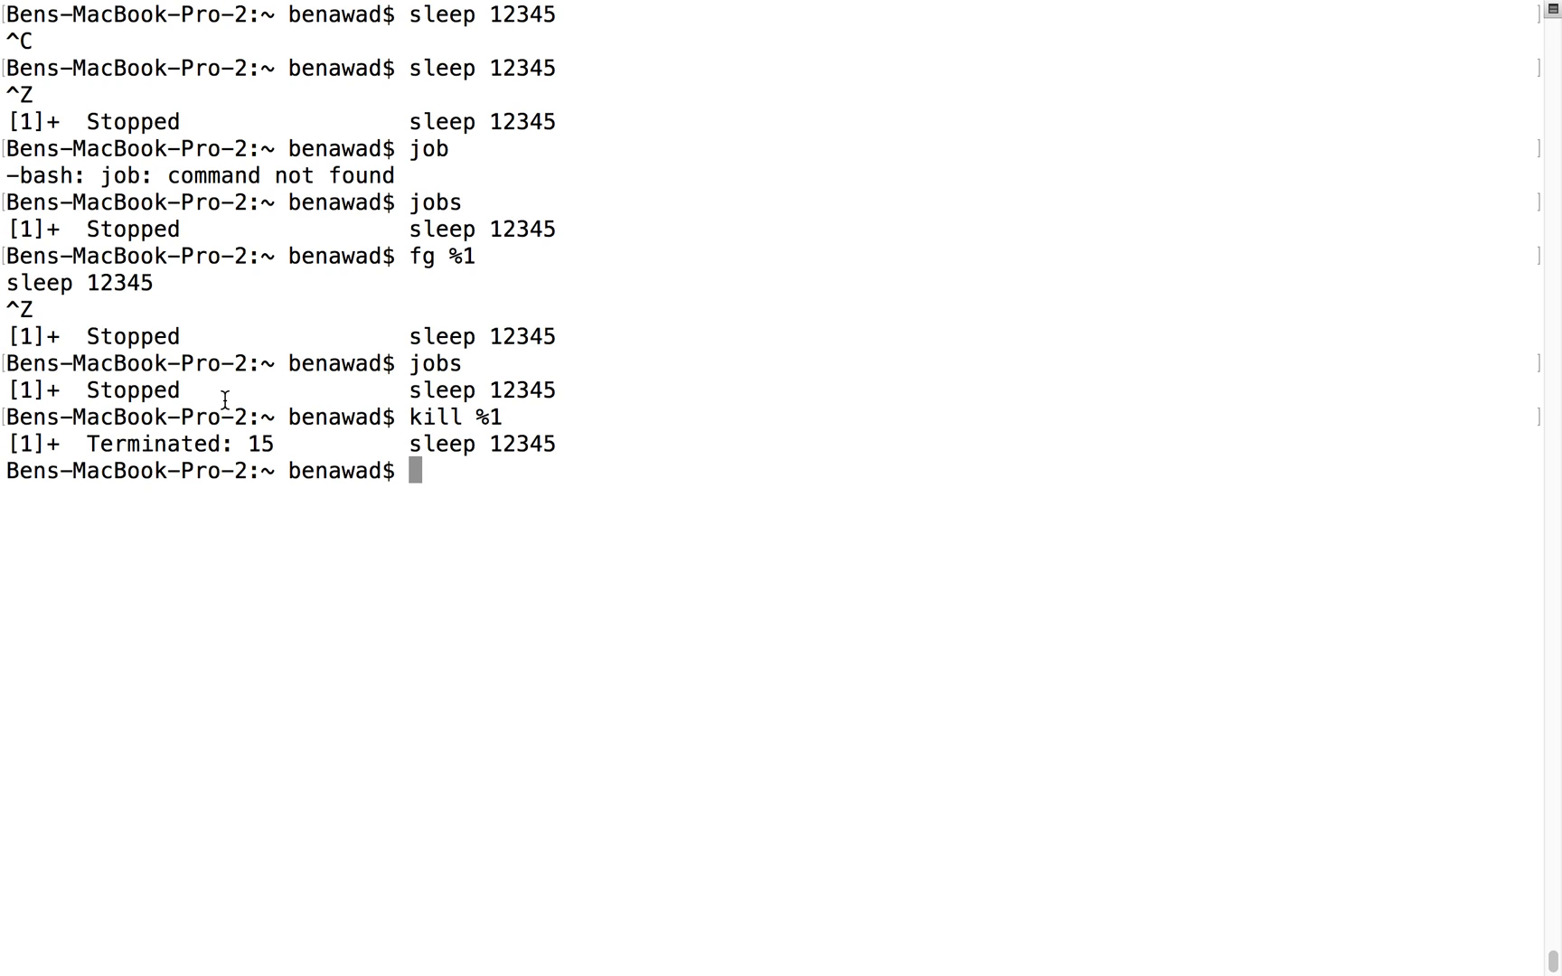
mouse_move(208, 439)
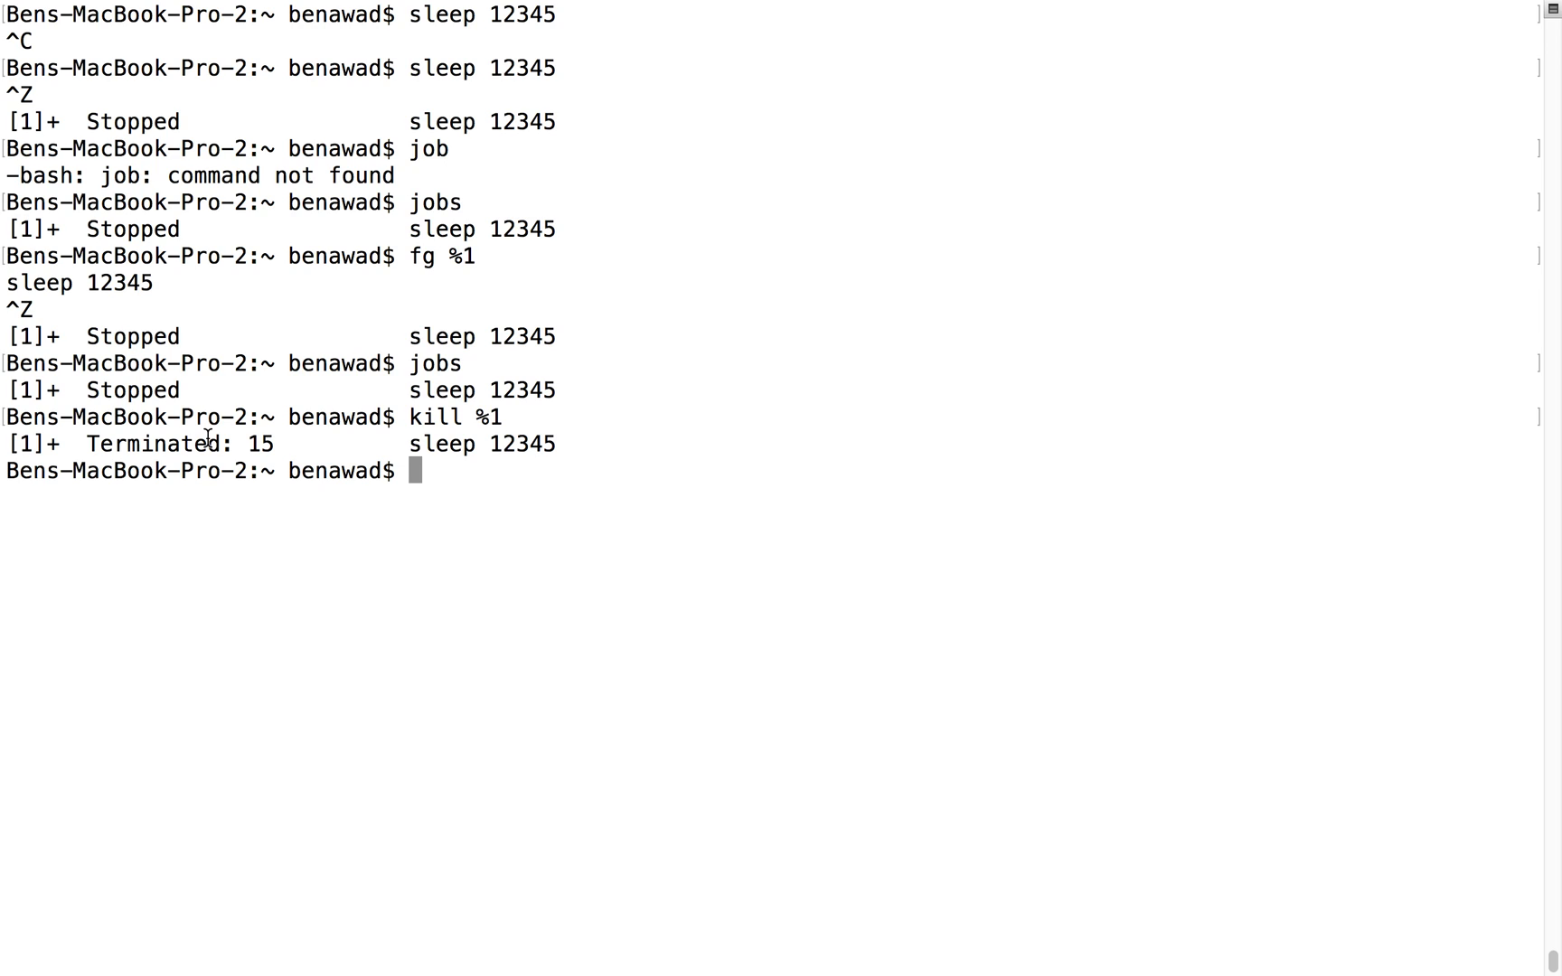
- Confirm no jobs remain, then start sleep 12345 and suspend it as job 1
type("jobs")
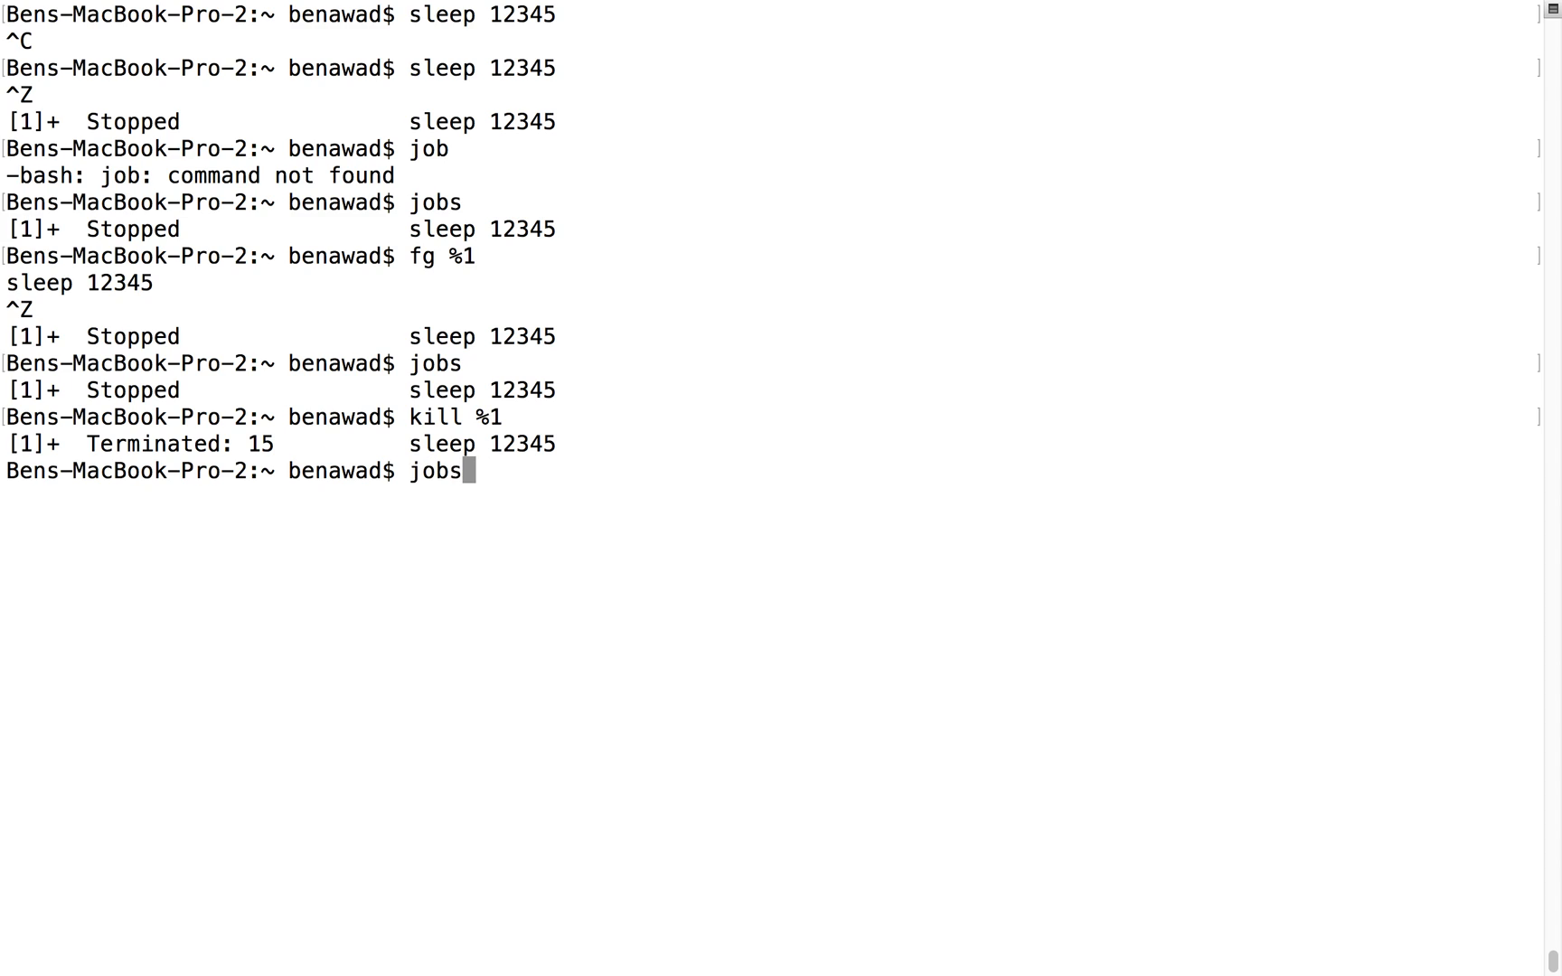
type("sleep 12345")
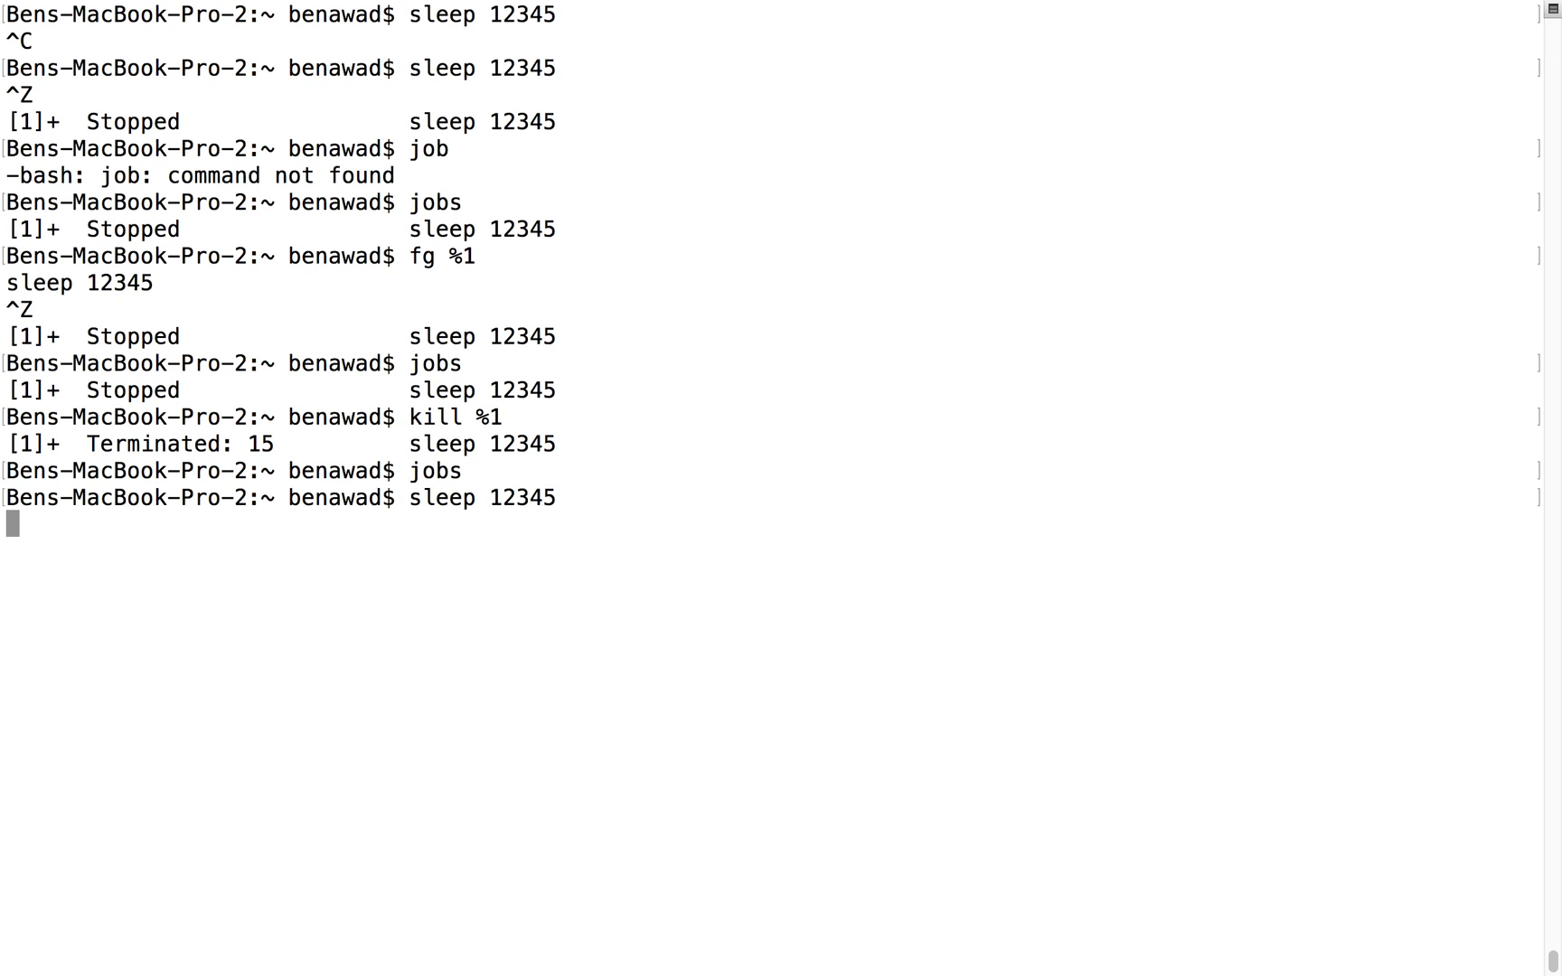
key("ctrl+z")
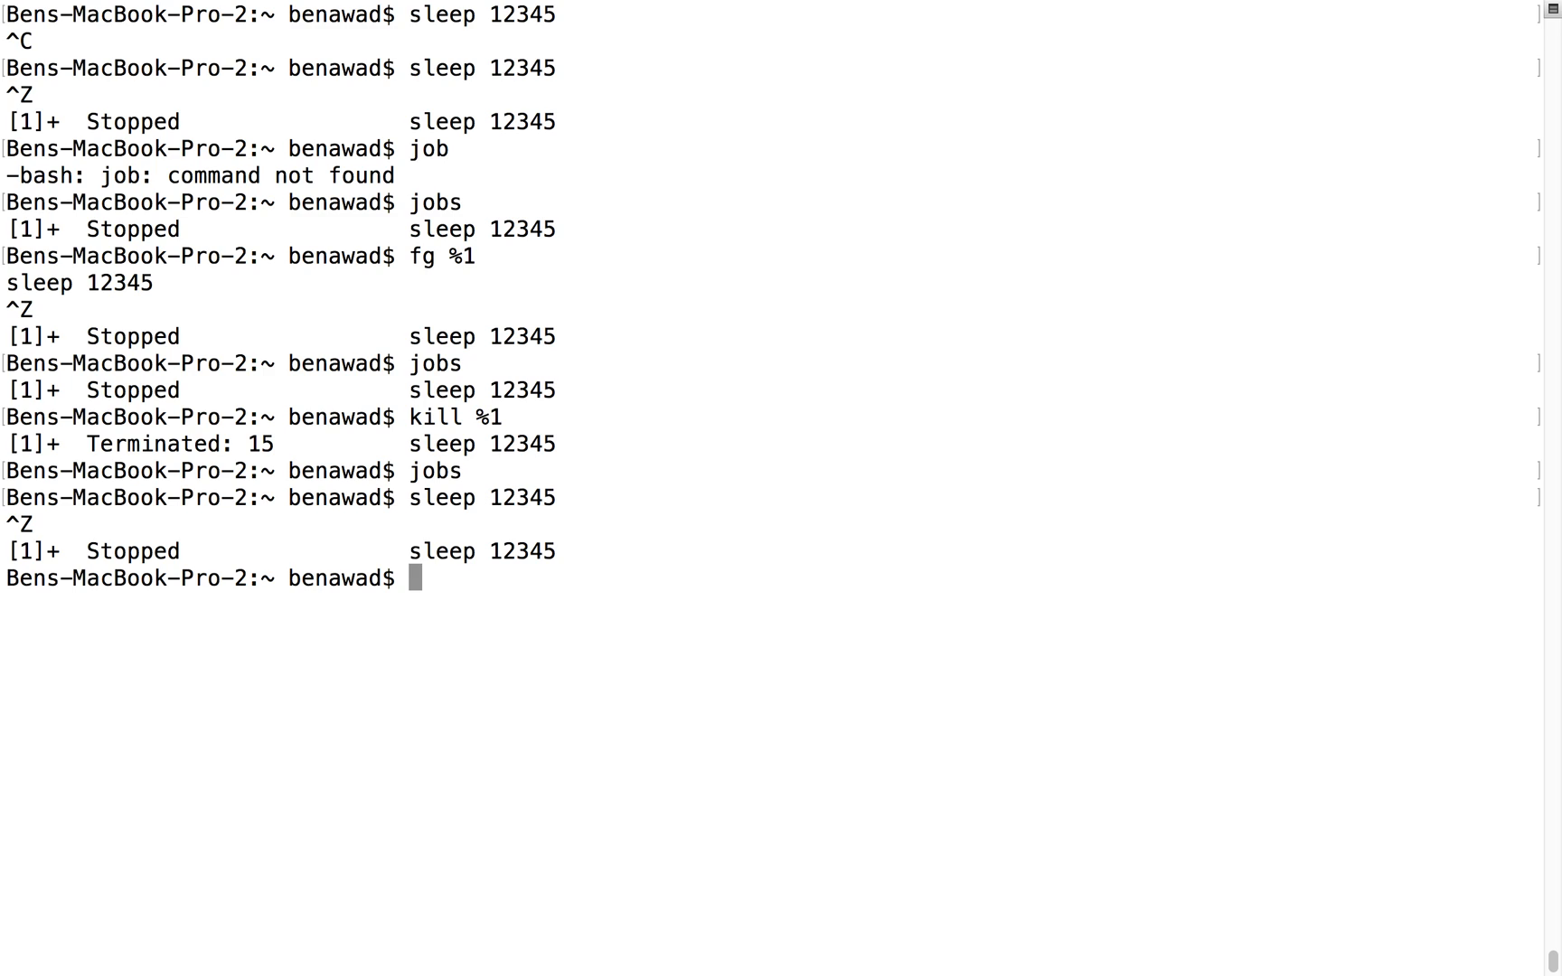
- Kill the stopped sleep 12345 process by its PID, 65571
key("Return")
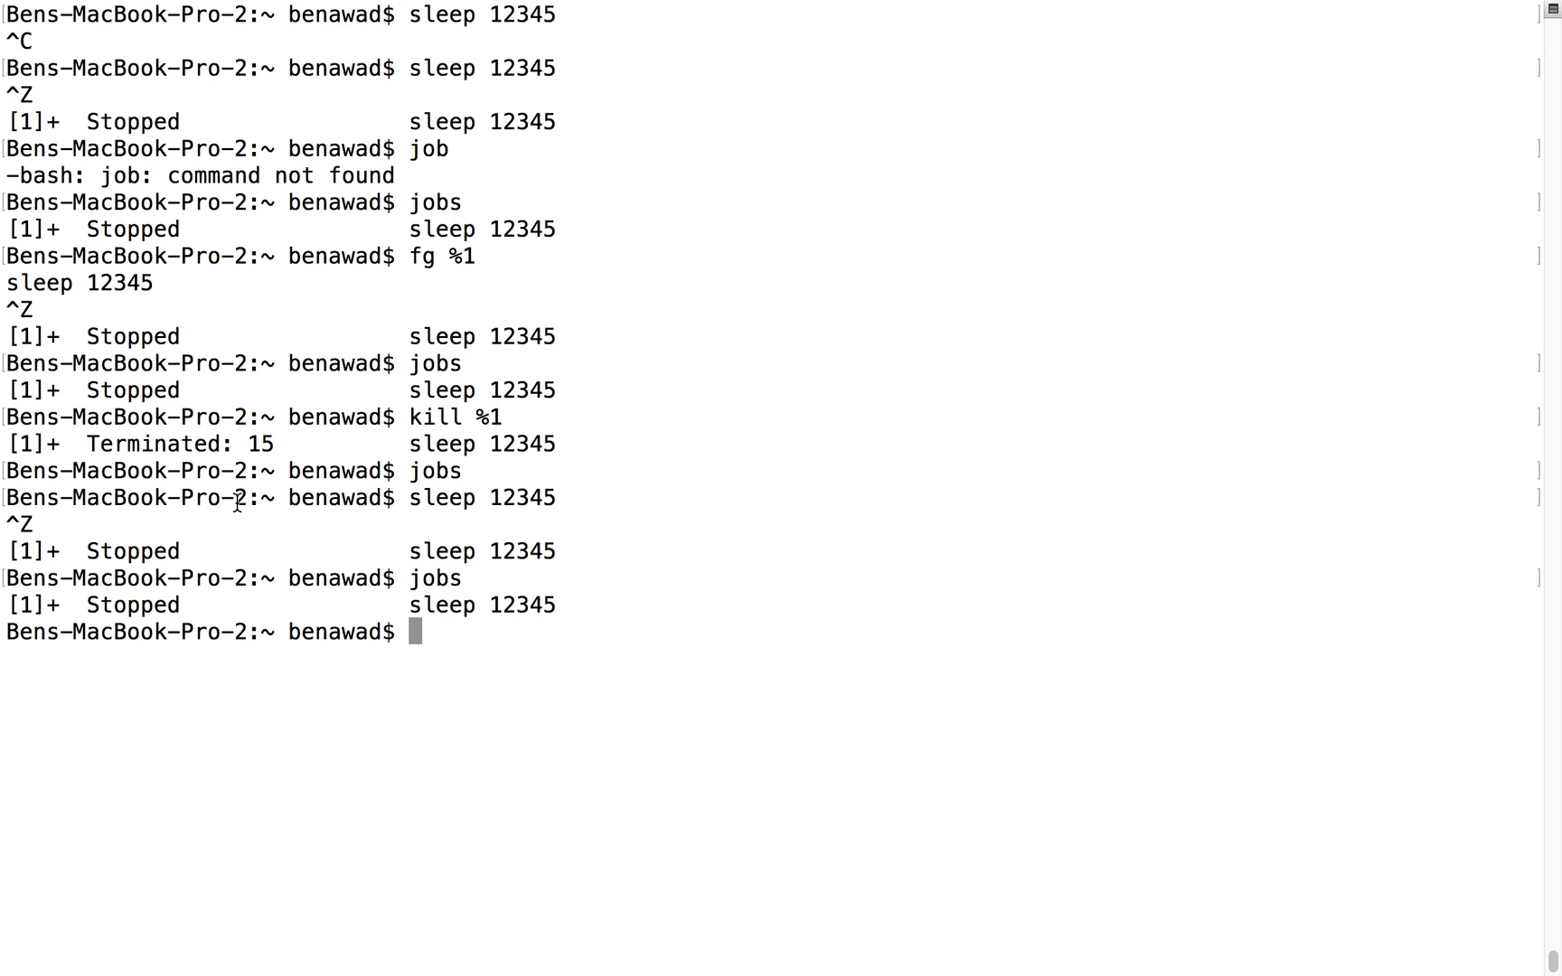
mouse_move(188, 387)
type("ps")
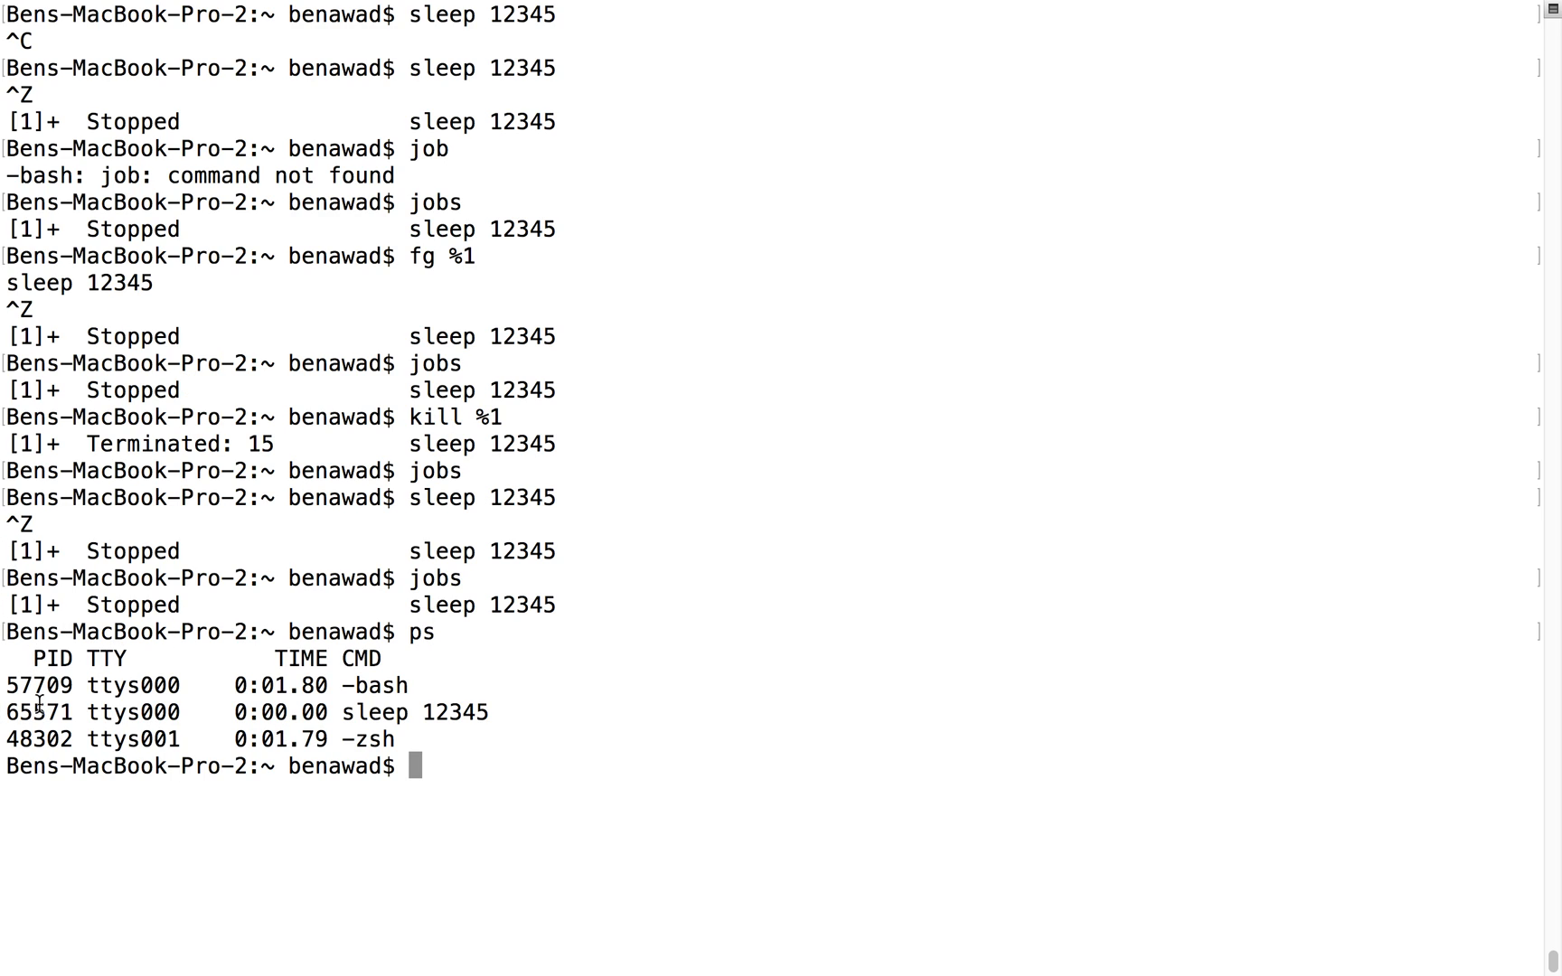
mouse_move(55, 712)
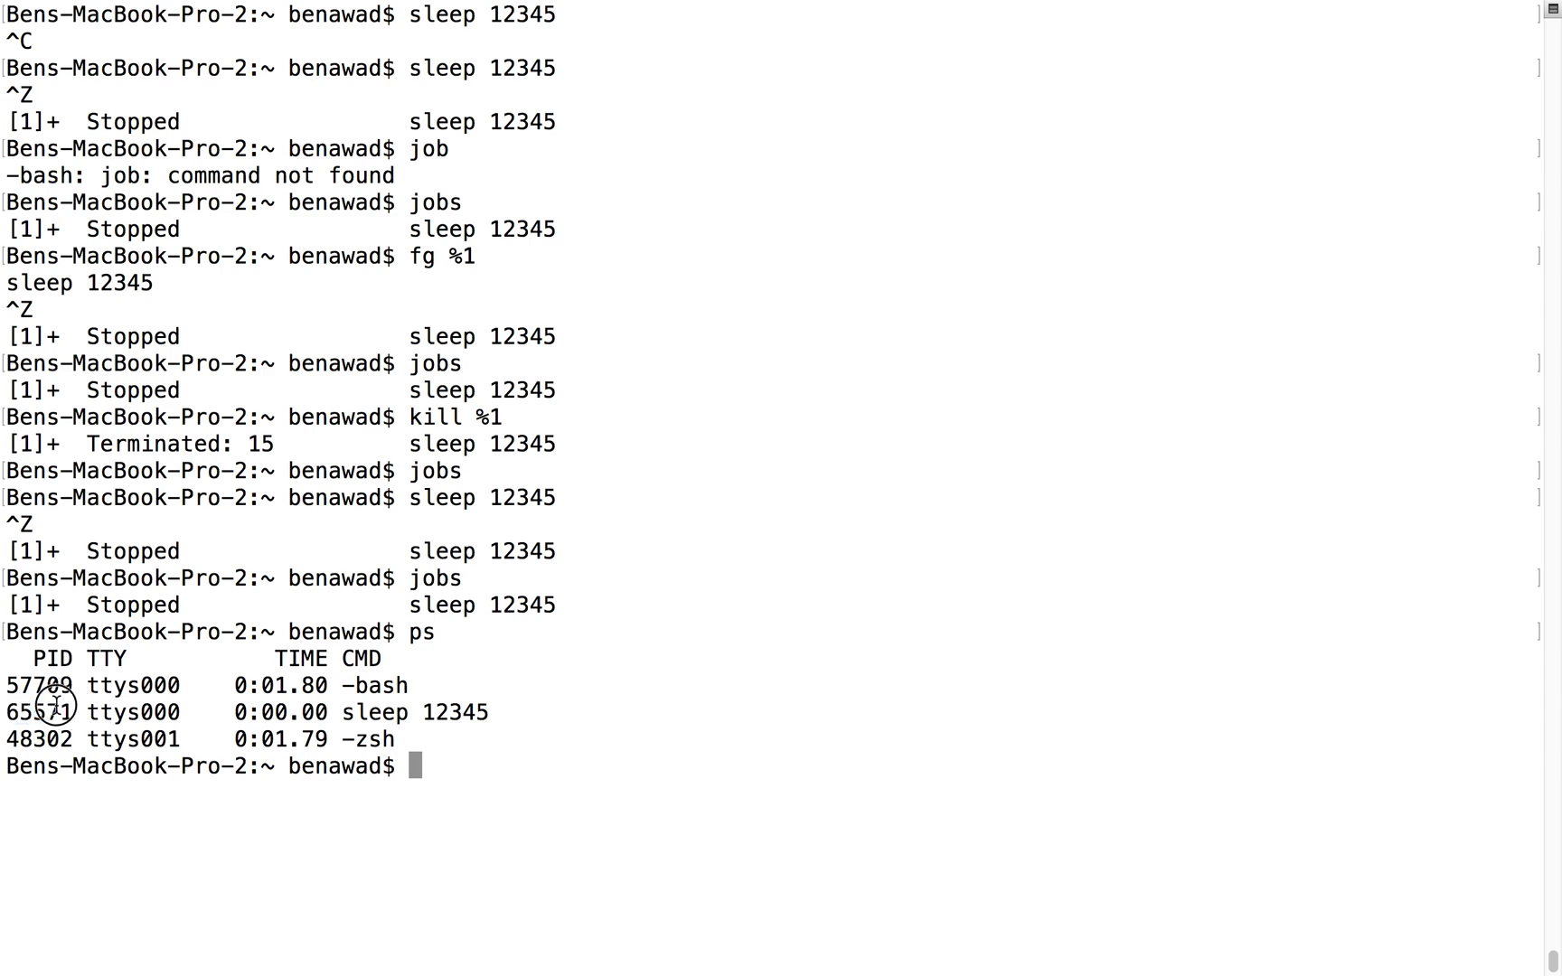
type("kill")
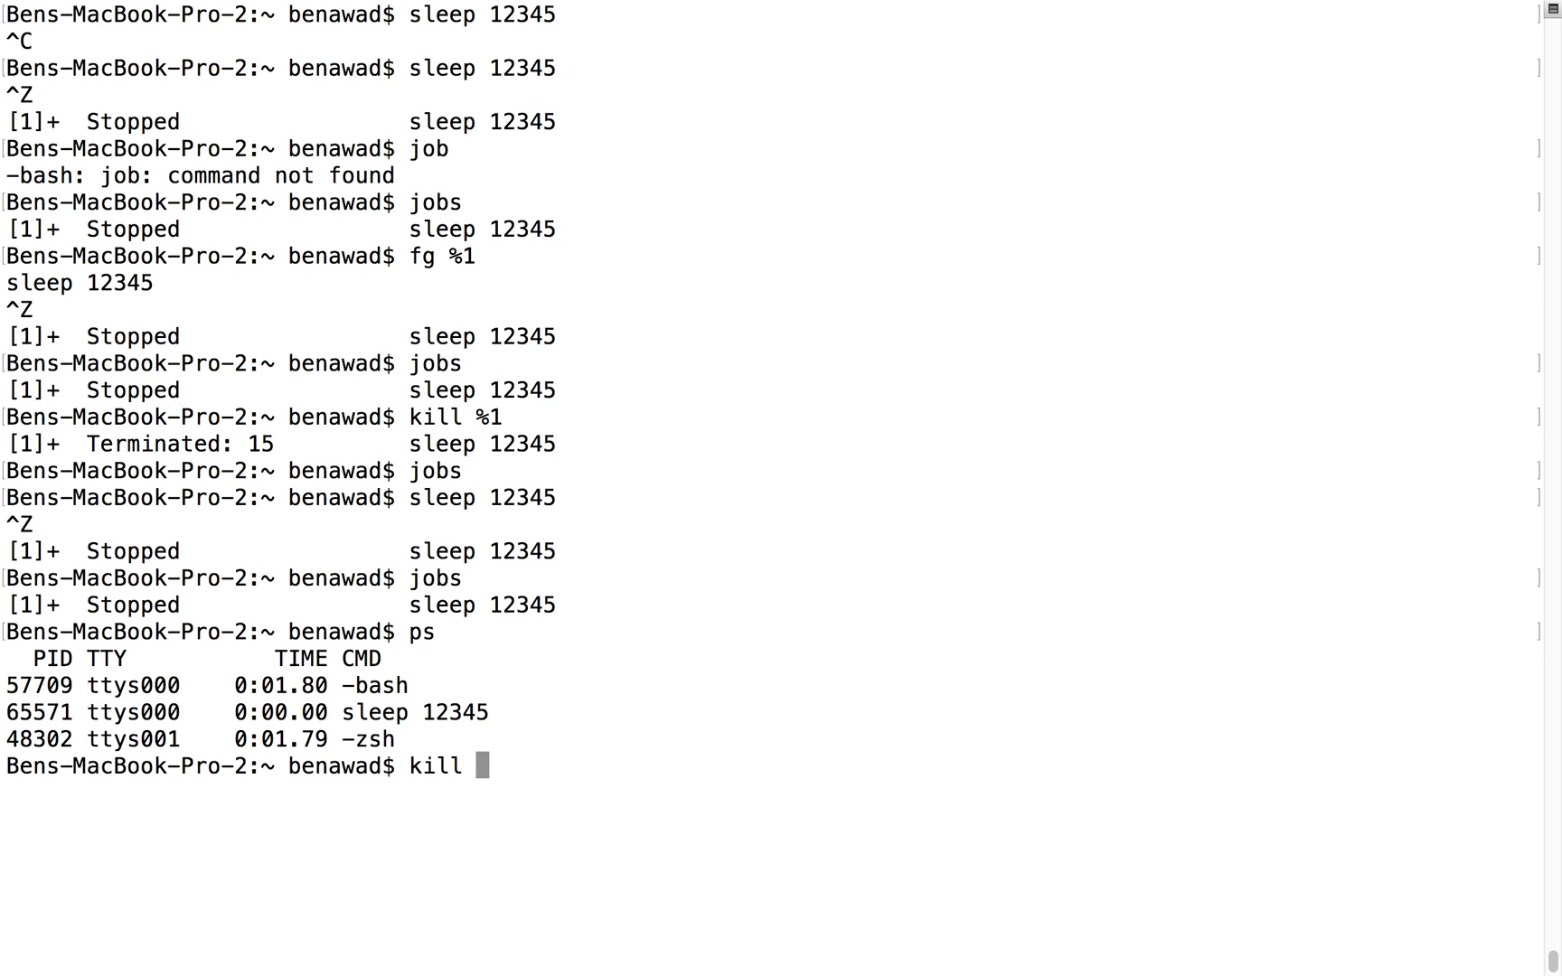
type("65571")
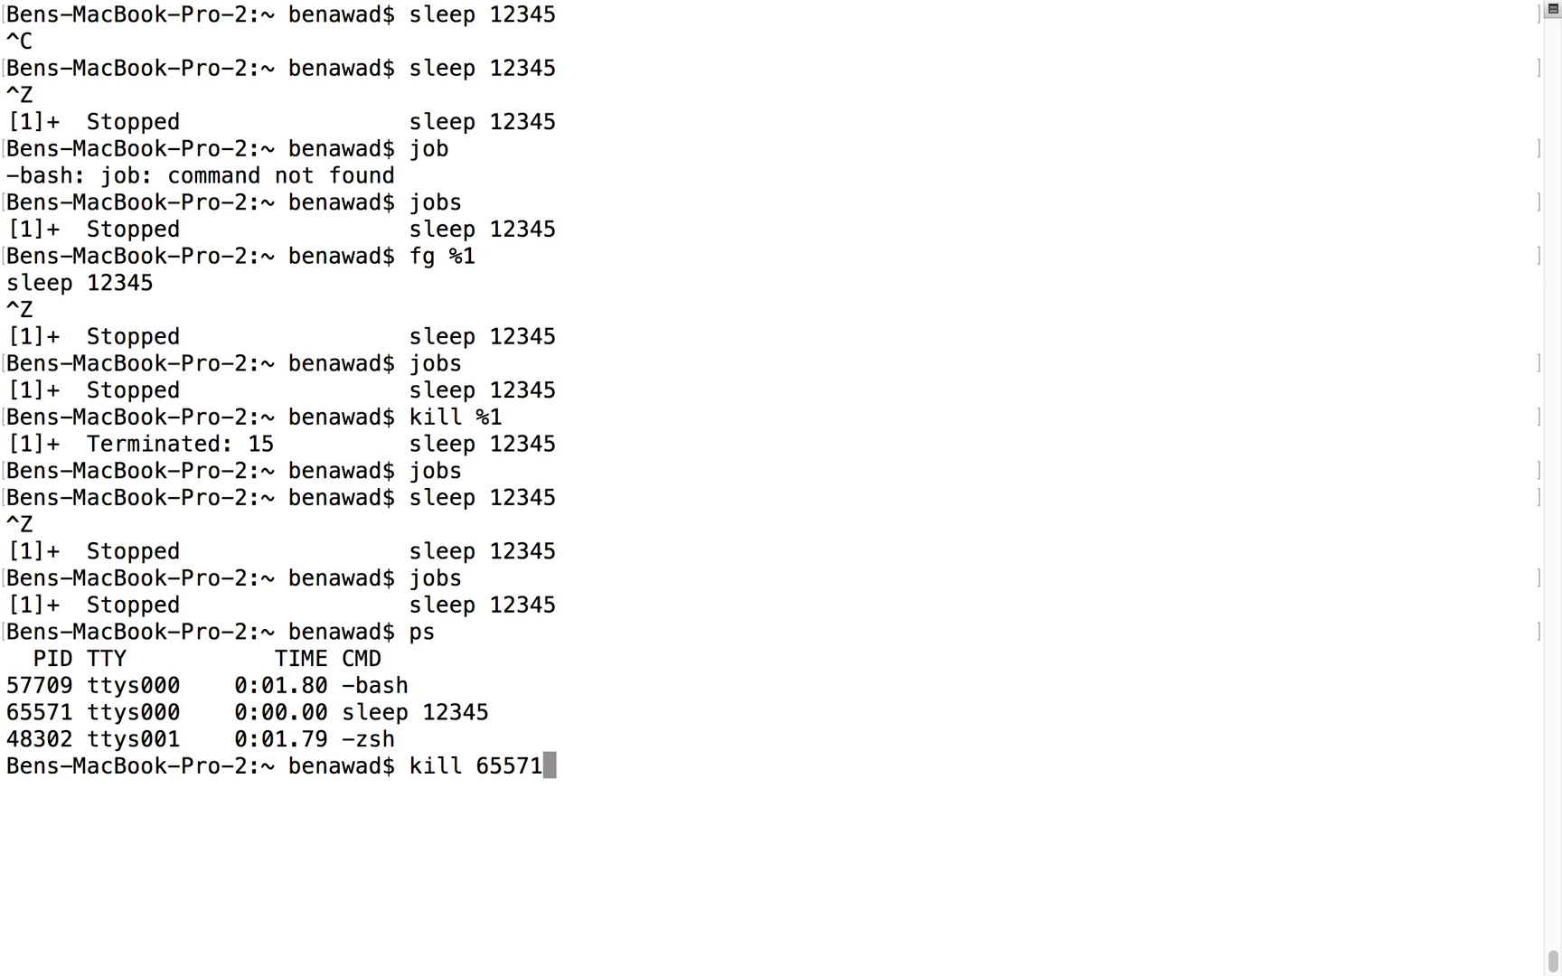
key("Return")
type("jobs")
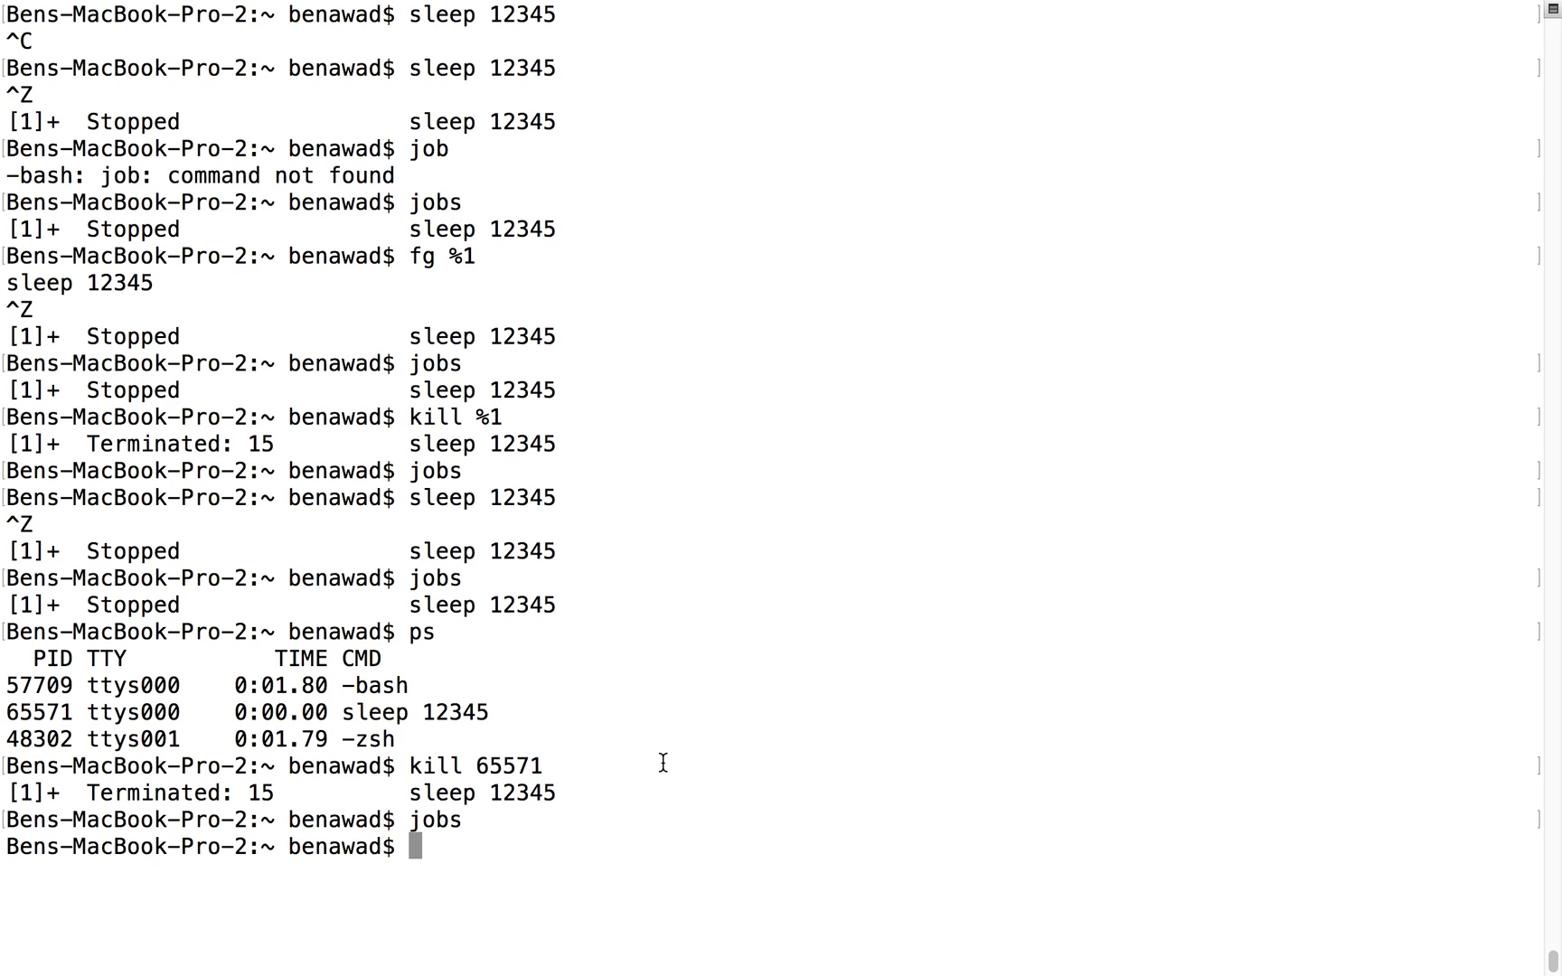
- Search running processes with ps aux | grep postgres, then begin typing a kill command
type("ps a")
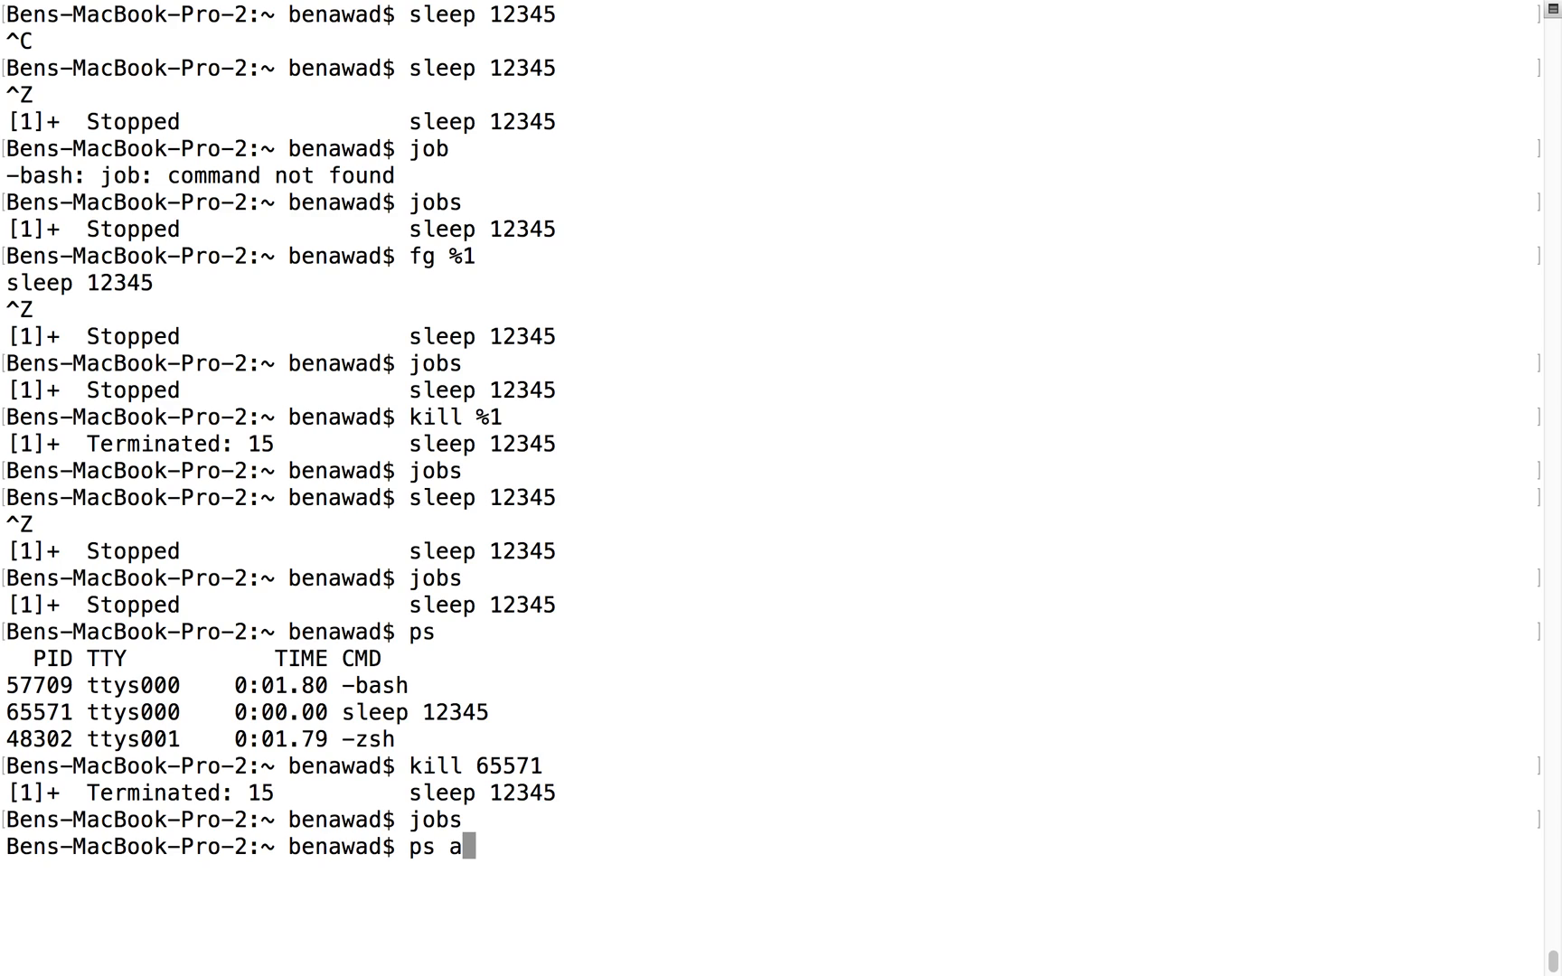
type("ux | grep p")
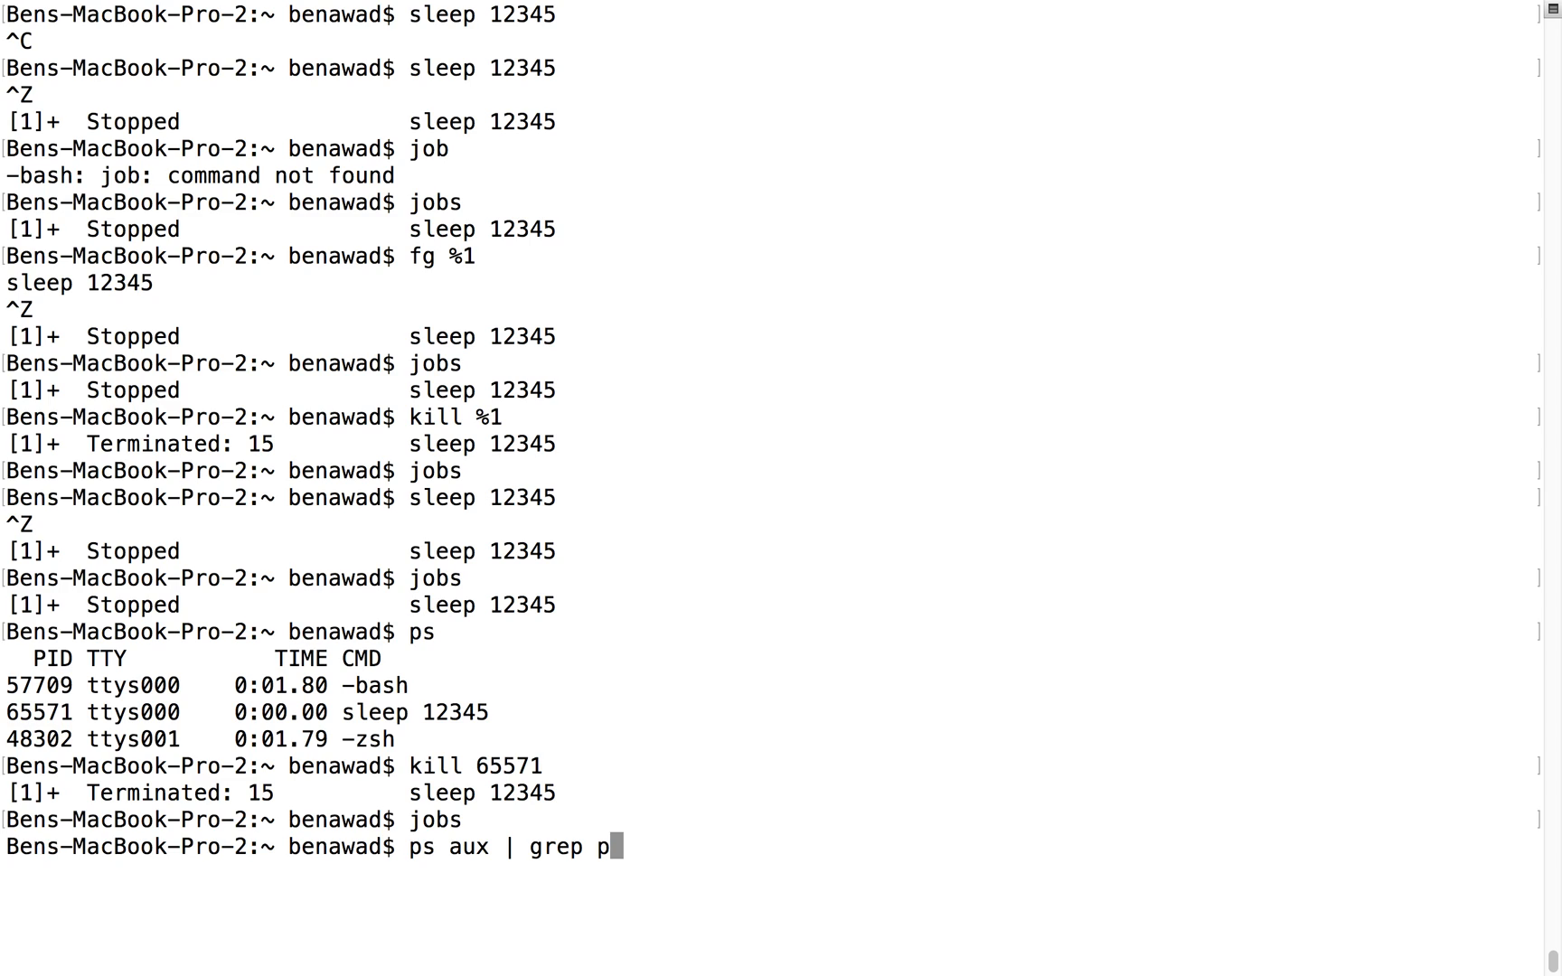
type("ostgres")
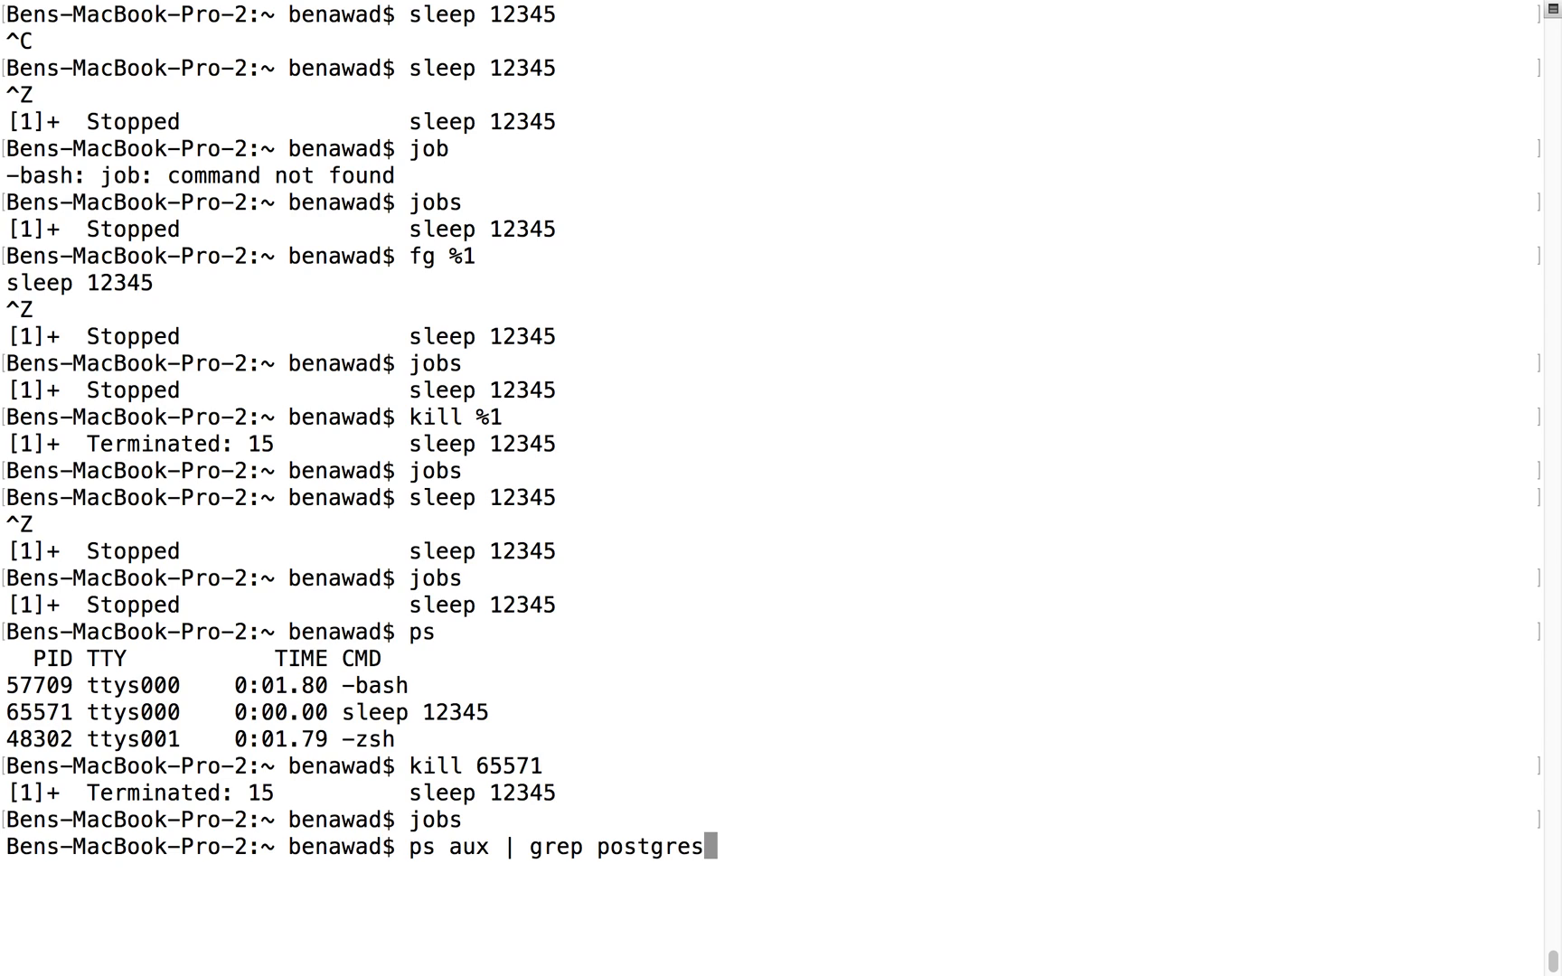
key("Return")
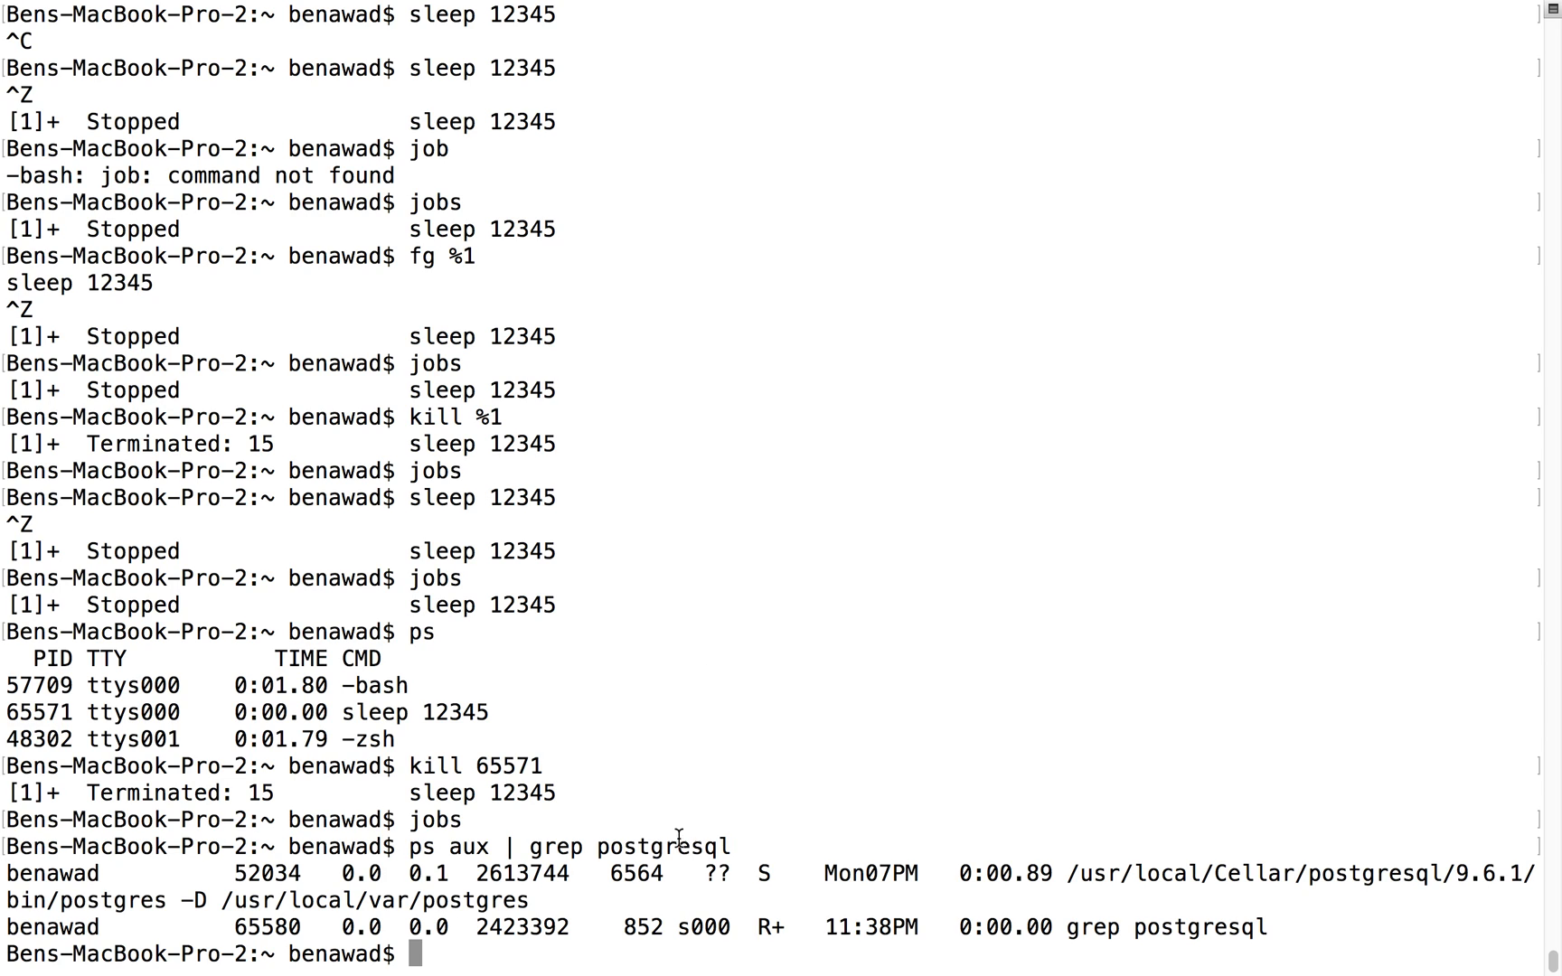
mouse_move(132, 938)
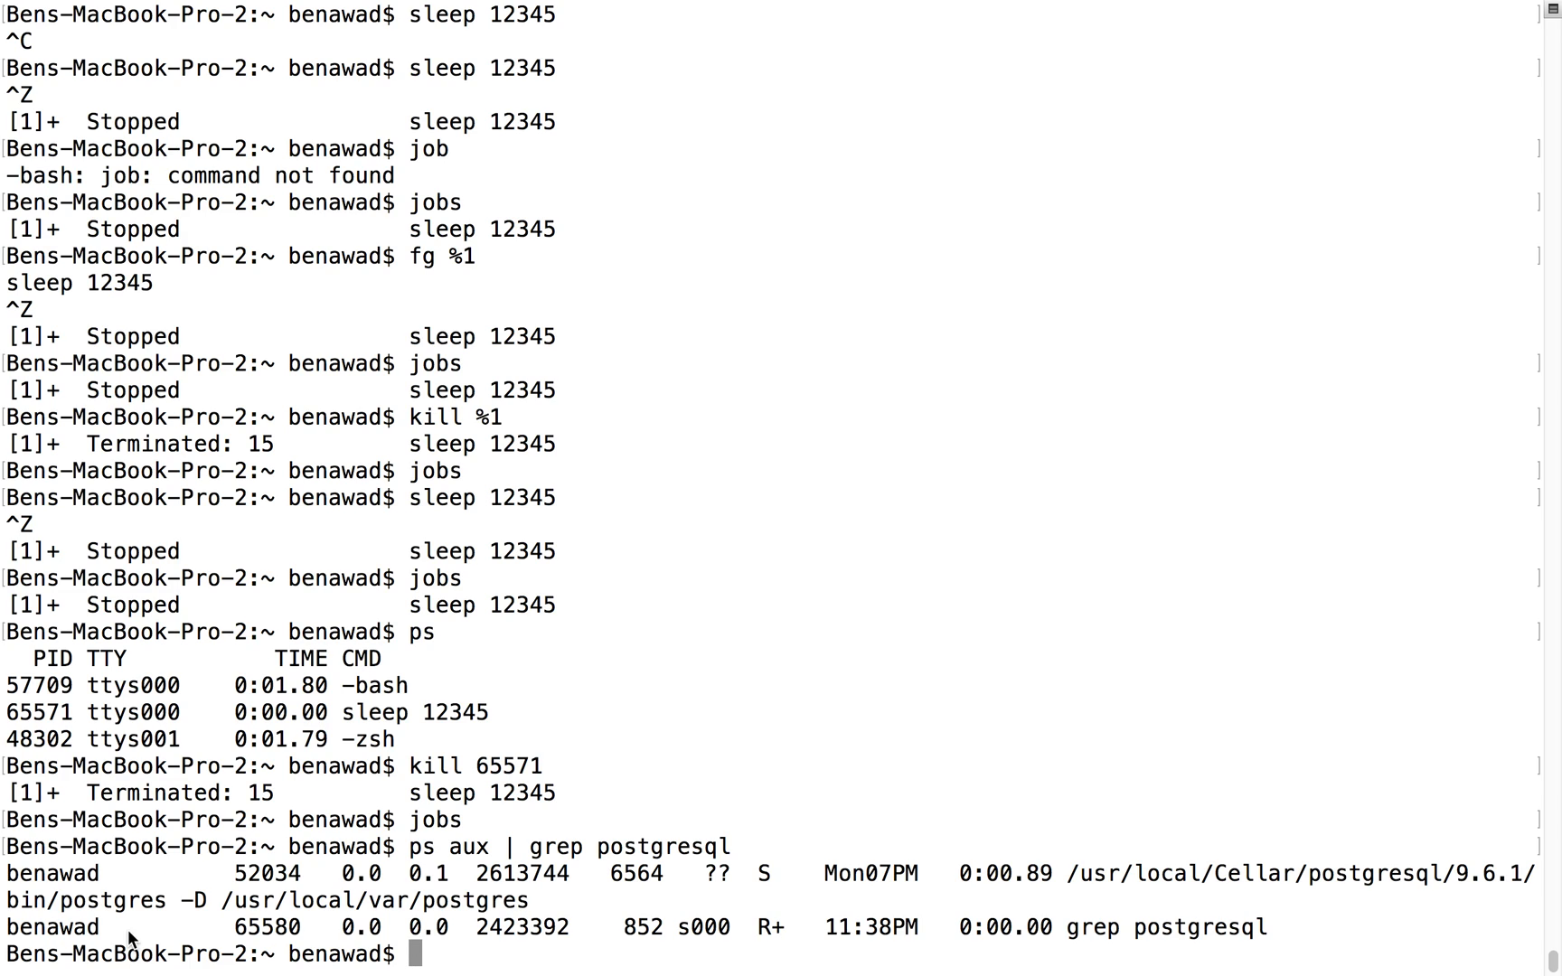
mouse_move(498, 970)
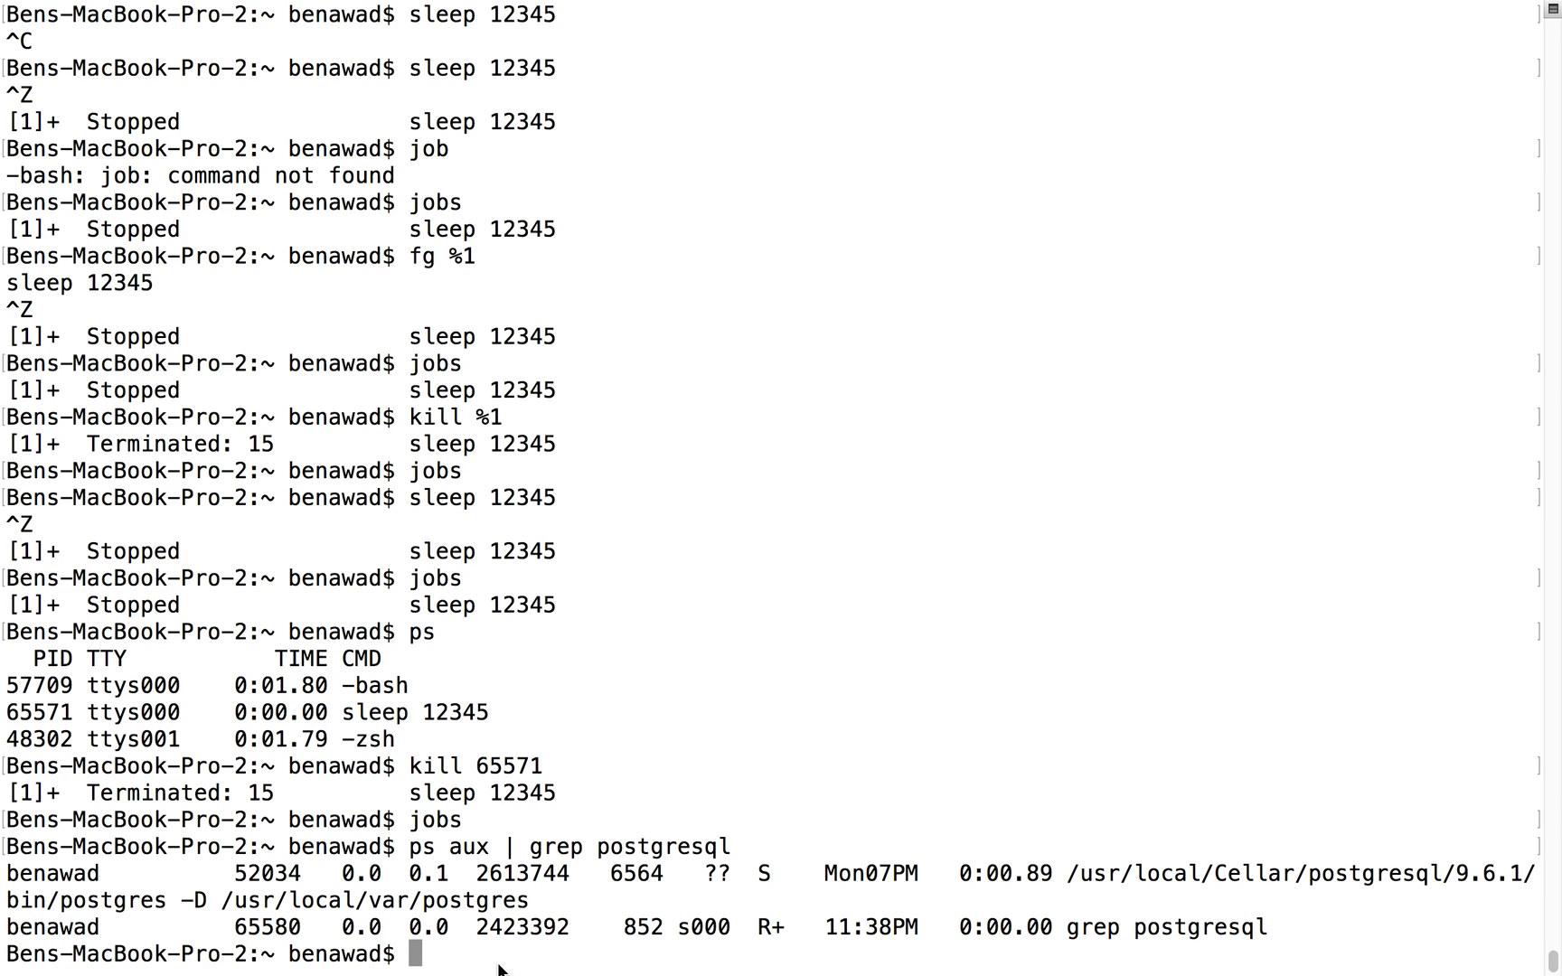
type("kill 65")
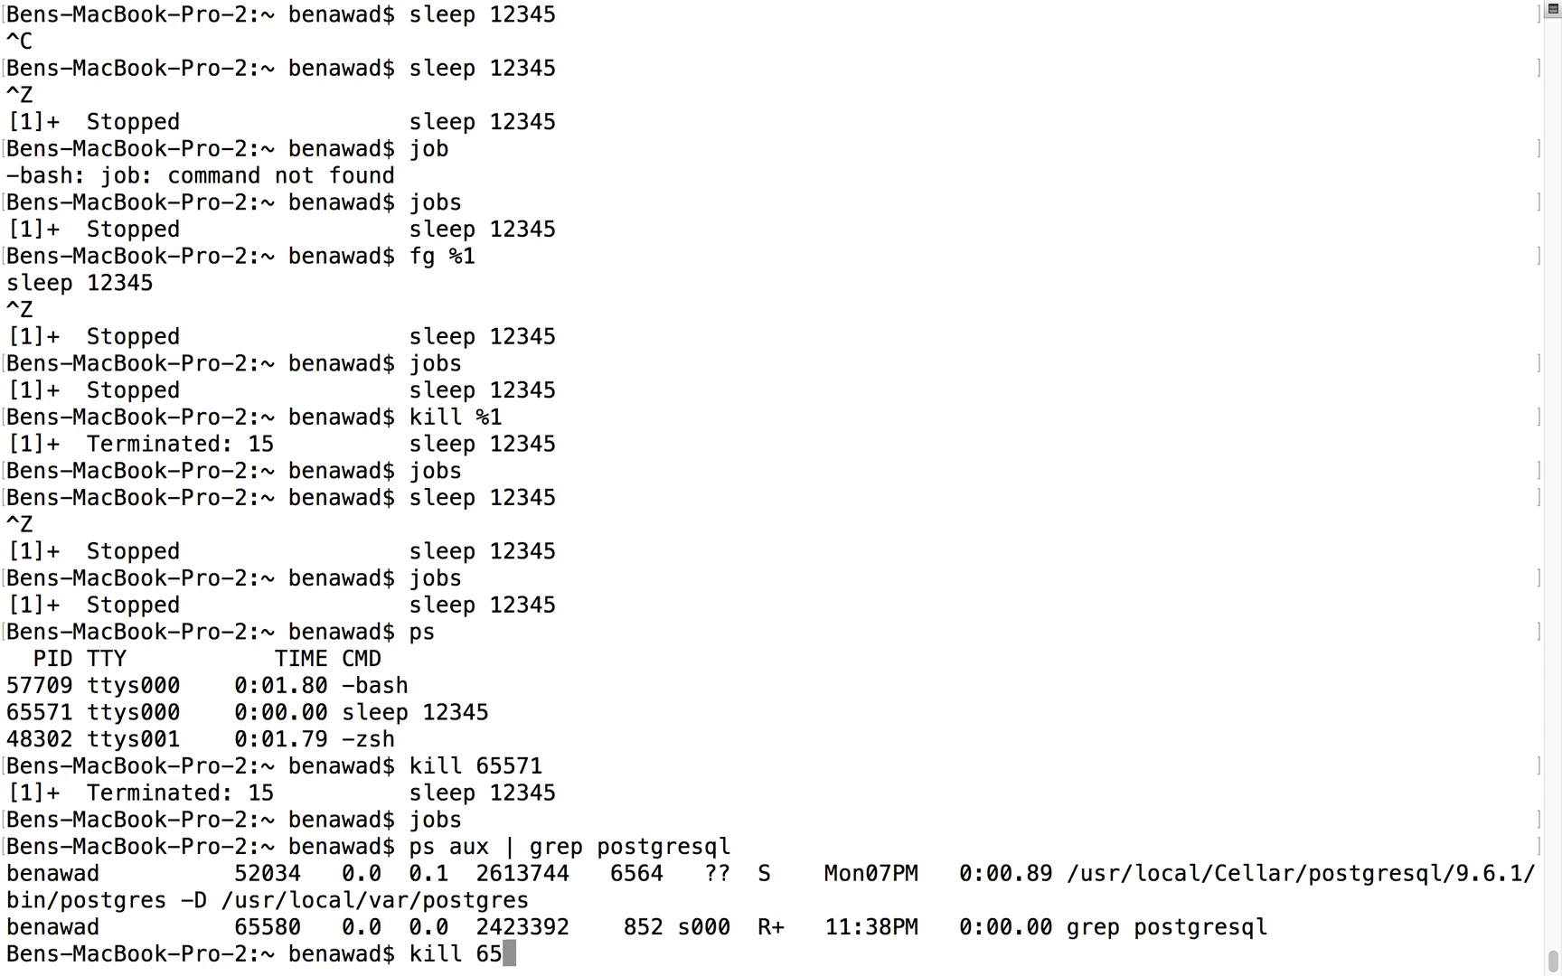
type("8")
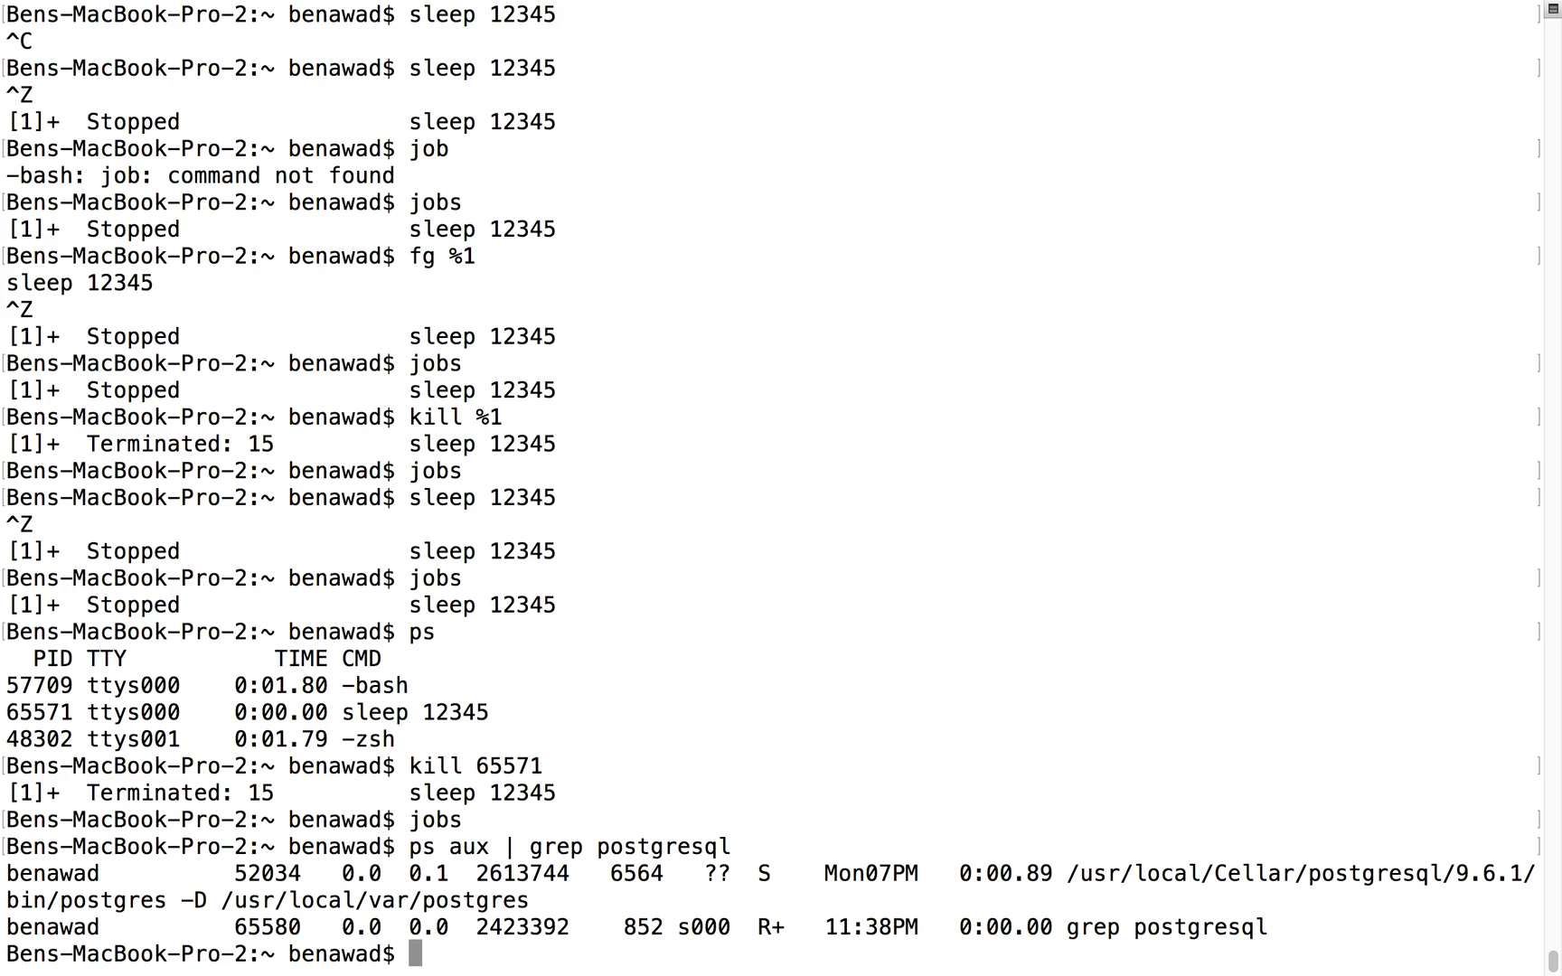
mouse_move(641, 510)
type("jobs")
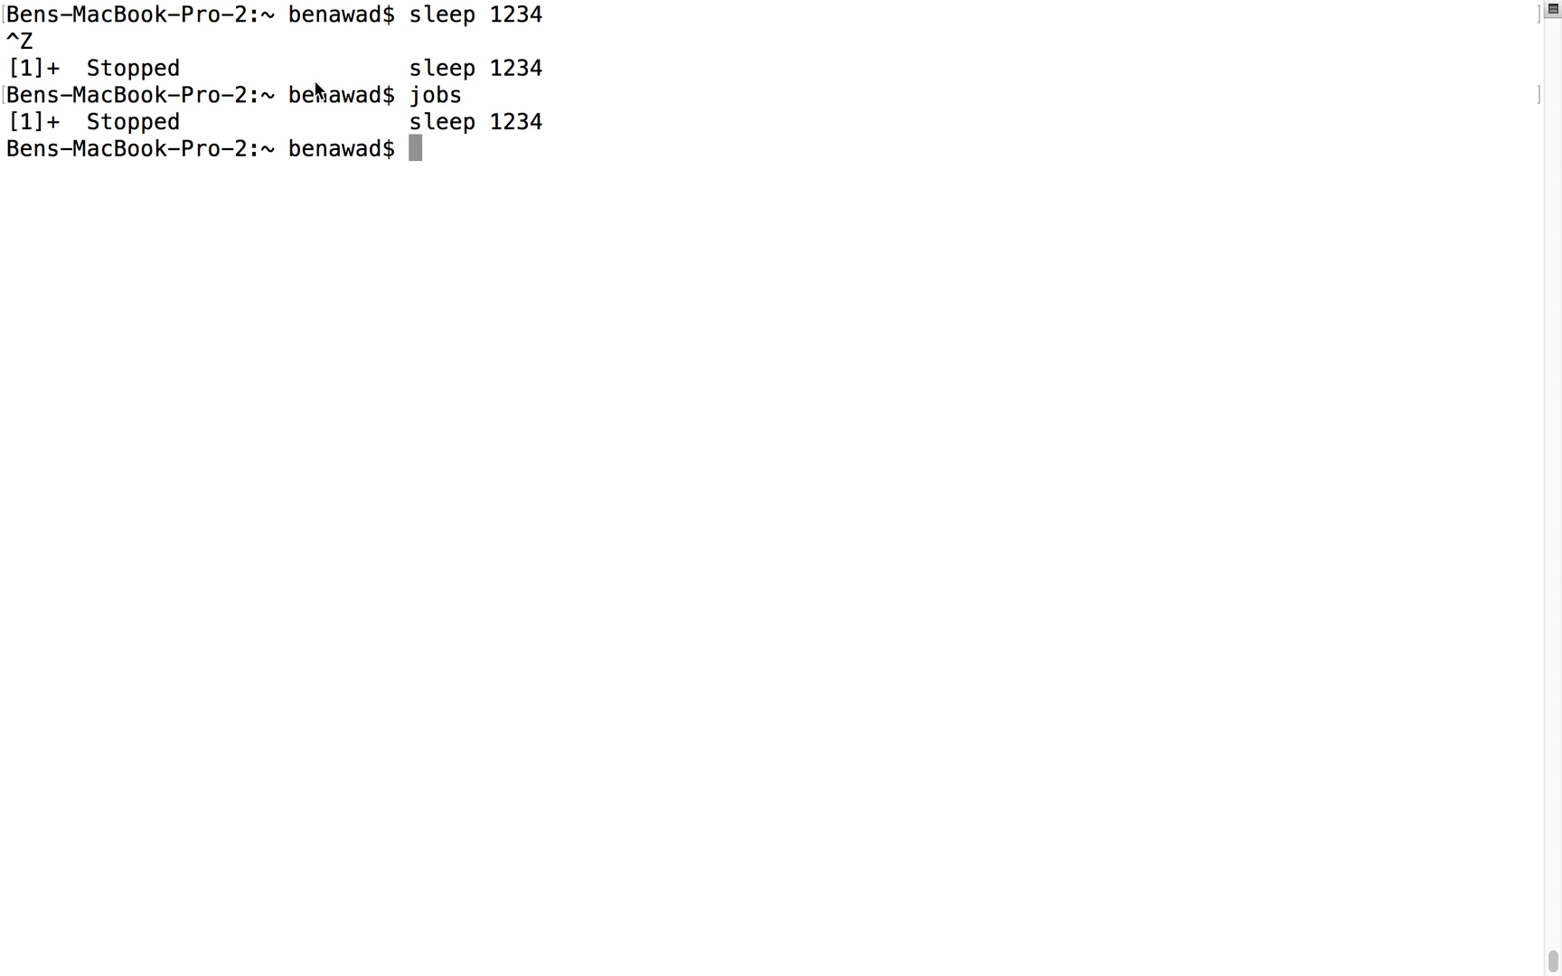
- Kill the sleep 1234 job with kill %1 and clear the screen
type("kill %1")
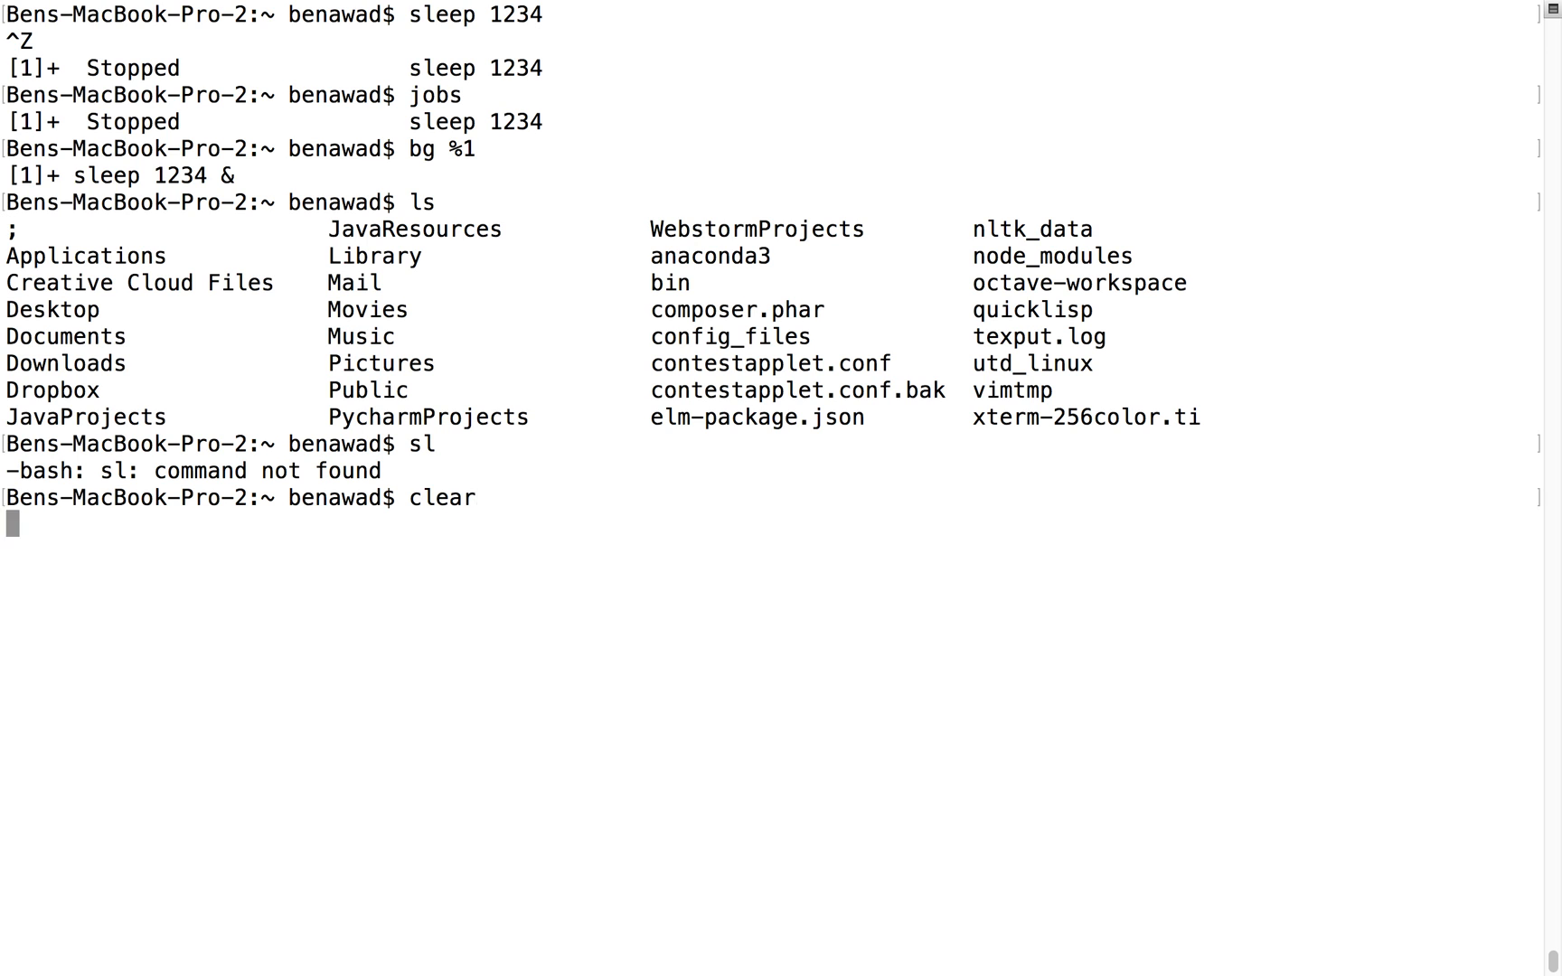
key("Return")
type("ls")
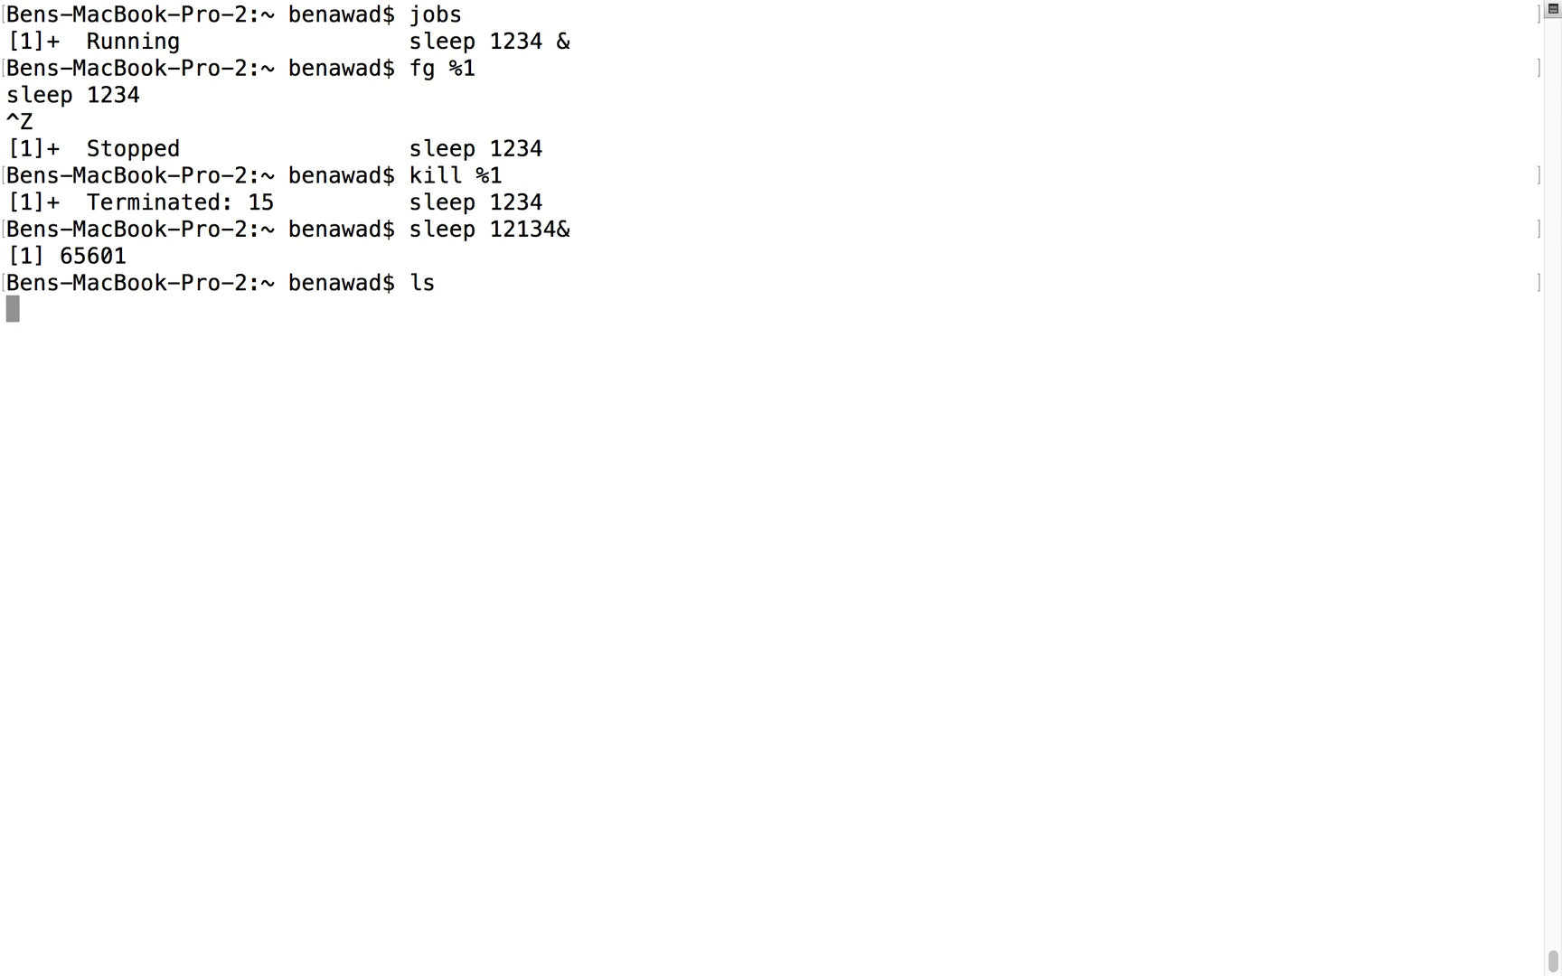
- Run the directory listing, then type the background command 'sleep 121341&'
key("Return")
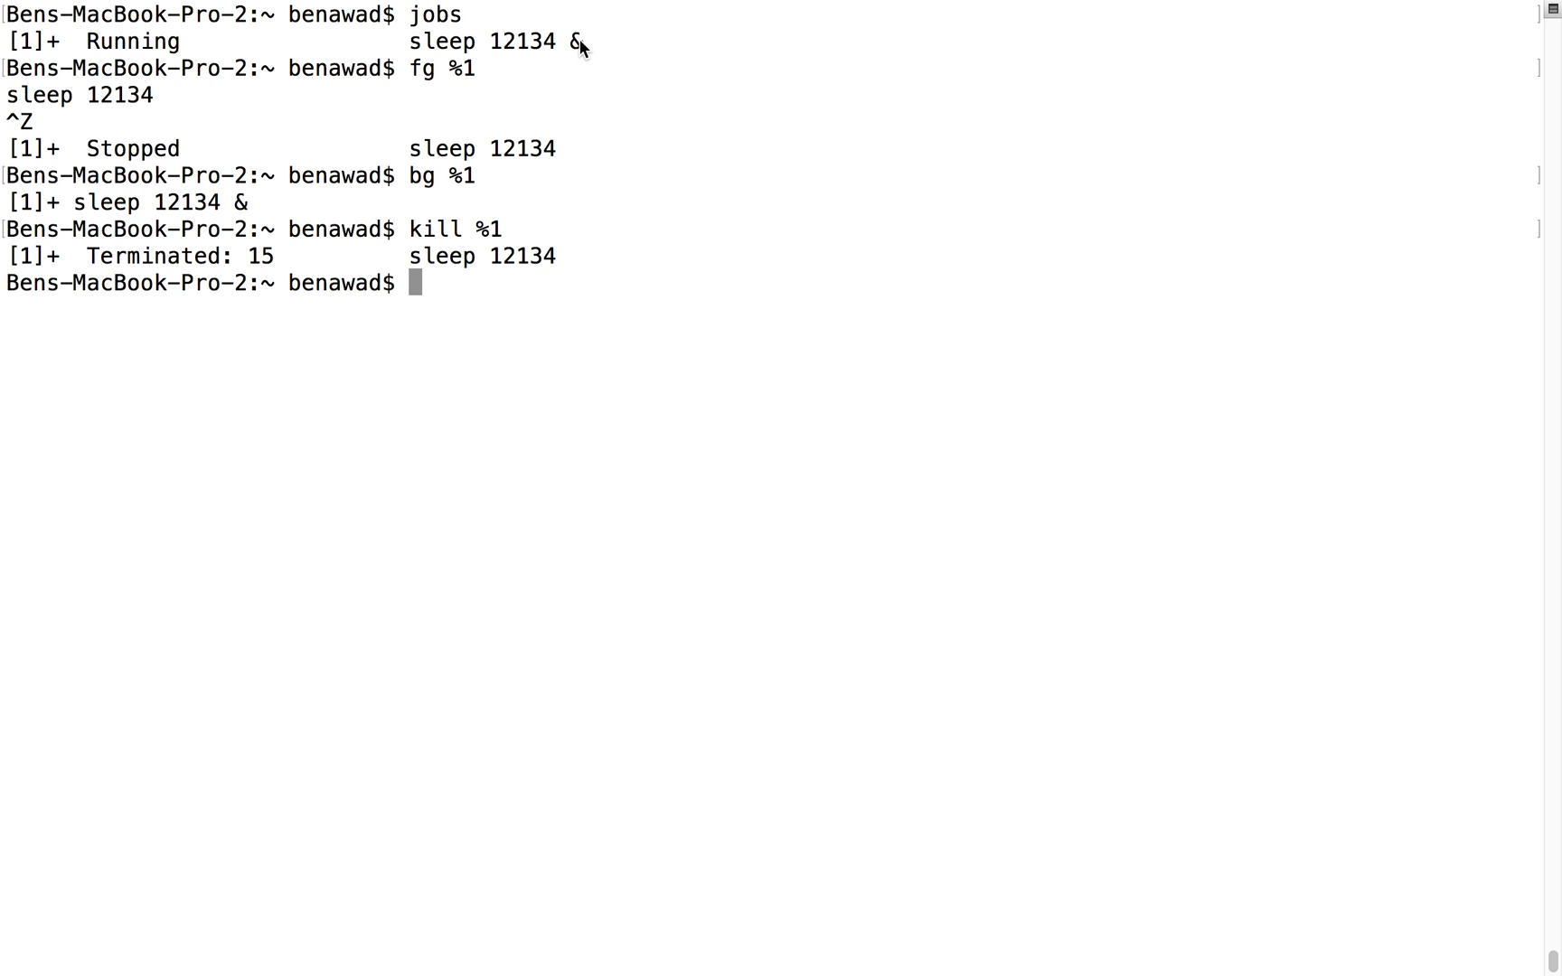
type("sleep 121341&")
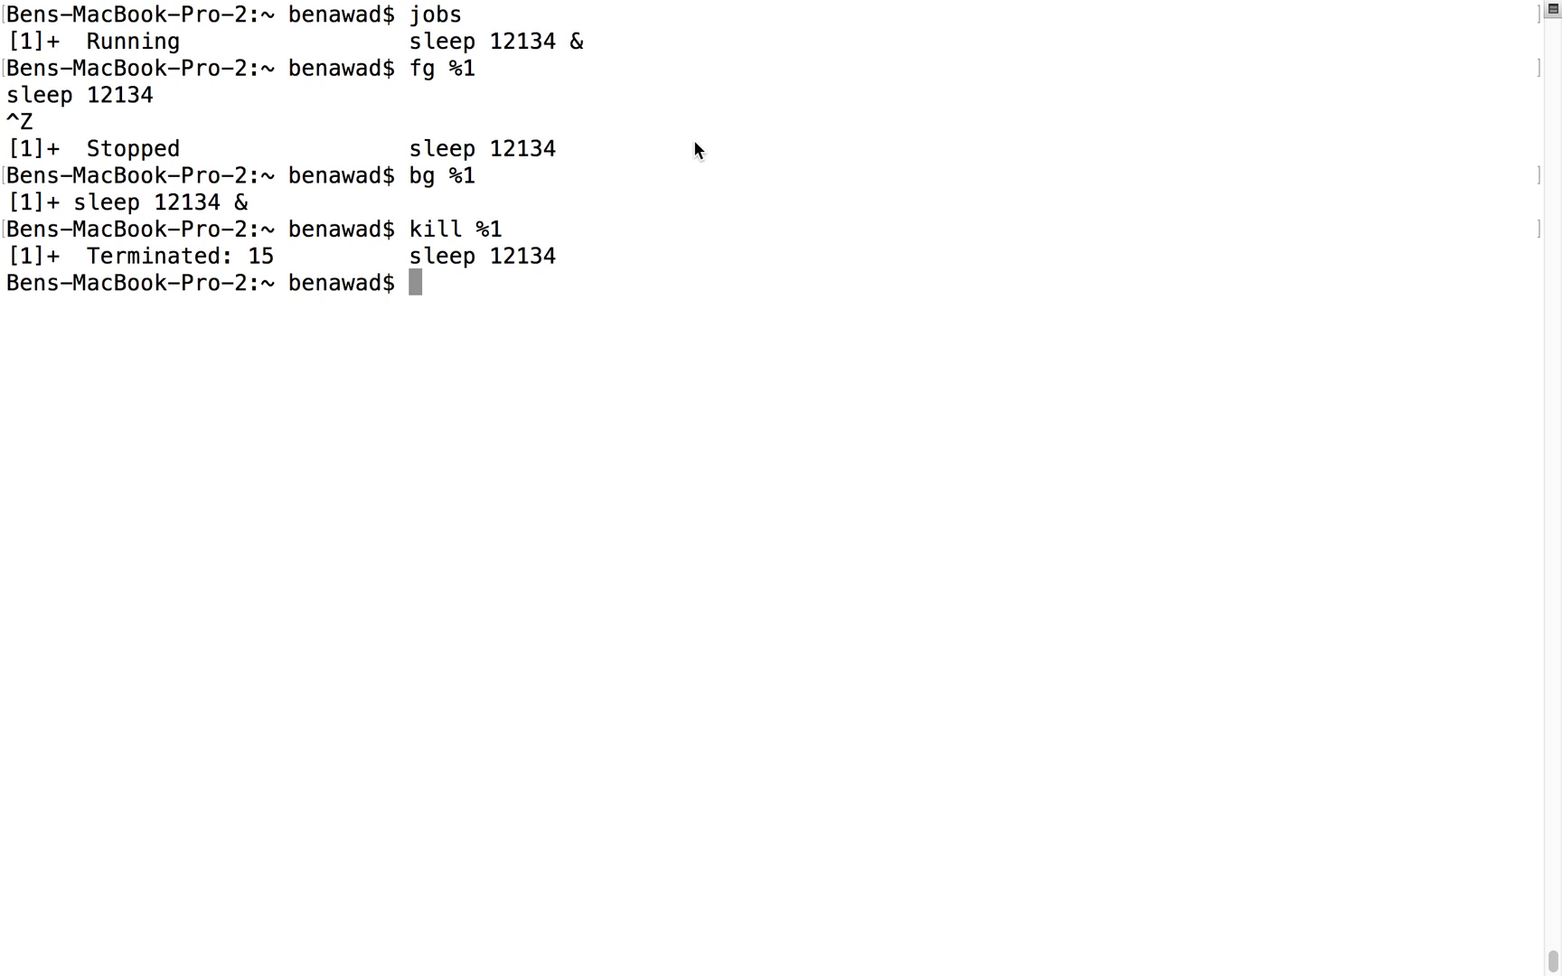
mouse_move(837, 226)
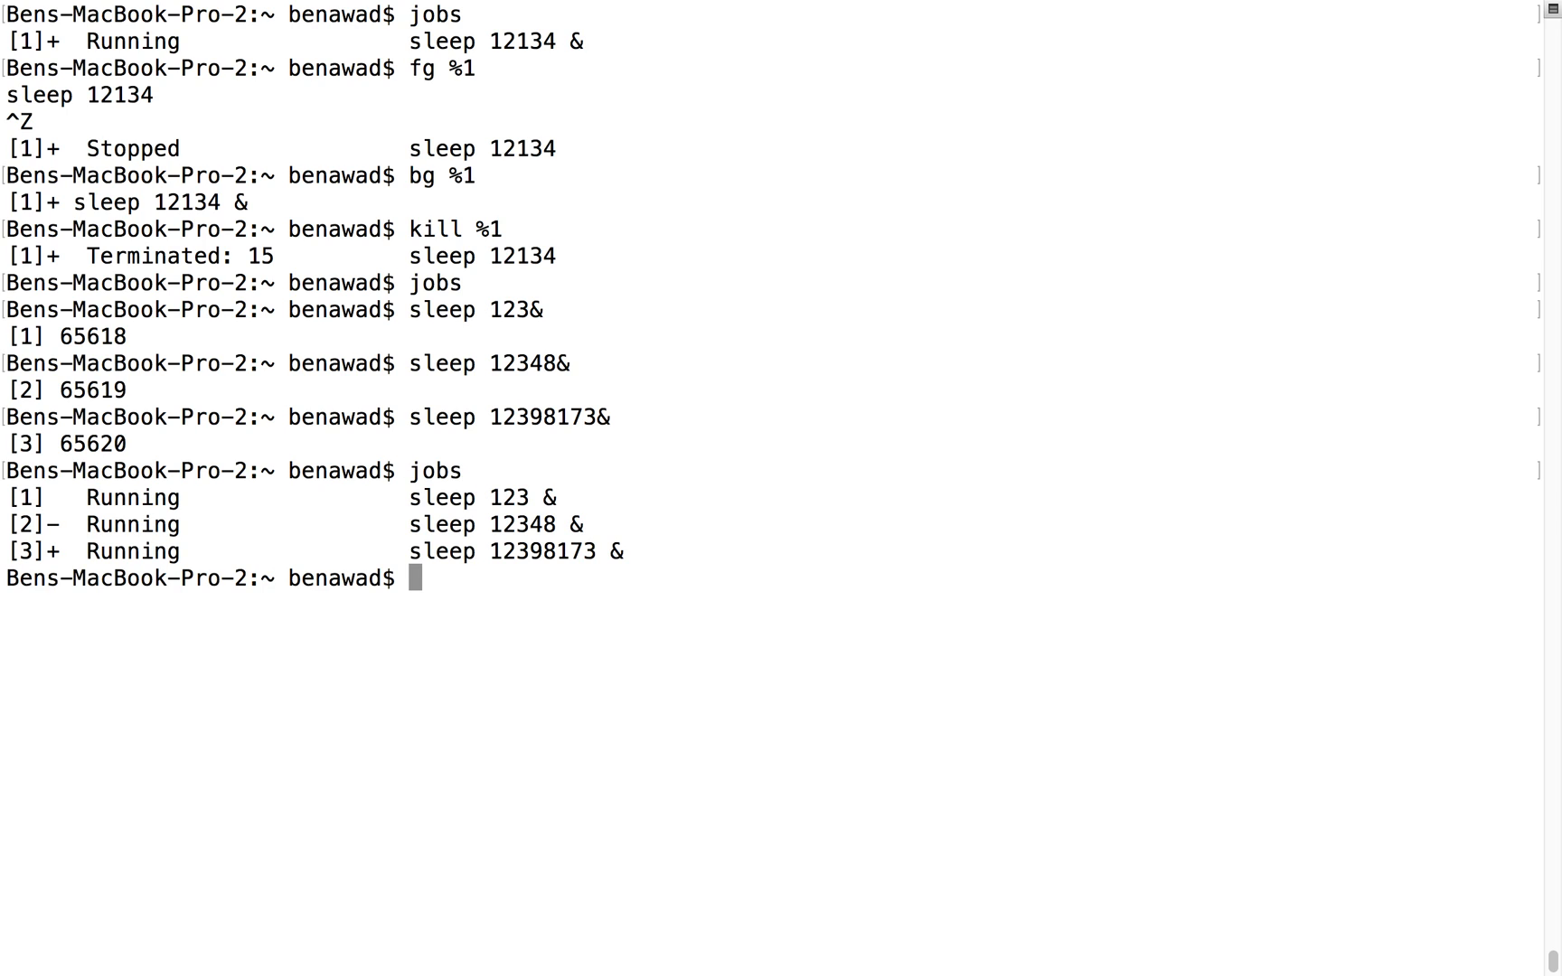
- List jobs and kill the background sleep 123 and sleep 12348 jobs
type("kill")
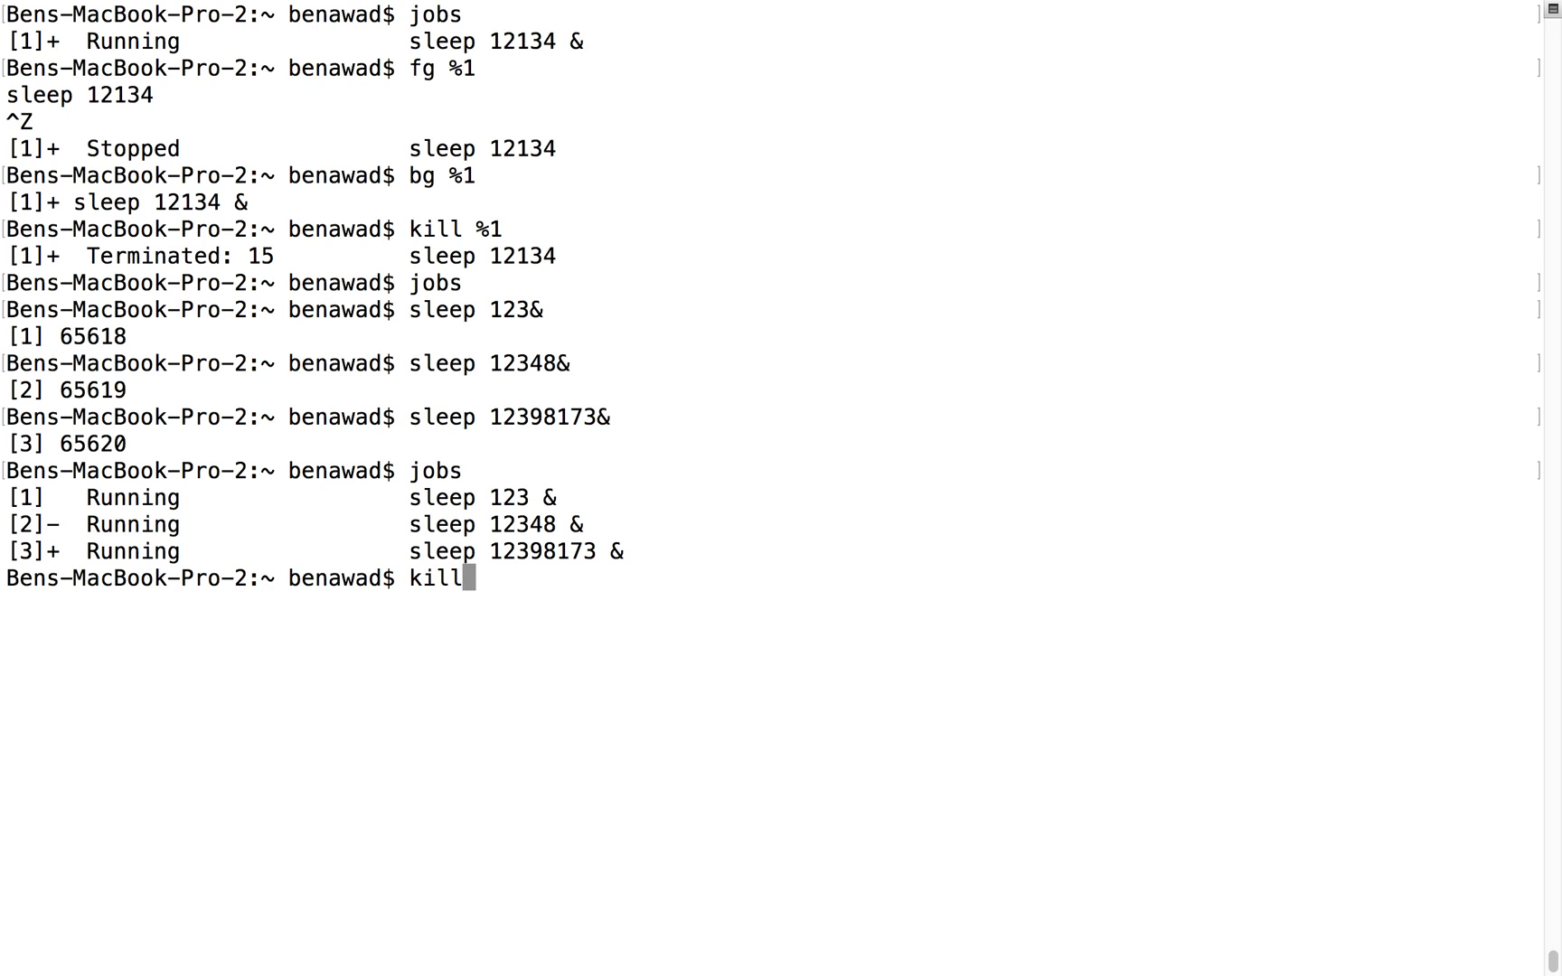
type("jobs")
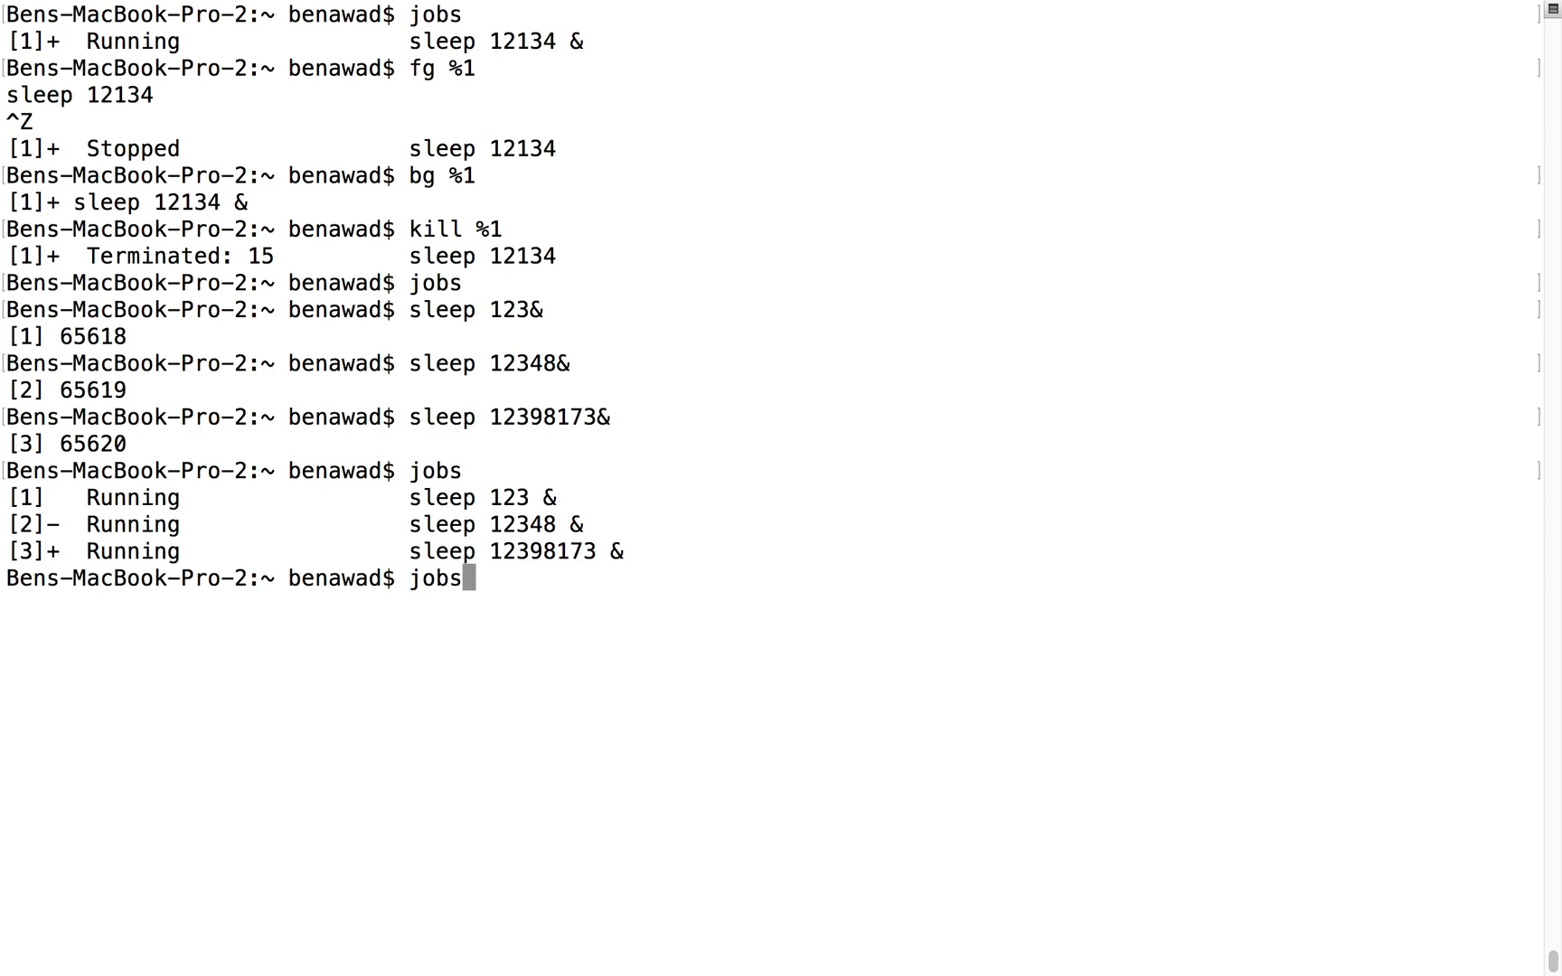
key("Return")
type("kill %1")
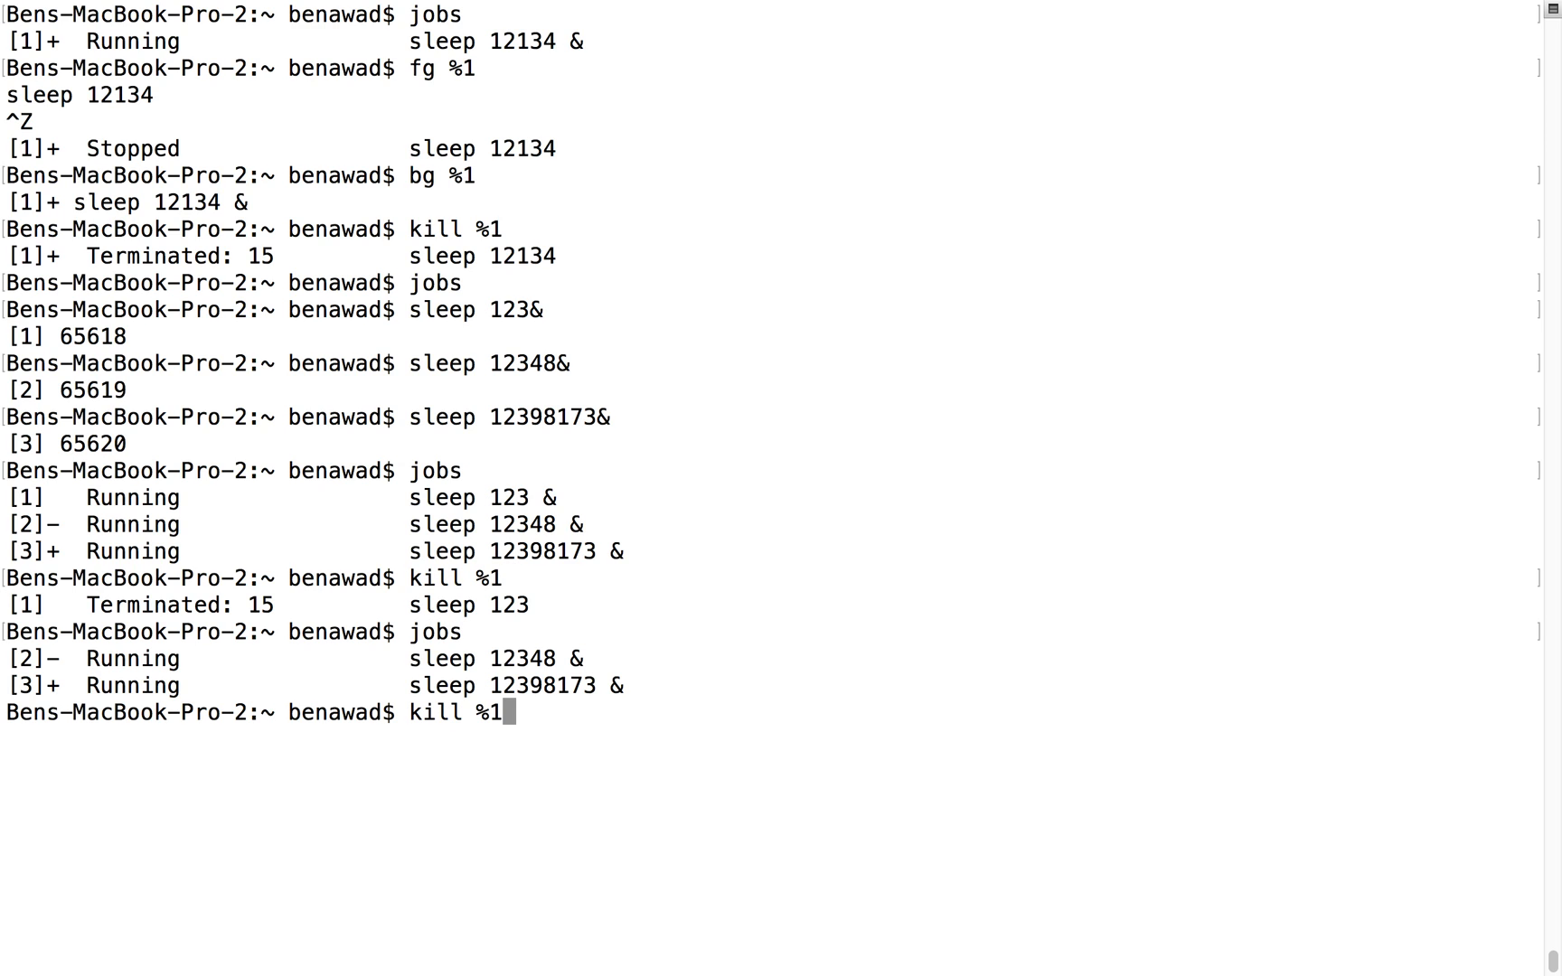
key("Return")
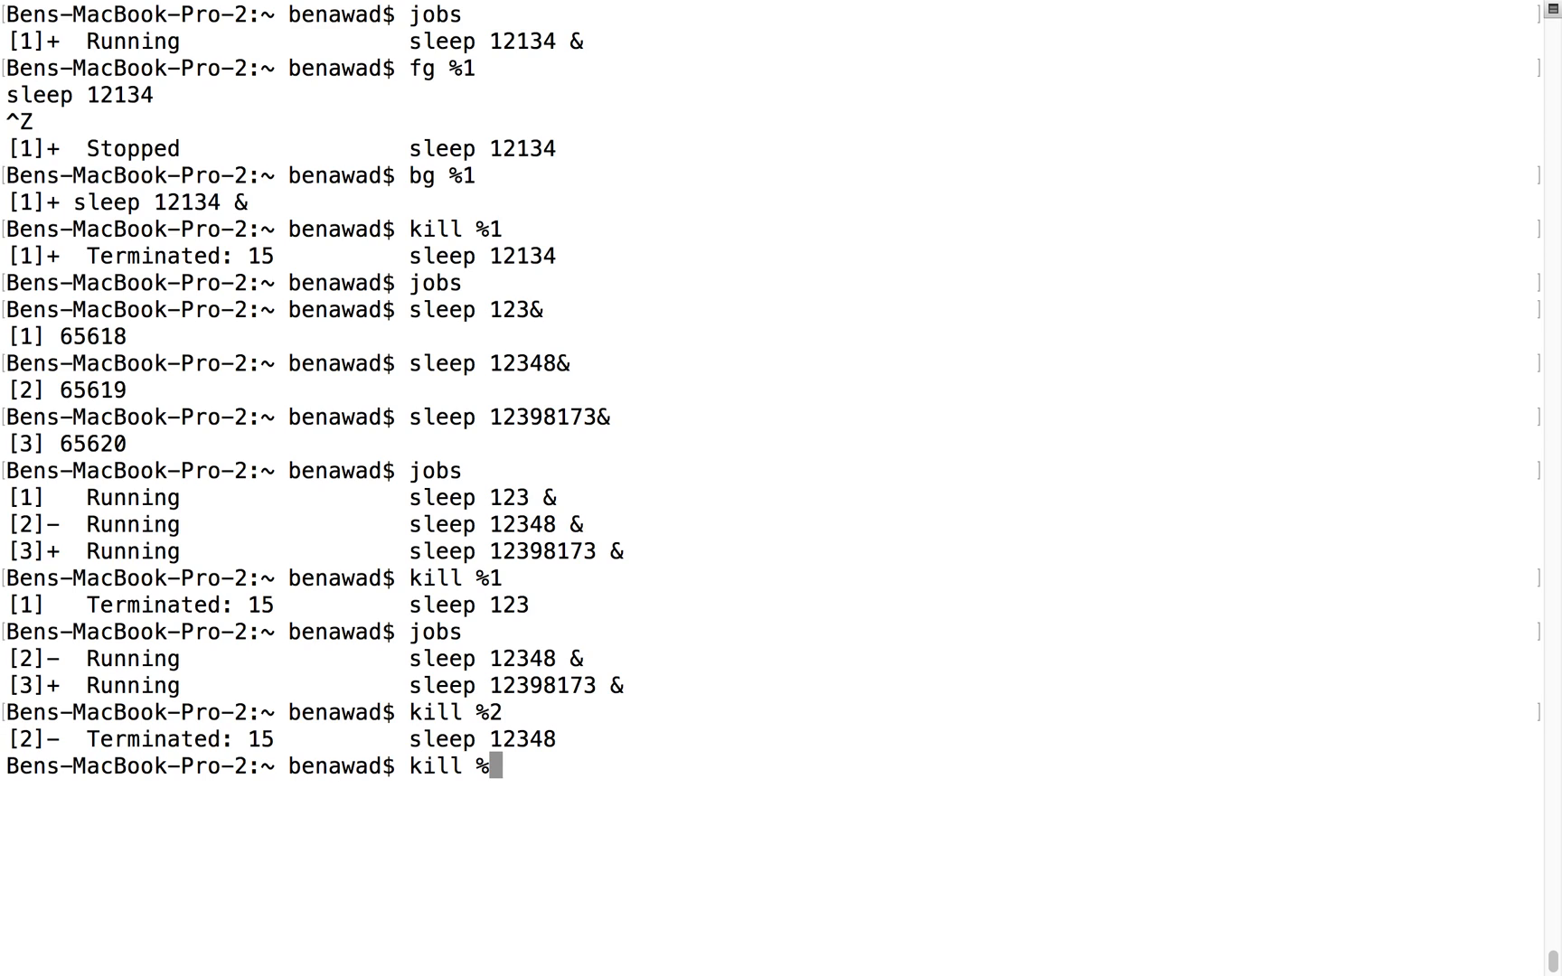